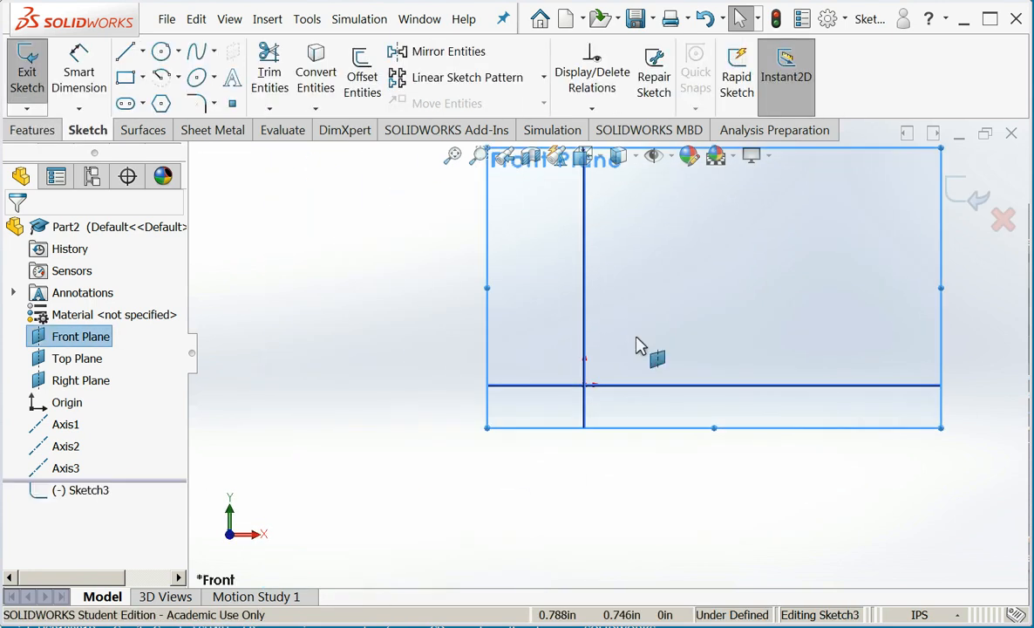
Dimension the rectangle's top edge to 4 in and its right edge to 3 in.
{"action": "left_click", "coordinate": [129, 76]}
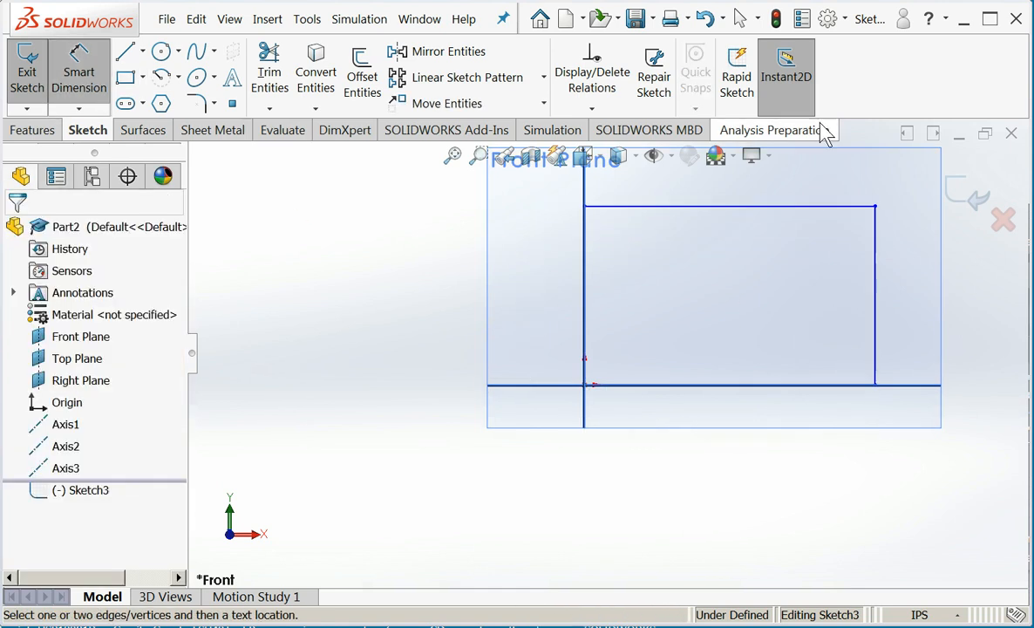
{"action": "left_click", "coordinate": [742, 206]}
{"action": "type", "text": "4"}
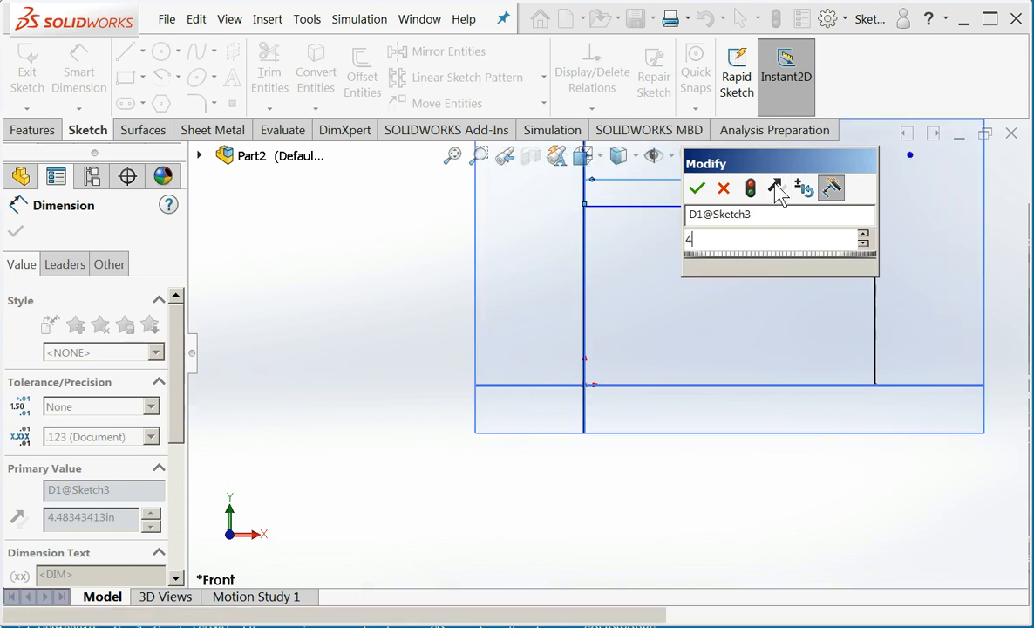
{"action": "left_click", "coordinate": [697, 189]}
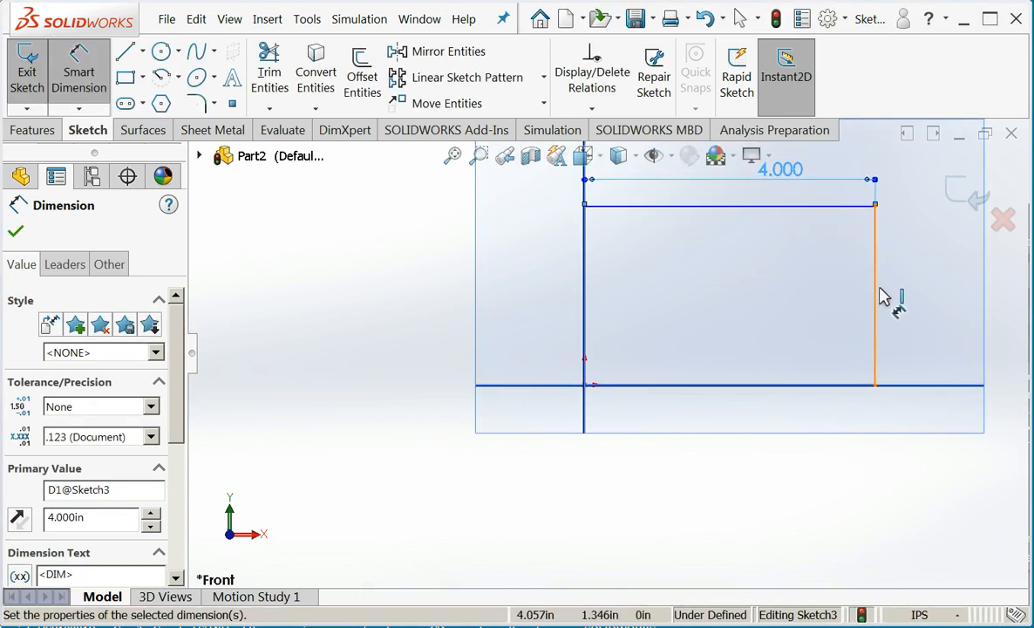
{"action": "mouse_move", "coordinate": [879, 279]}
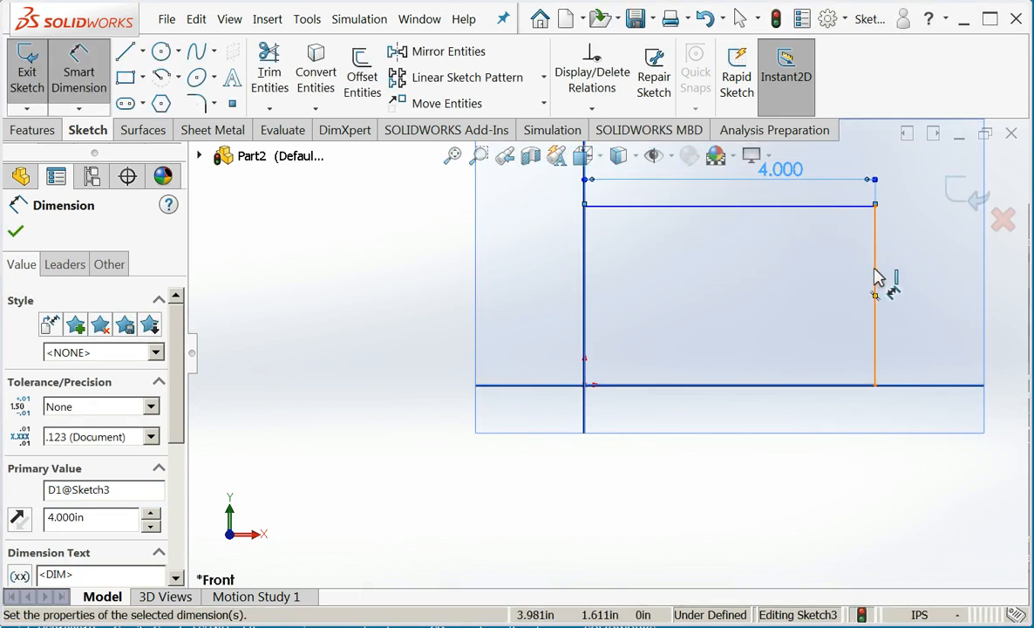
{"action": "left_click", "coordinate": [875, 279]}
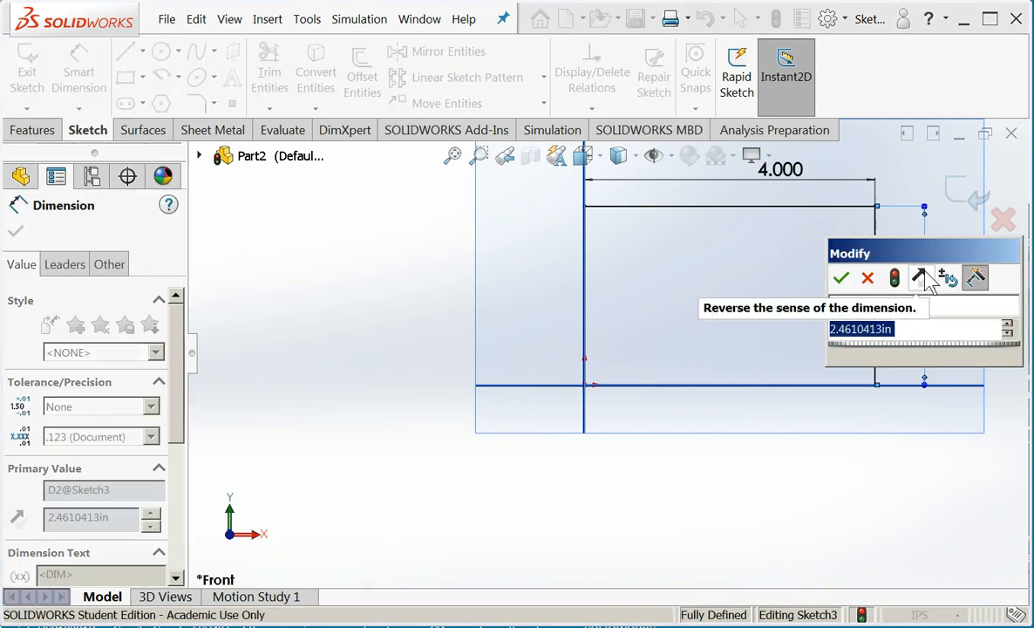
{"action": "type", "text": "3in"}
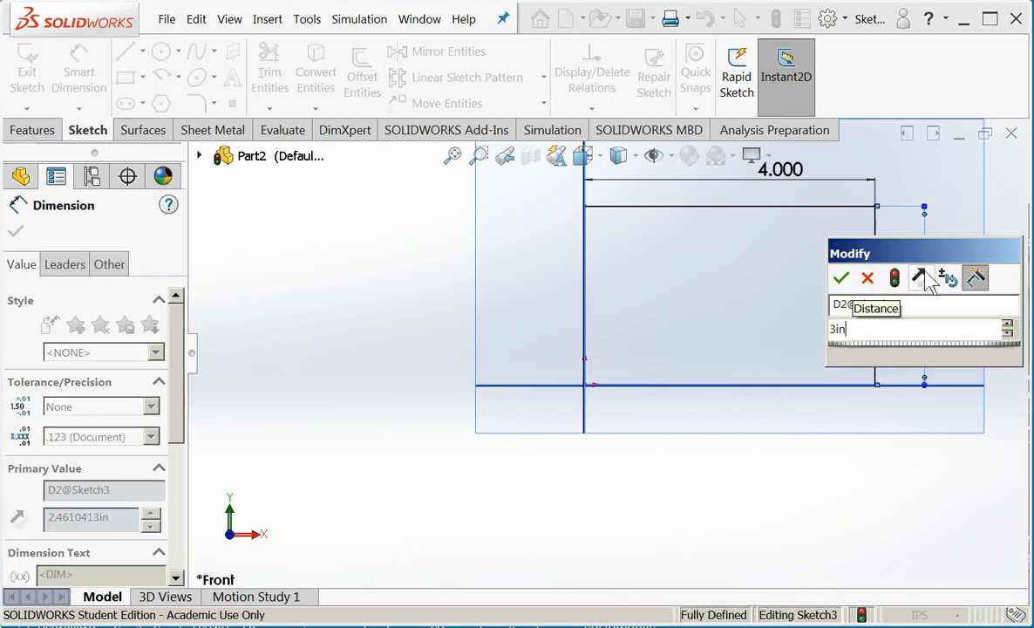
{"action": "left_click", "coordinate": [844, 277]}
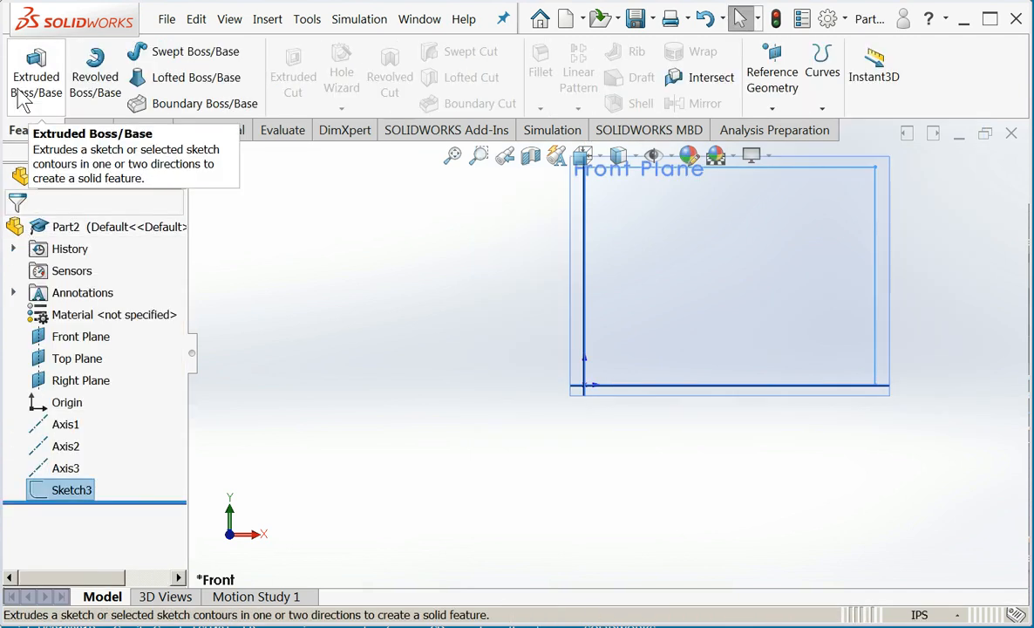
Extrude Sketch3 as a blind 0.100 in boss to form the thin plate.
{"action": "left_click", "coordinate": [34, 66]}
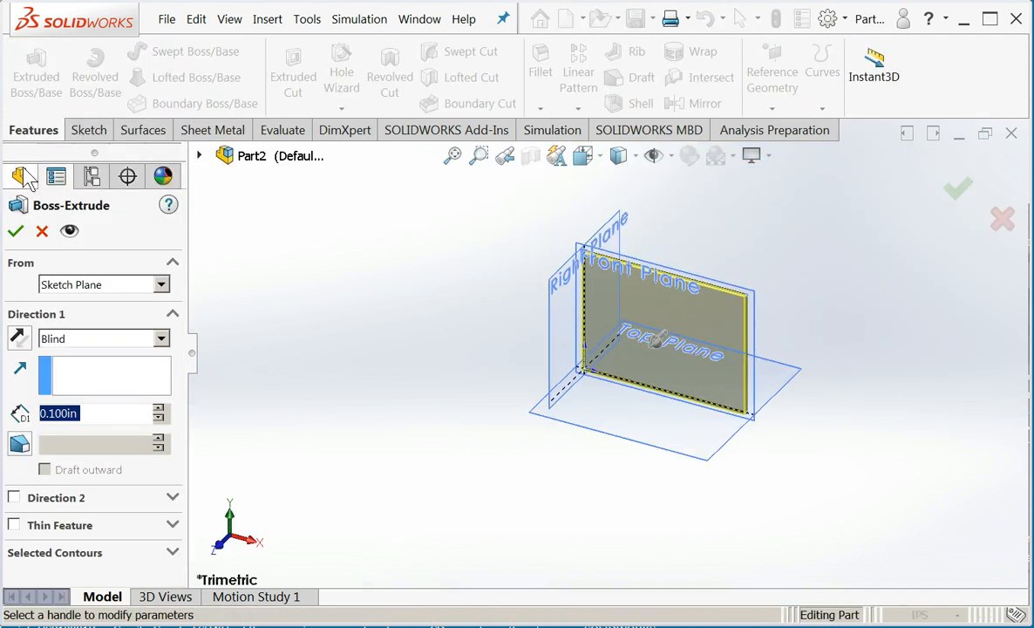
{"action": "left_click", "coordinate": [14, 230]}
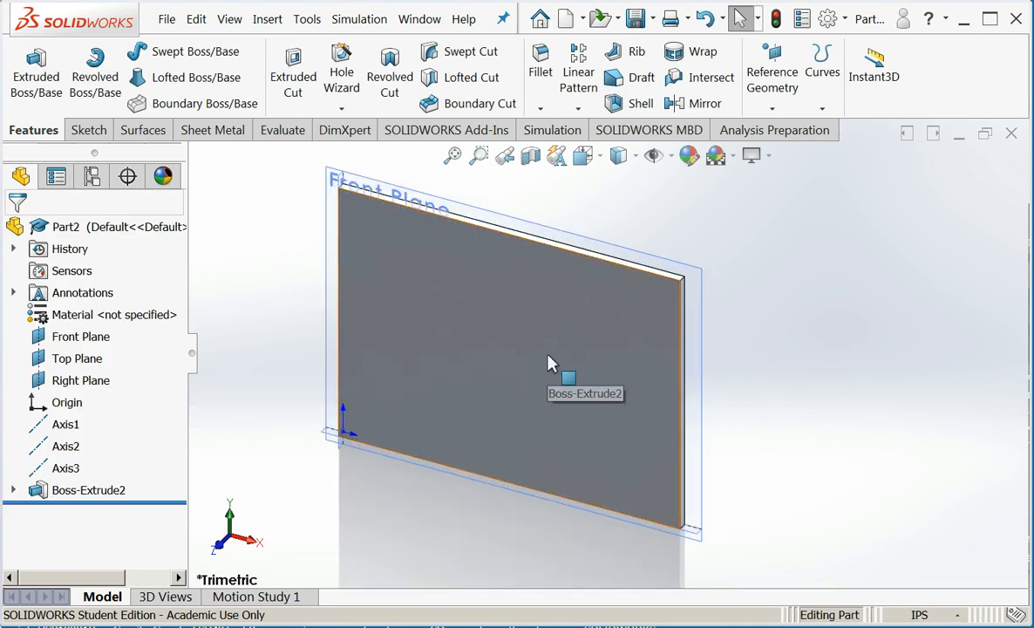
Start Sketch4 on the plate's front face with a small corner rectangle near the top left.
{"action": "left_click", "coordinate": [551, 363]}
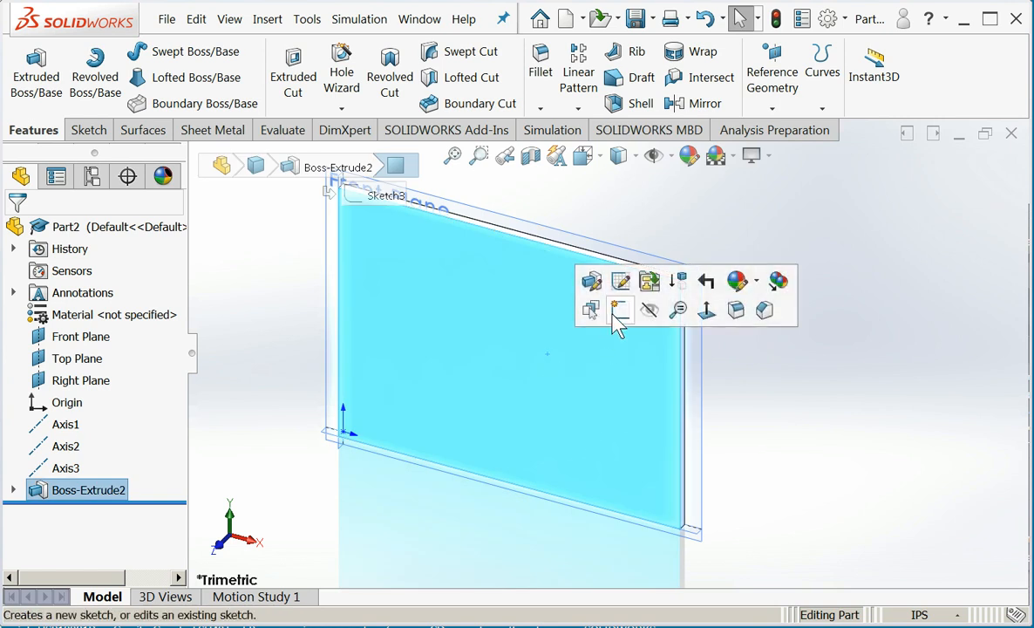
{"action": "left_click", "coordinate": [619, 310]}
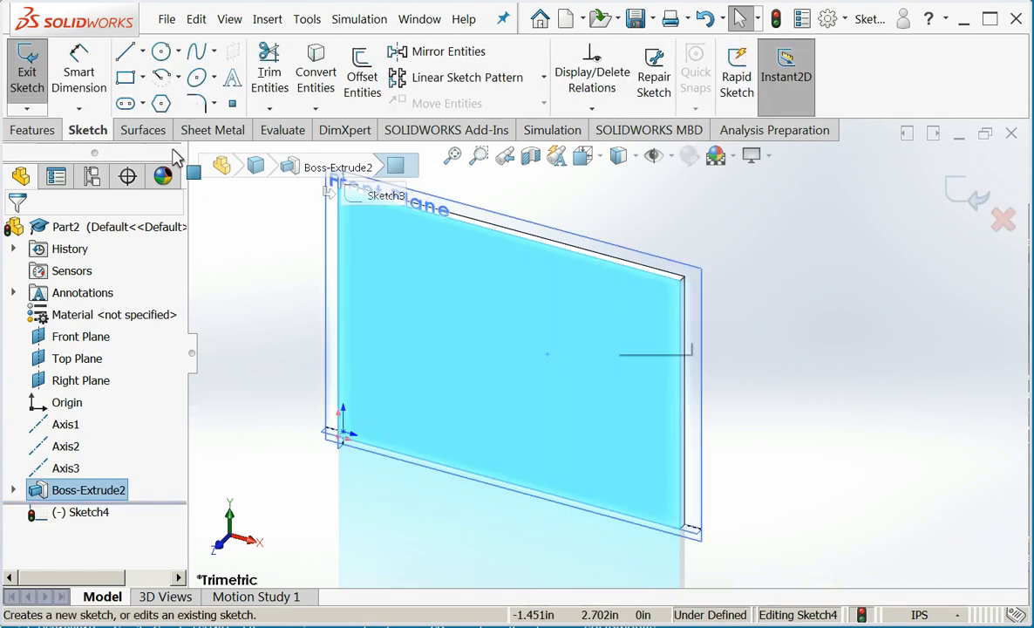
{"action": "left_click", "coordinate": [126, 70]}
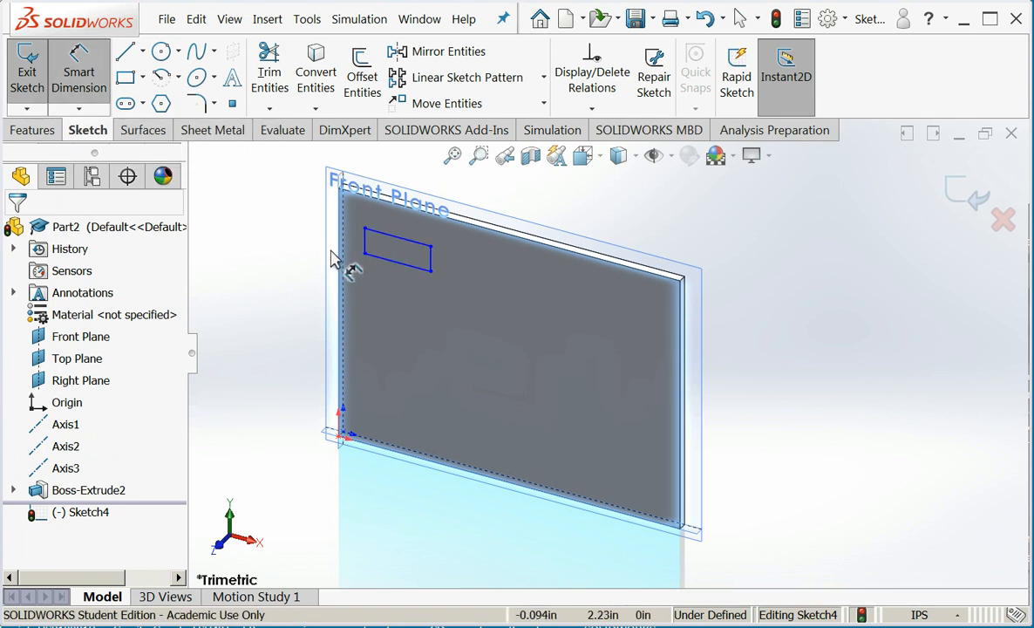
{"action": "mouse_move", "coordinate": [342, 261]}
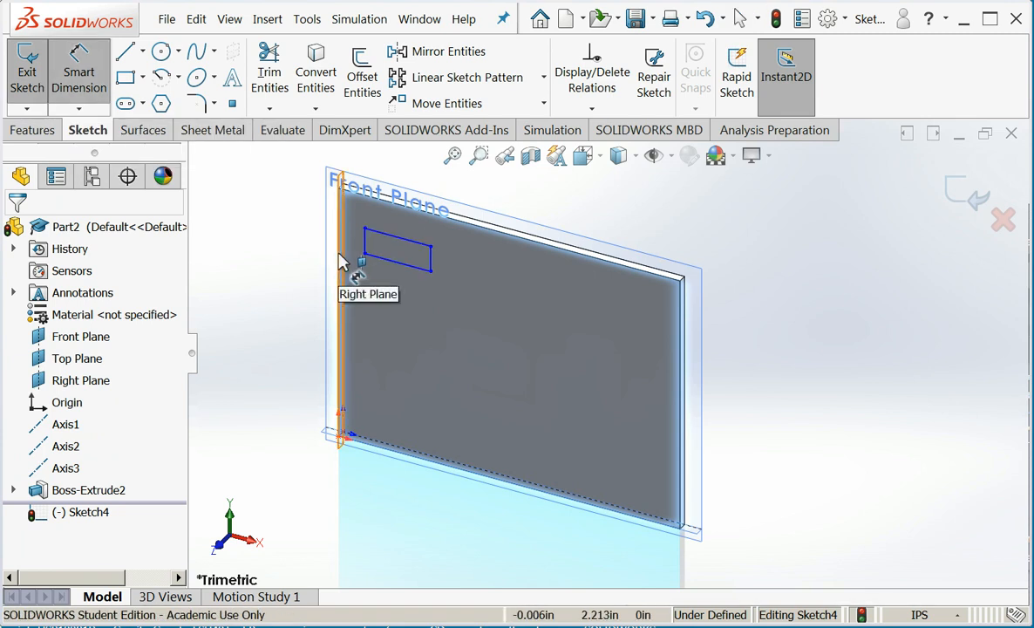
{"action": "mouse_move", "coordinate": [516, 258]}
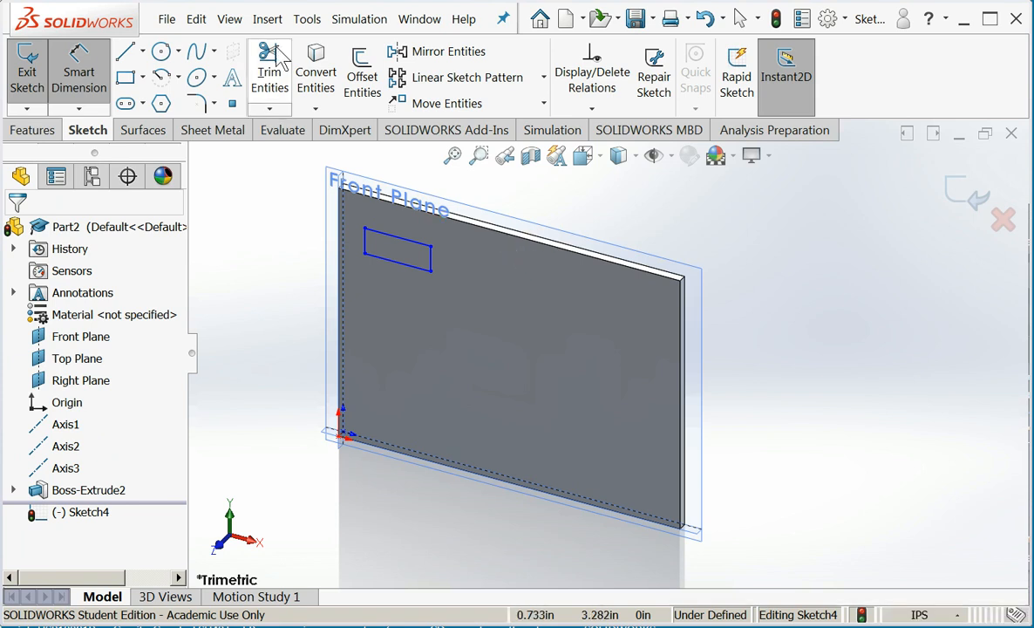
Hide the reference planes through the view visibility options.
{"action": "left_click", "coordinate": [231, 19]}
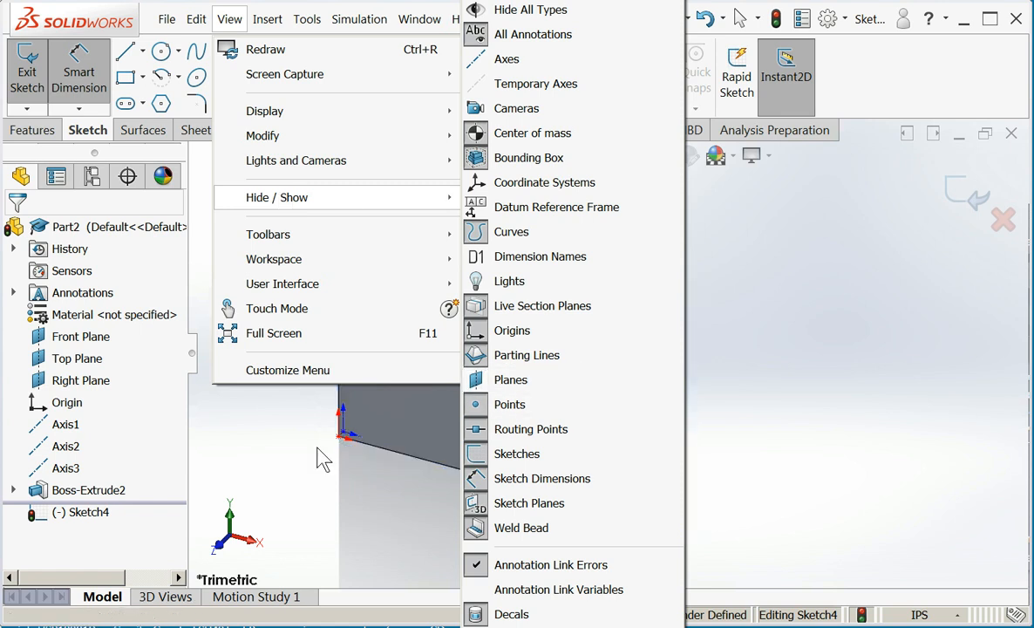
{"action": "left_click", "coordinate": [307, 460]}
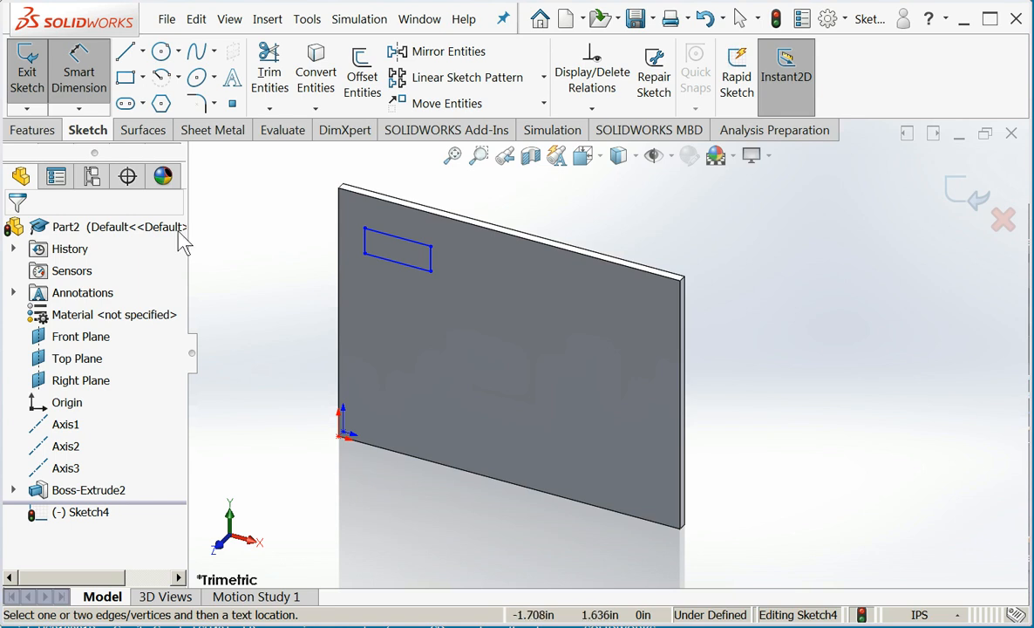
{"action": "mouse_move", "coordinate": [78, 72]}
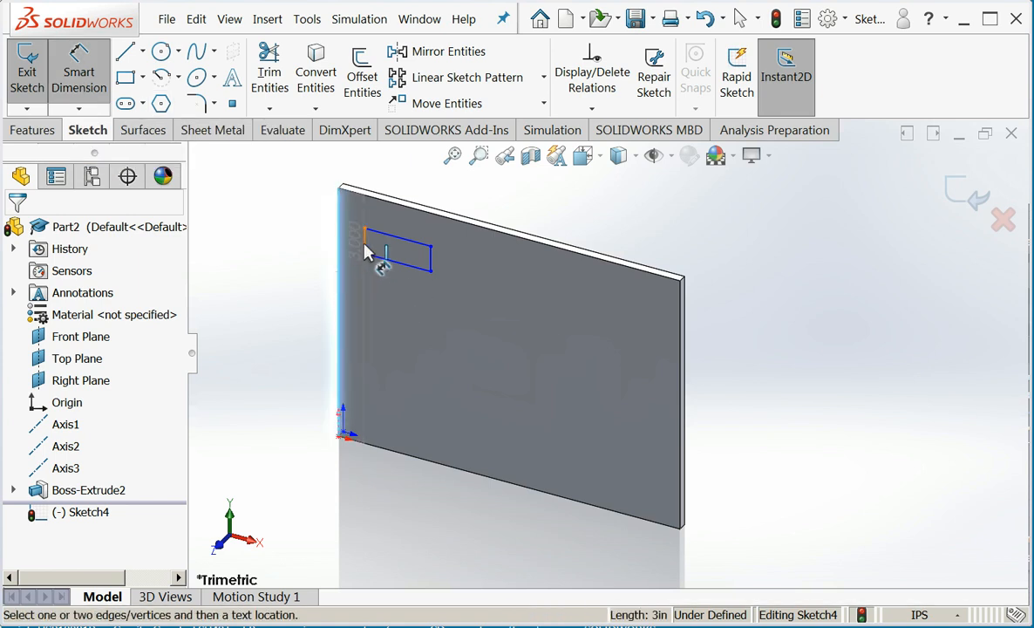
Offset the small rectangle 0.375 in from the plate's left edge and 0.500 in from the top.
{"action": "left_click", "coordinate": [370, 253]}
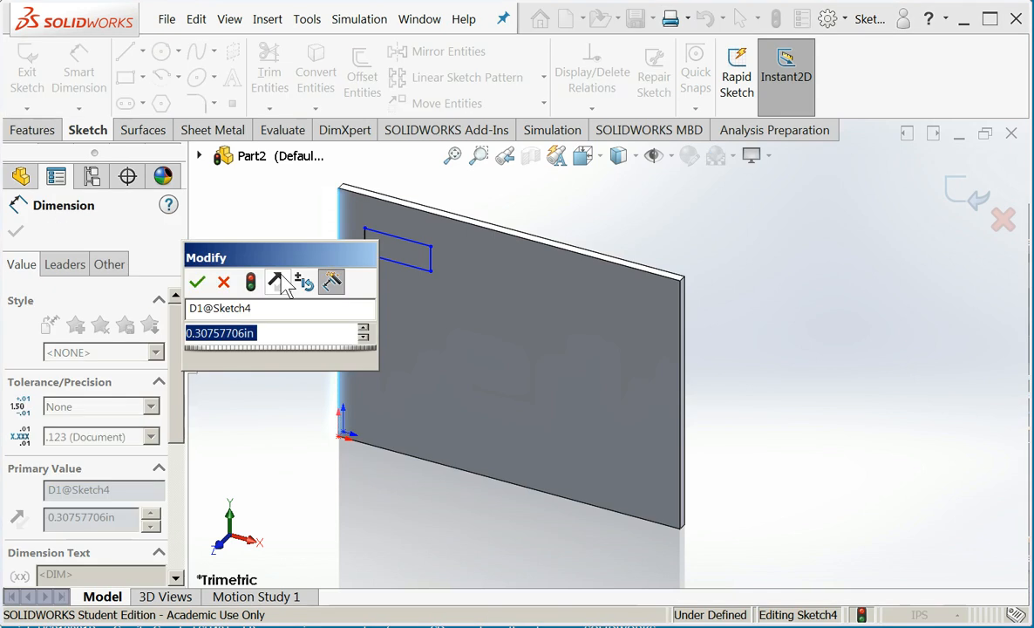
{"action": "type", "text": ".37"}
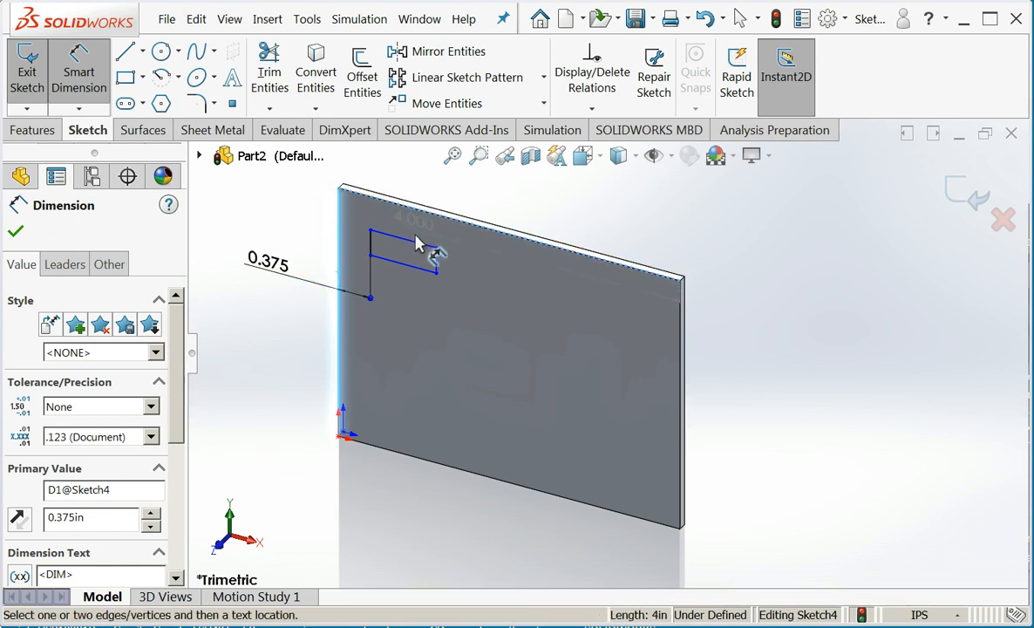
{"action": "left_click", "coordinate": [405, 244]}
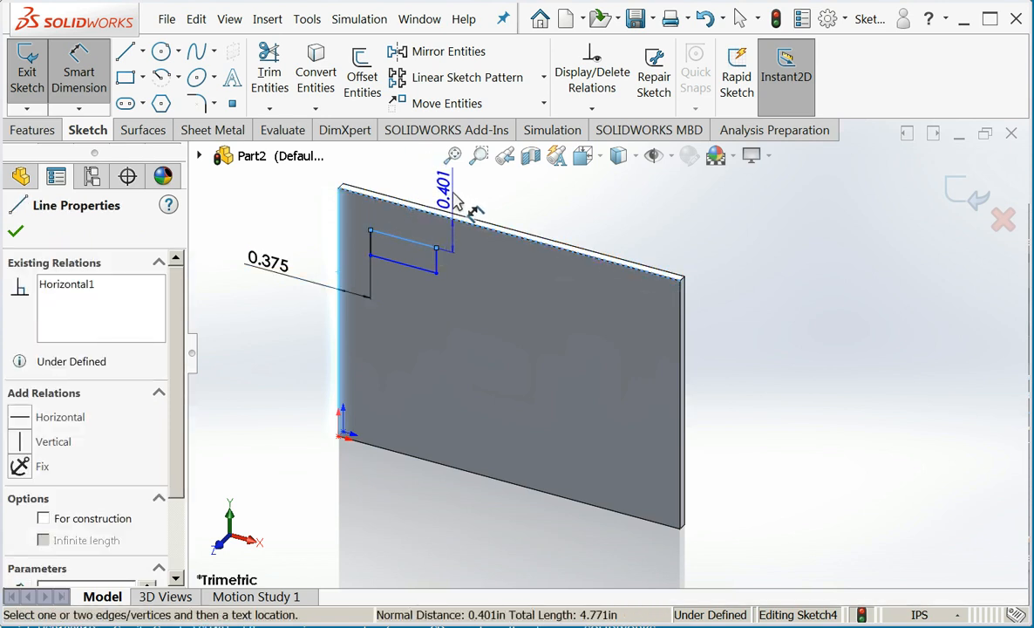
{"action": "double_click", "coordinate": [435, 196]}
{"action": "type", "text": "."}
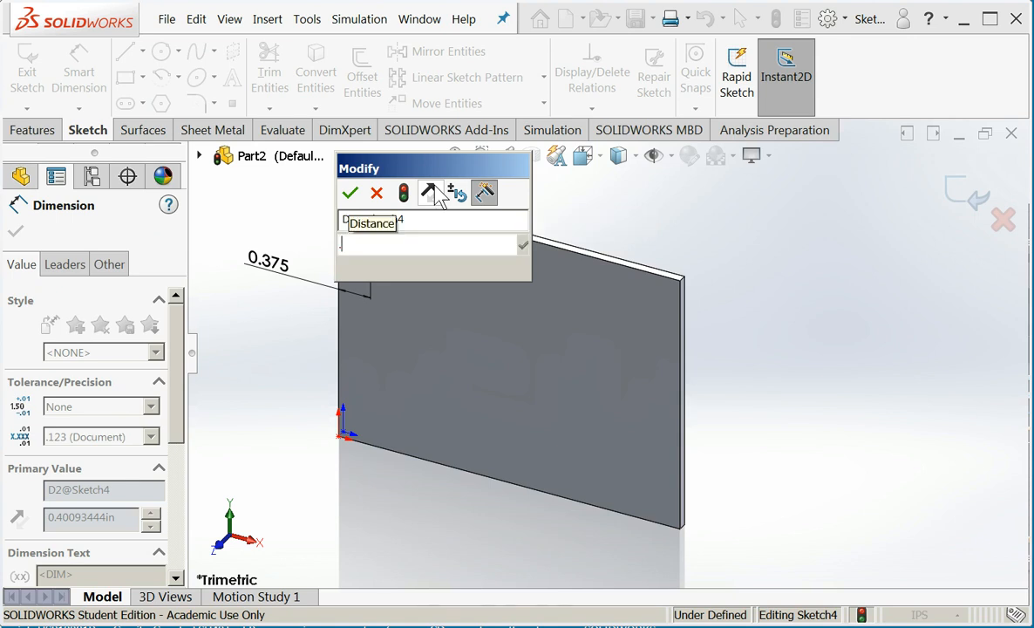
{"action": "left_click", "coordinate": [349, 192]}
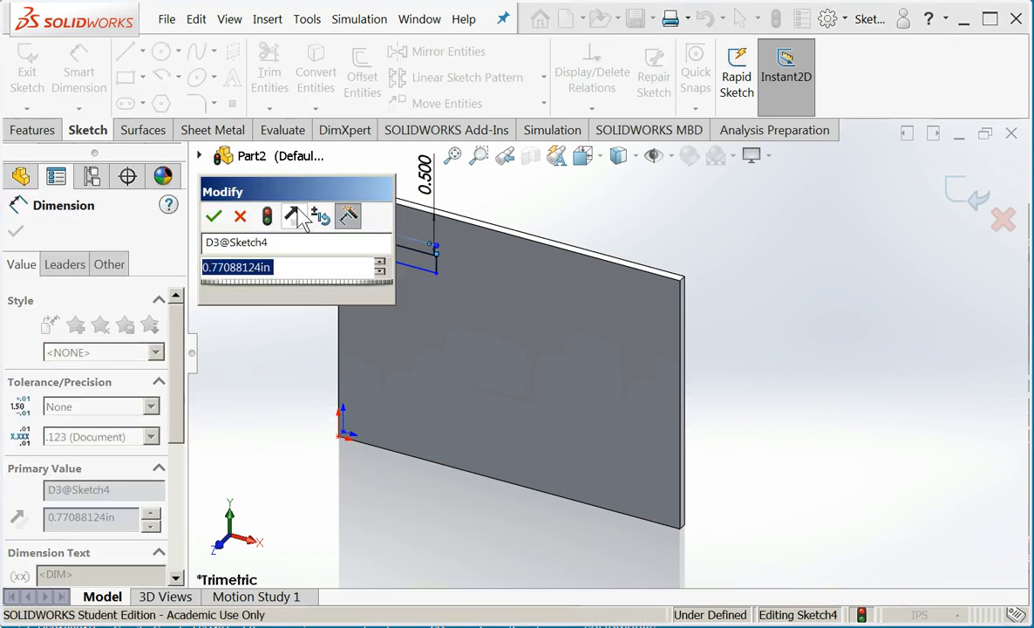
Size the small rectangle 0.750 in wide and 0.25 in tall, fully defining it.
{"action": "left_click", "coordinate": [215, 216]}
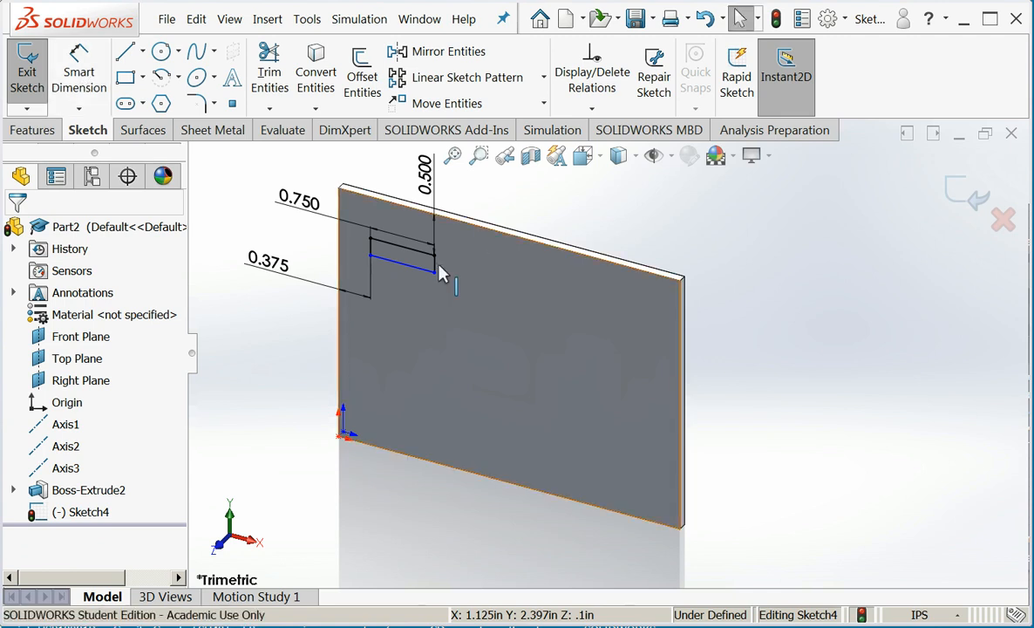
{"action": "left_click", "coordinate": [429, 252]}
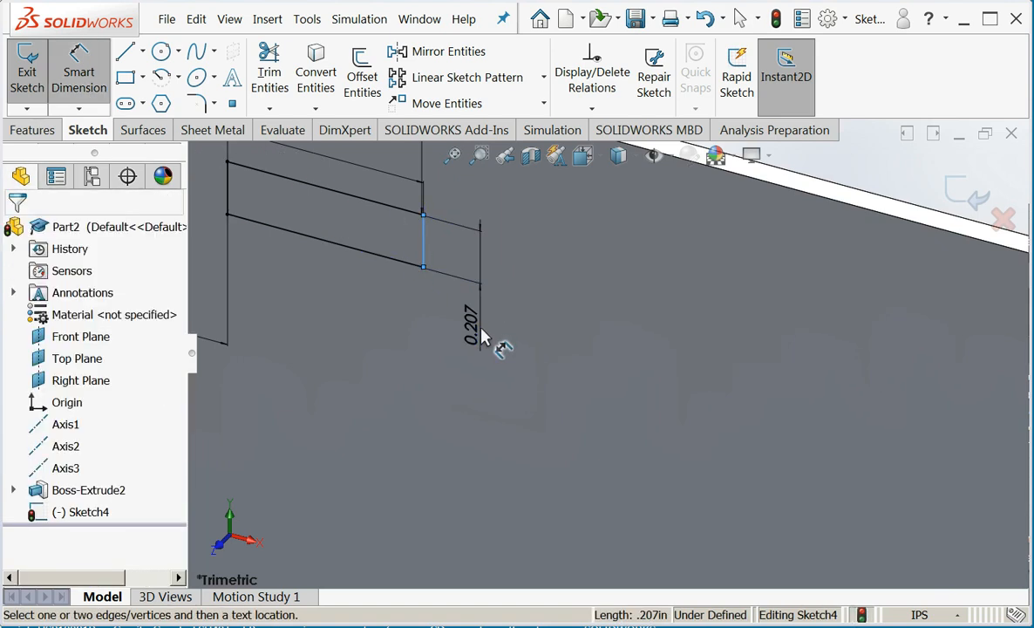
{"action": "left_click", "coordinate": [471, 328]}
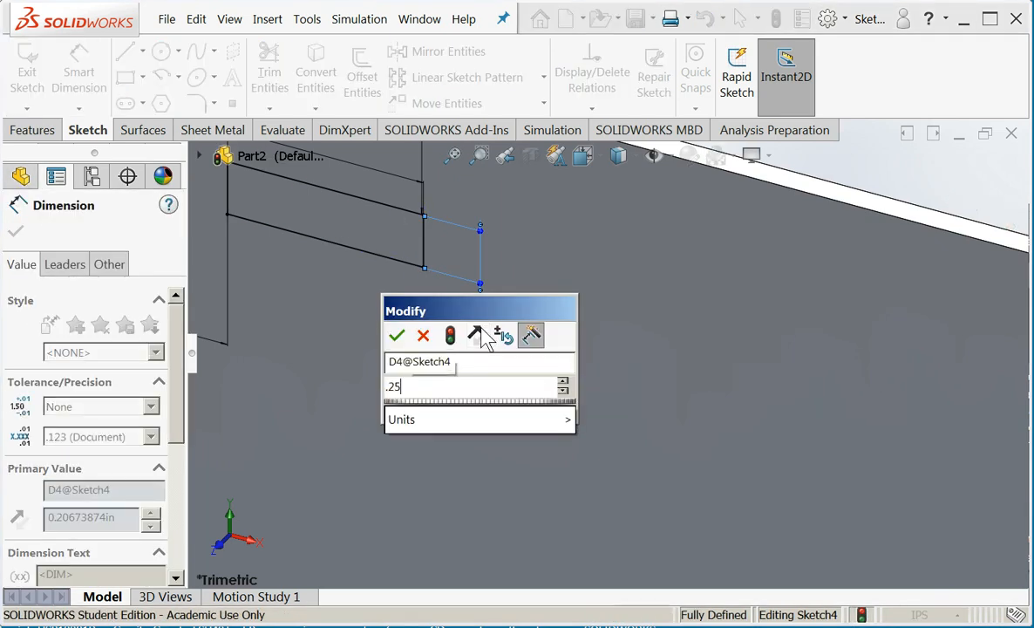
{"action": "left_click", "coordinate": [395, 335]}
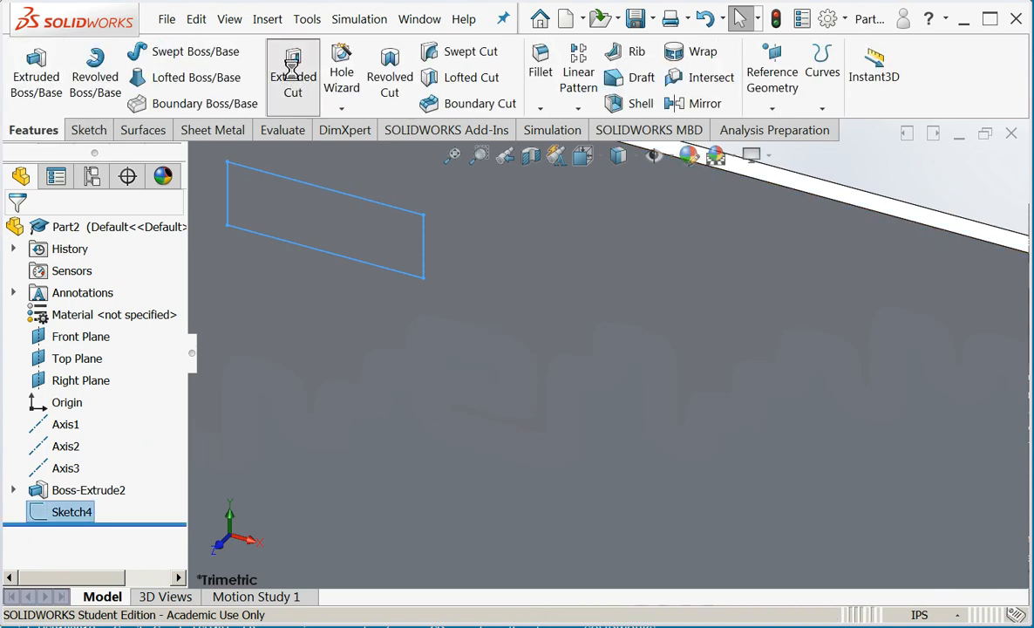
Cut the slot sketch Through All as Cut-Extrude2.
{"action": "left_click", "coordinate": [293, 77]}
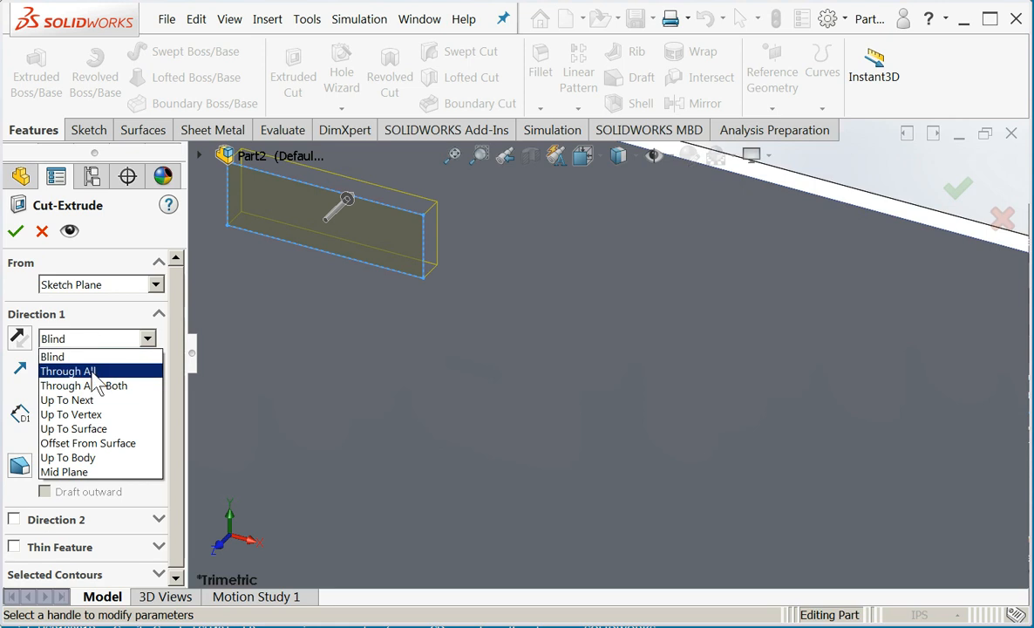
{"action": "left_click", "coordinate": [66, 370]}
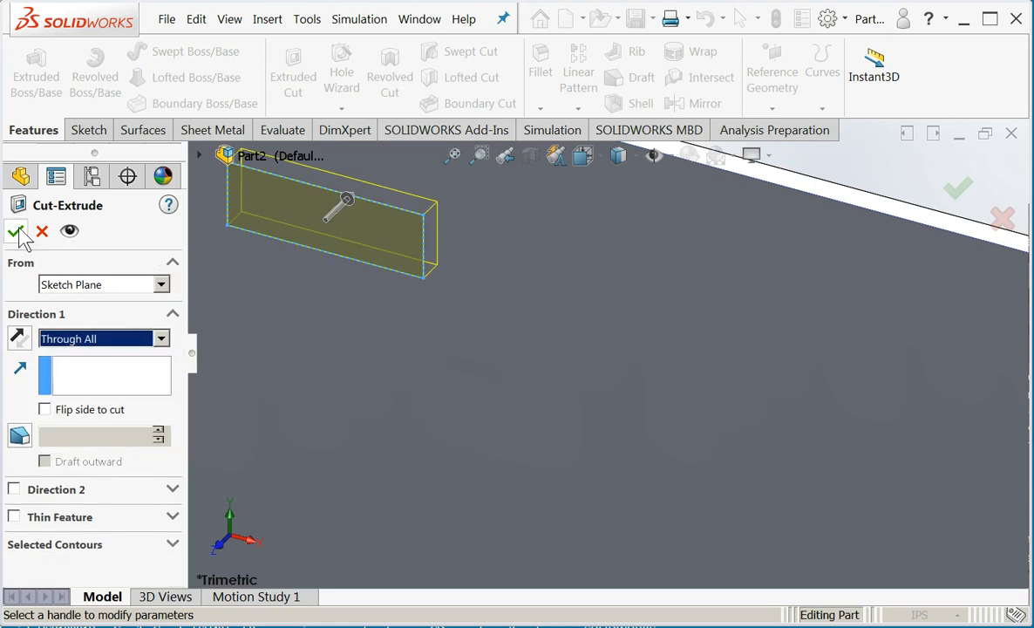
{"action": "left_click", "coordinate": [13, 230]}
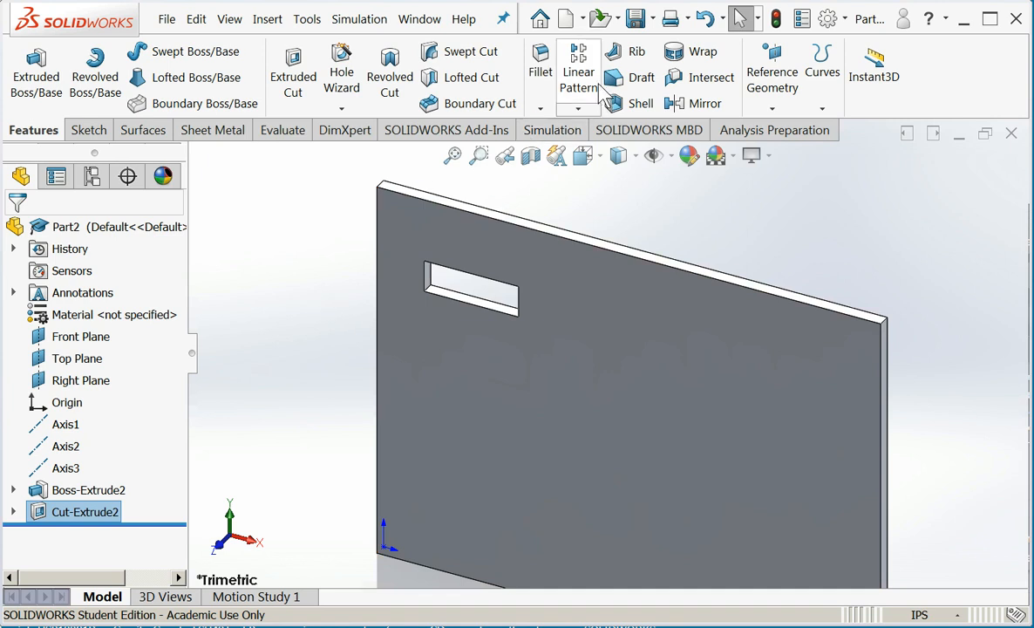
Start a Linear Pattern of the slot cut with the plate's top edge as Direction 1.
{"action": "left_click", "coordinate": [575, 67]}
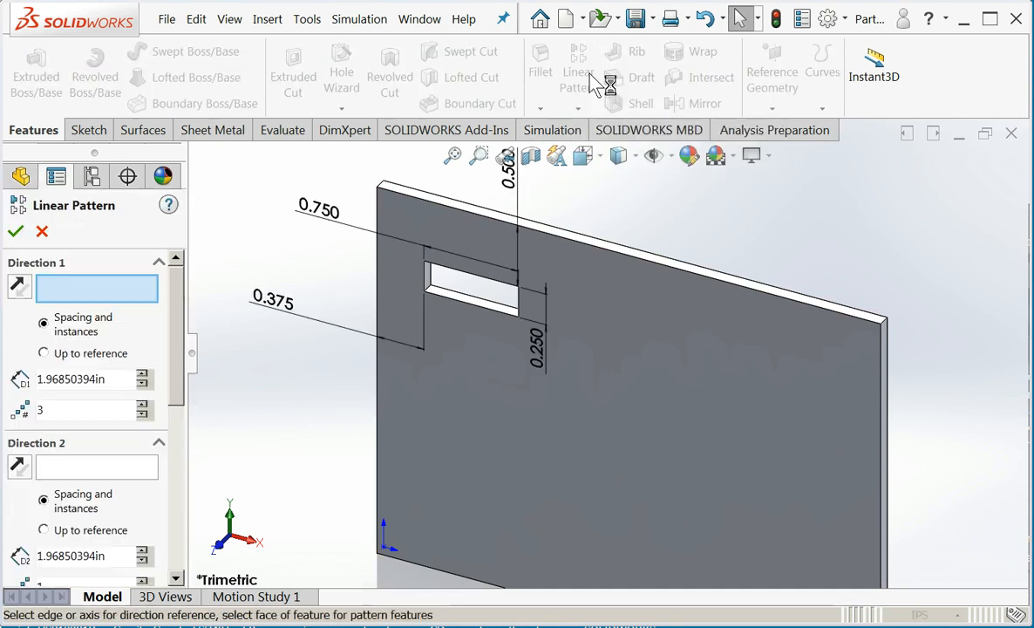
{"action": "left_click", "coordinate": [474, 288]}
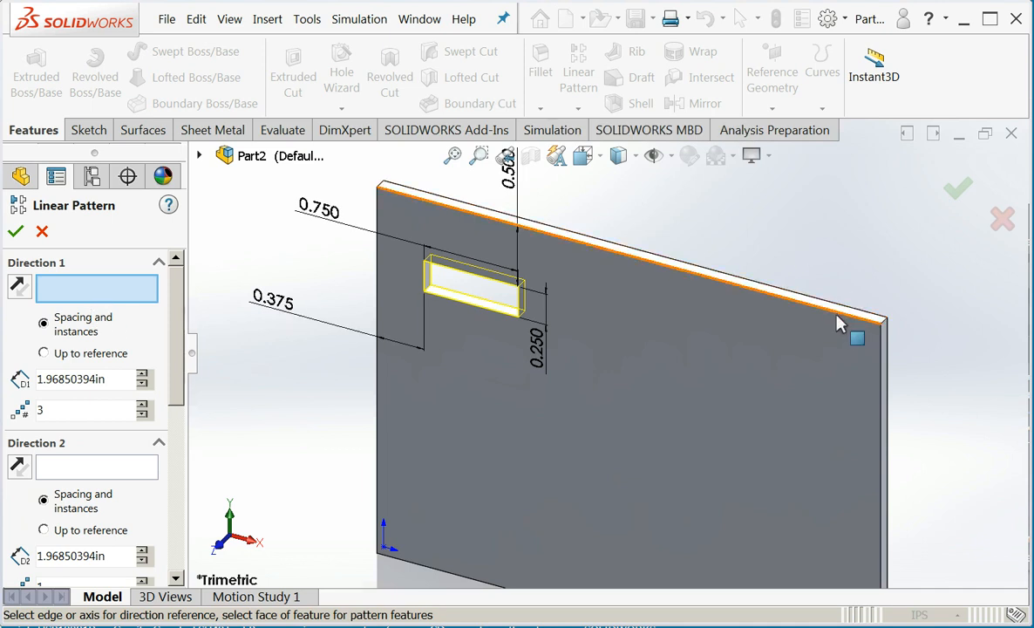
{"action": "left_click", "coordinate": [837, 321]}
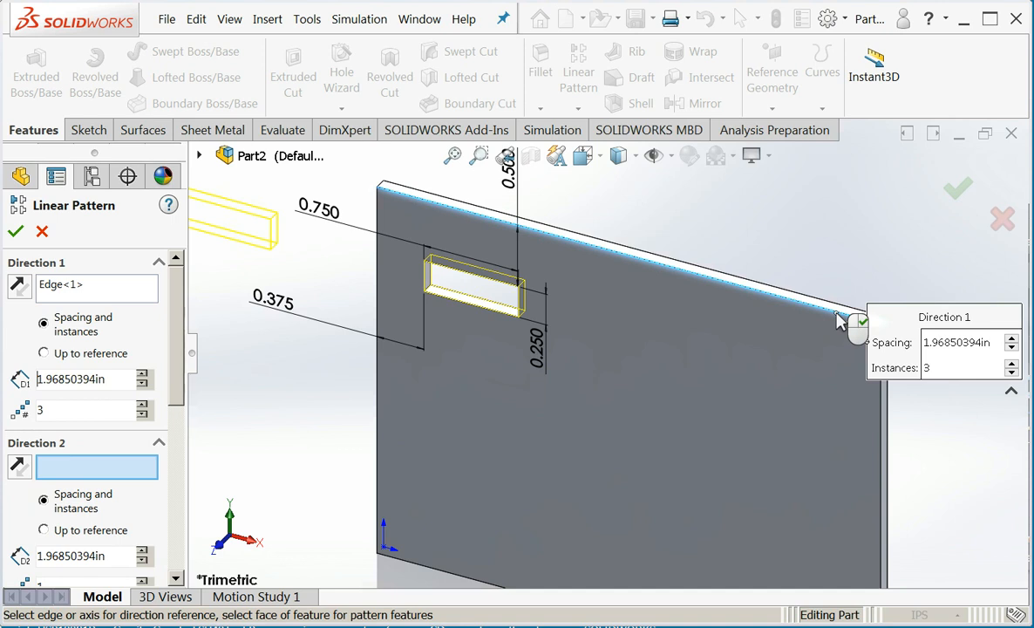
{"action": "mouse_move", "coordinate": [333, 556]}
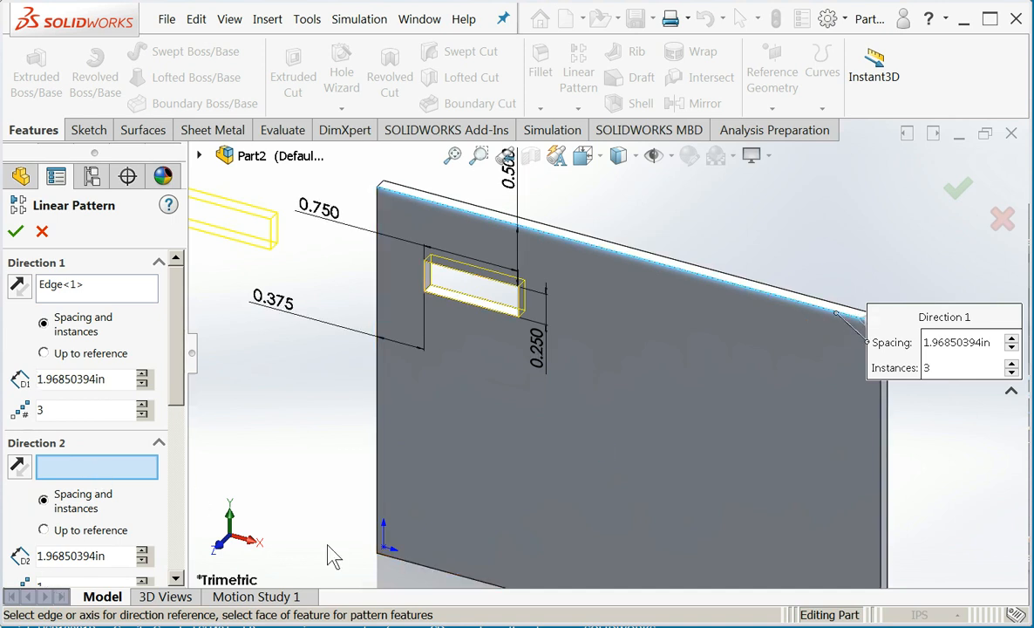
{"action": "mouse_move", "coordinate": [380, 519]}
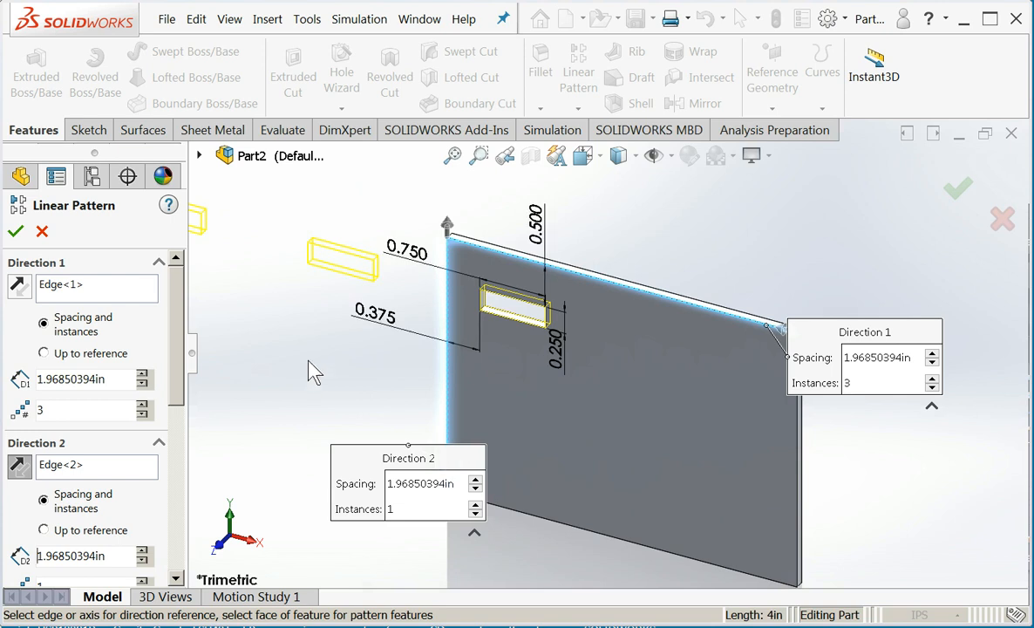
{"action": "mouse_move", "coordinate": [251, 275]}
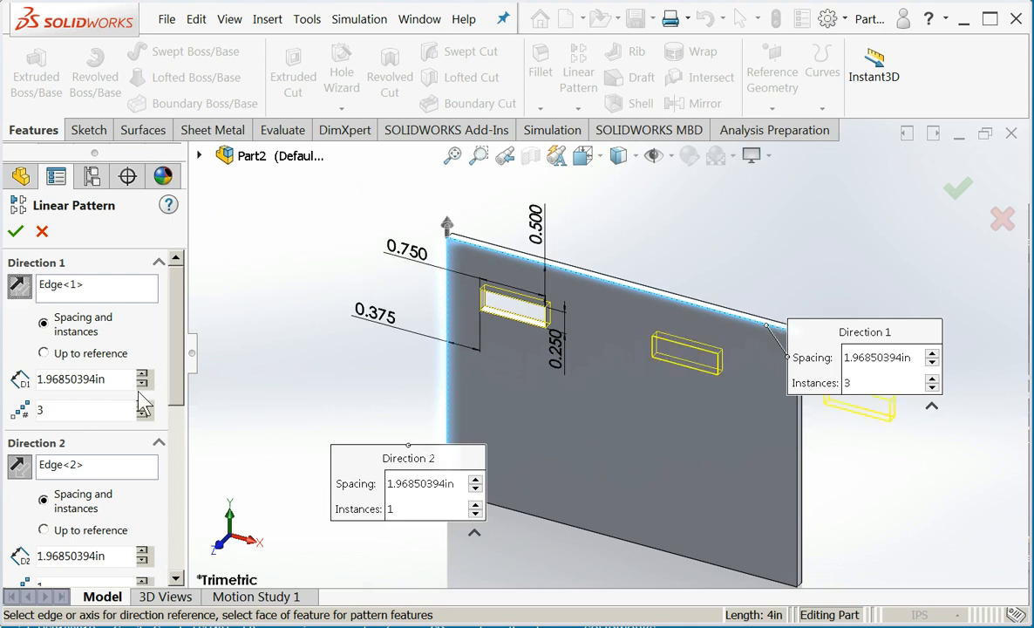
Set Direction 1 spacing to 1.000 in with 3 instances along the top edge.
{"action": "left_click", "coordinate": [143, 386]}
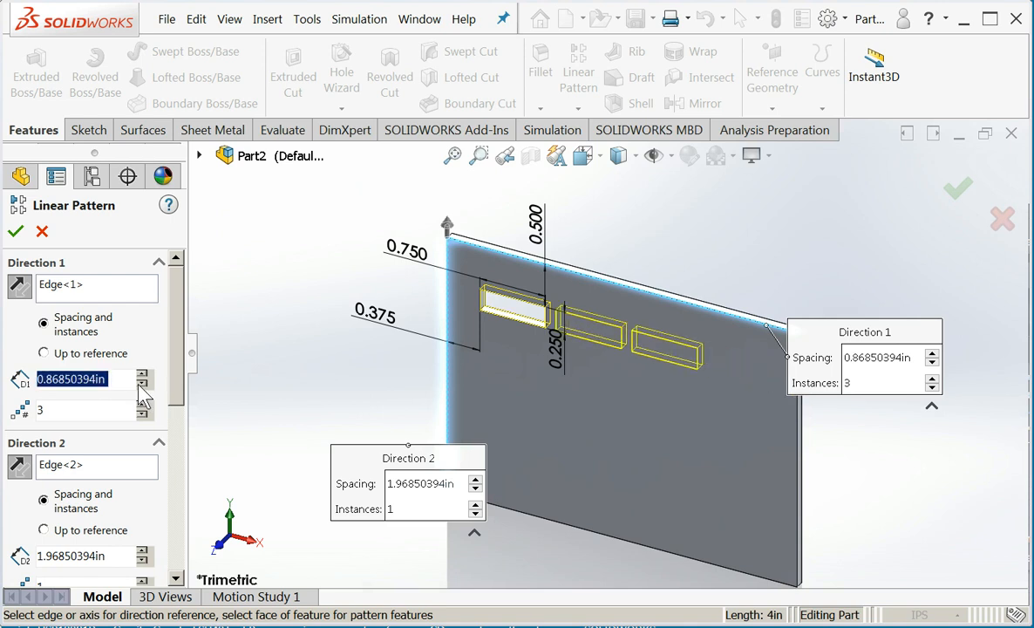
{"action": "left_click", "coordinate": [143, 373]}
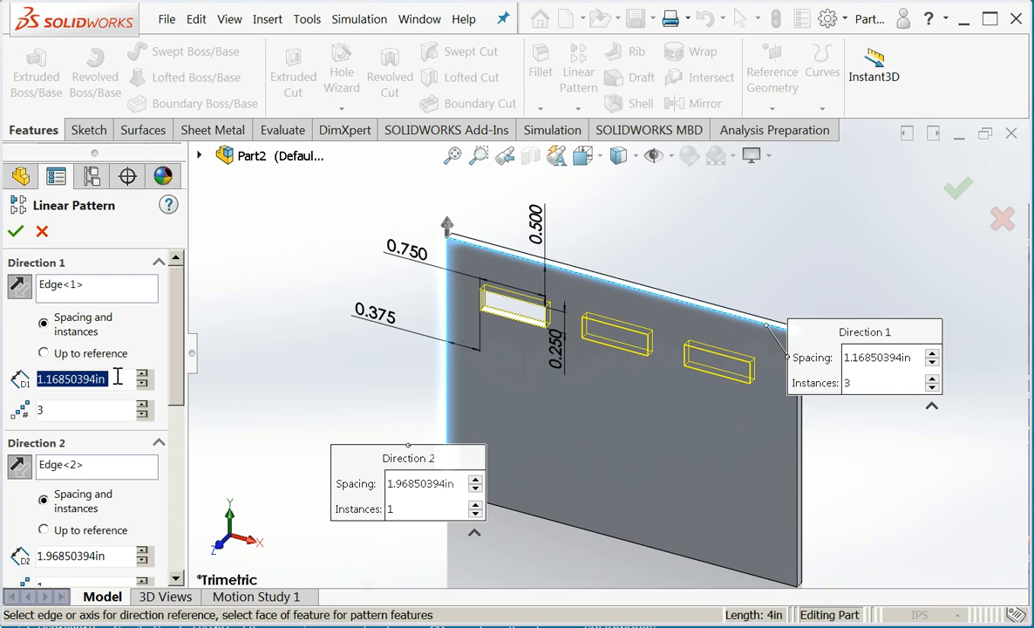
{"action": "type", "text": "1.000in"}
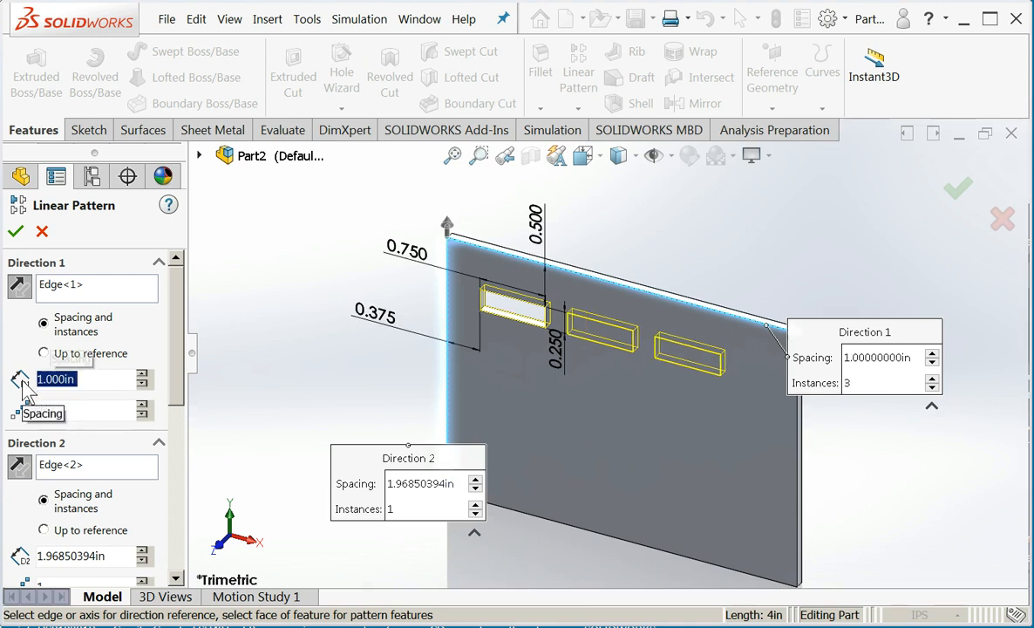
{"action": "mouse_move", "coordinate": [215, 523]}
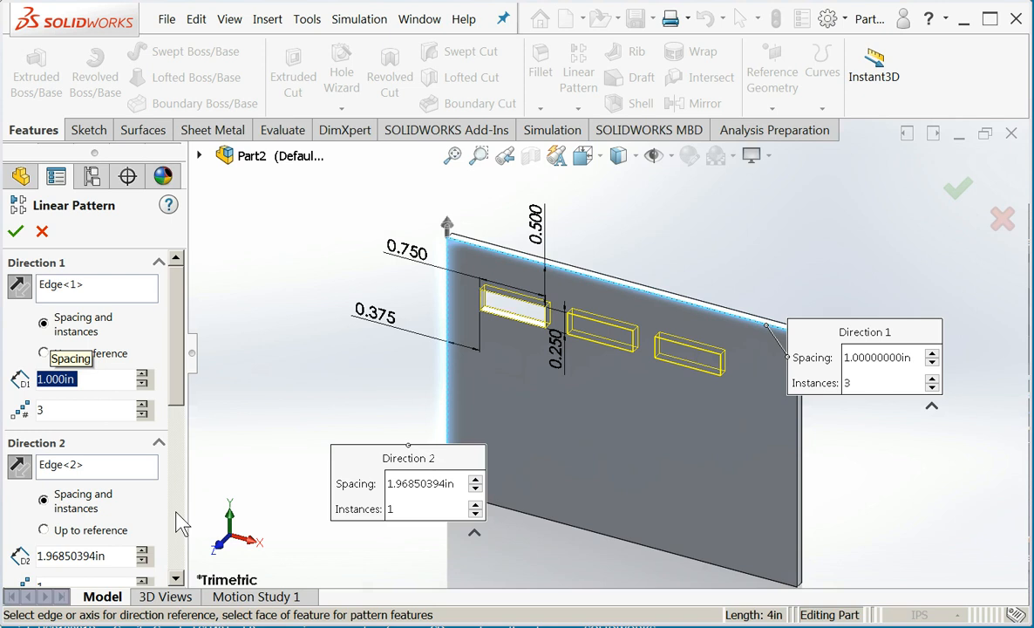
{"action": "scroll", "scroll_direction": "down", "scroll_amount": 3}
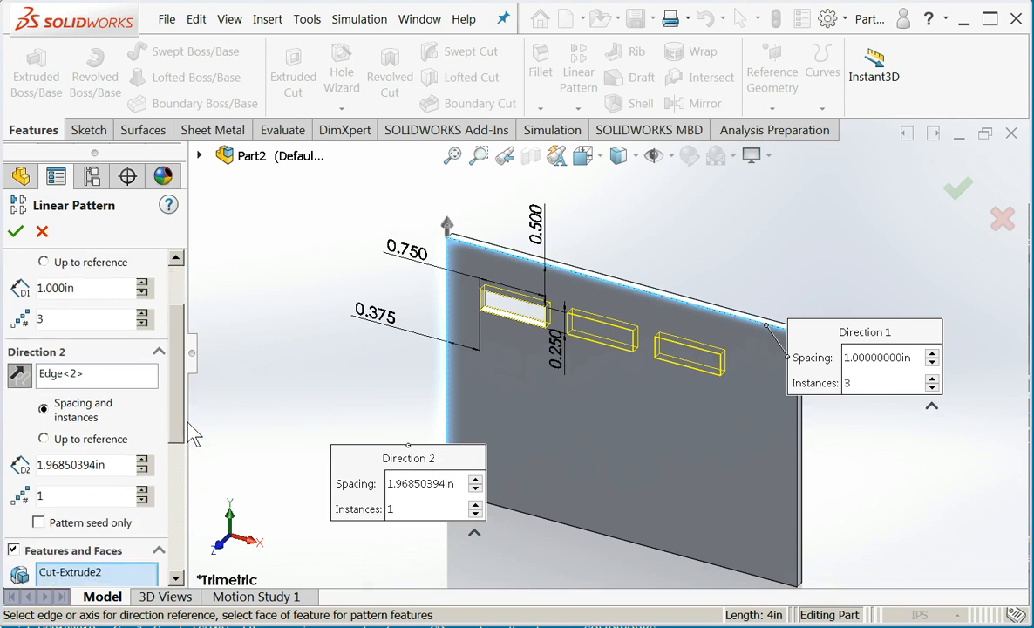
{"action": "scroll", "scroll_direction": "down", "scroll_amount": 3}
{"action": "type", "text": "0.750"}
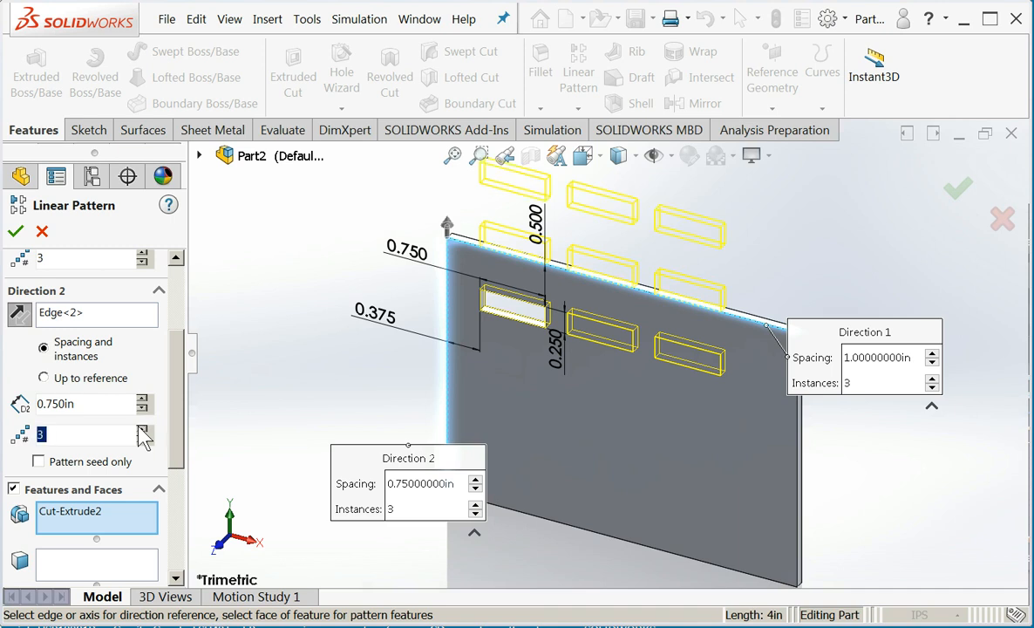
{"action": "mouse_move", "coordinate": [21, 314]}
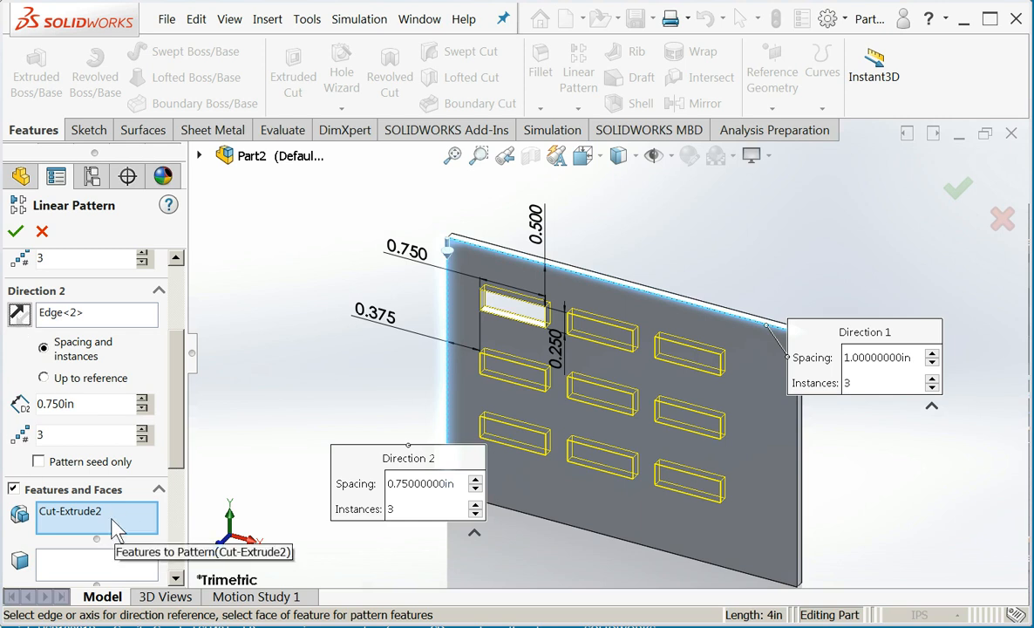
{"action": "mouse_move", "coordinate": [129, 523]}
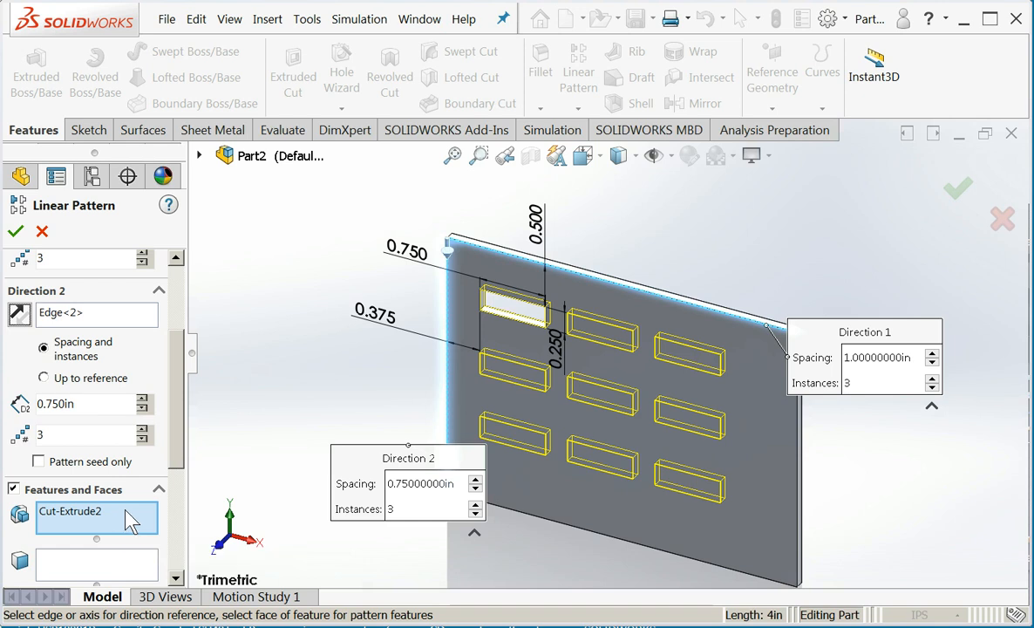
{"action": "mouse_move", "coordinate": [670, 533]}
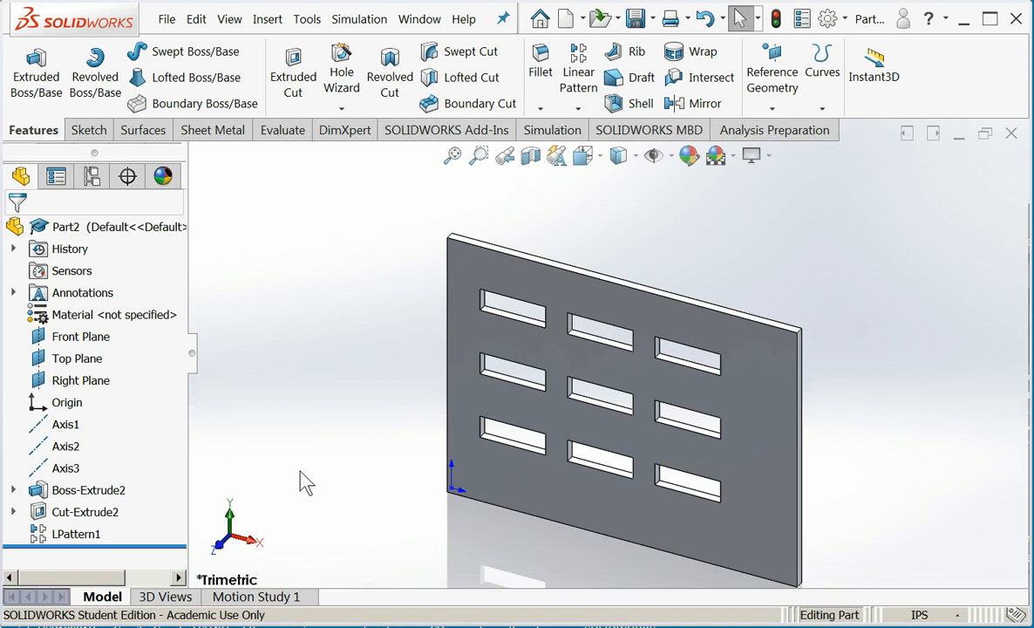
{"action": "mouse_move", "coordinate": [328, 469]}
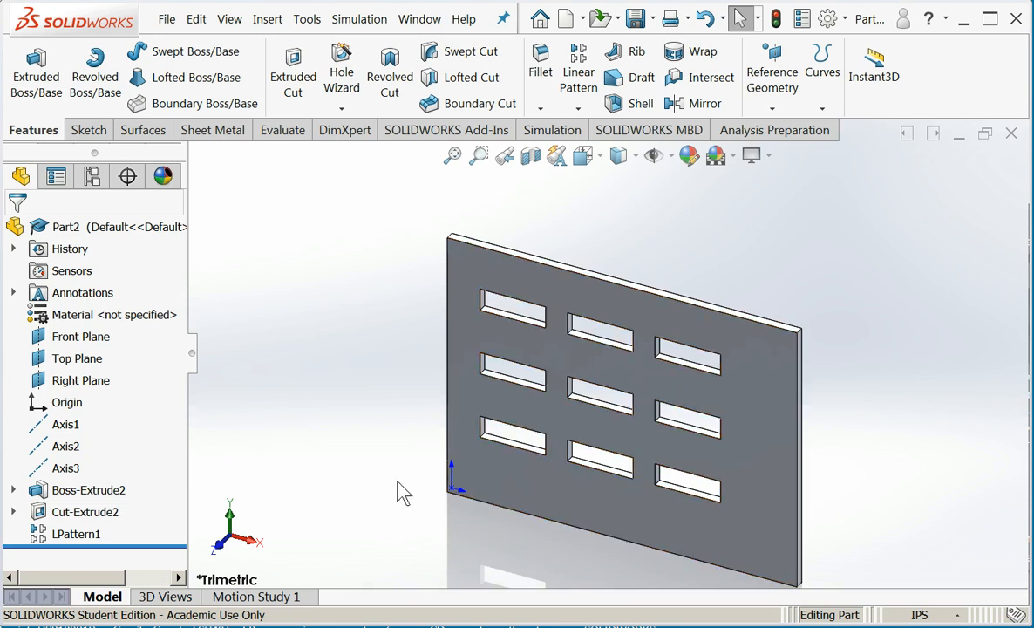
{"action": "mouse_move", "coordinate": [77, 534]}
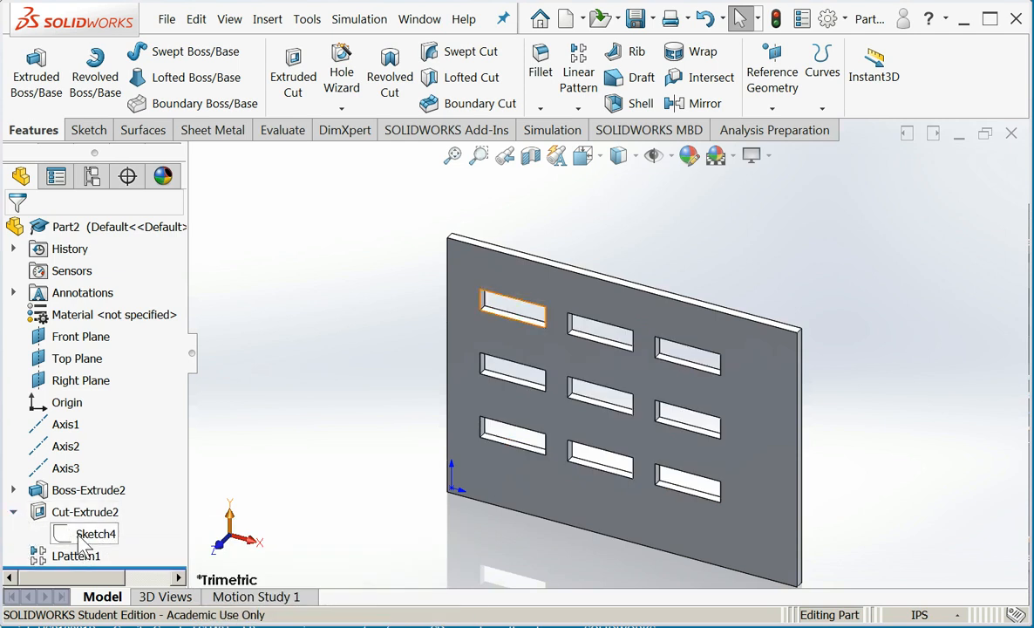
Edit Sketch4 and bring up the 0.750 slot length dimension to shorten it to 0.500 in.
{"action": "right_click", "coordinate": [95, 533]}
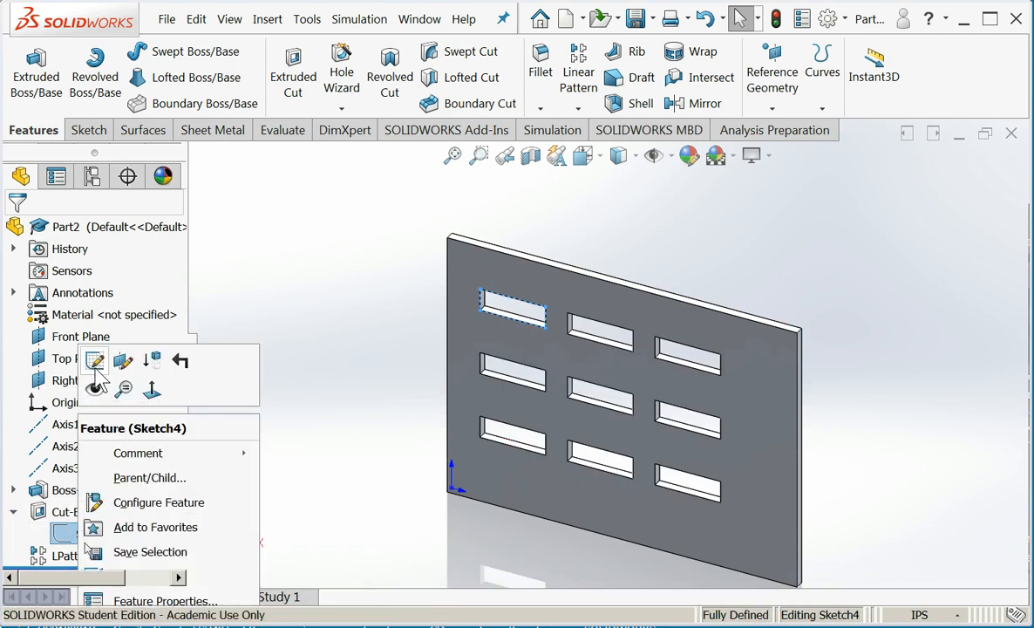
{"action": "left_click", "coordinate": [94, 360]}
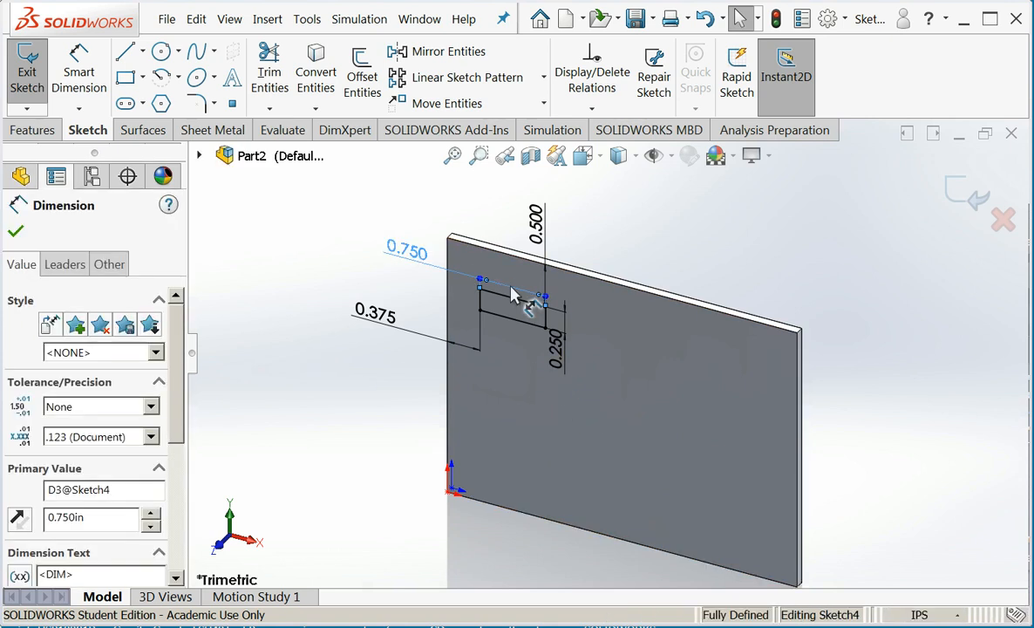
{"action": "double_click", "coordinate": [405, 251]}
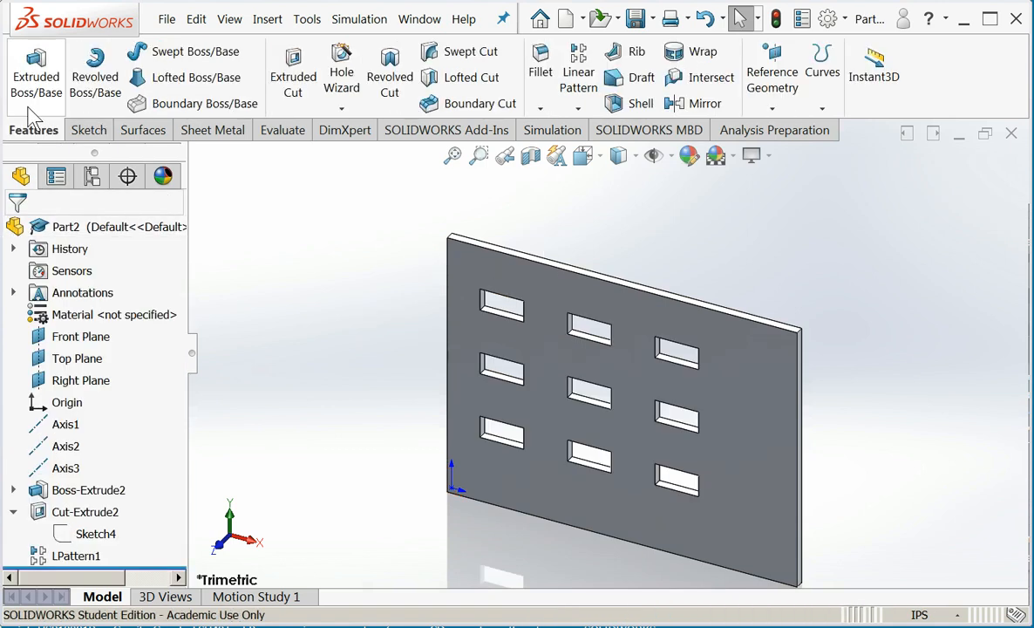
{"action": "mouse_move", "coordinate": [340, 263]}
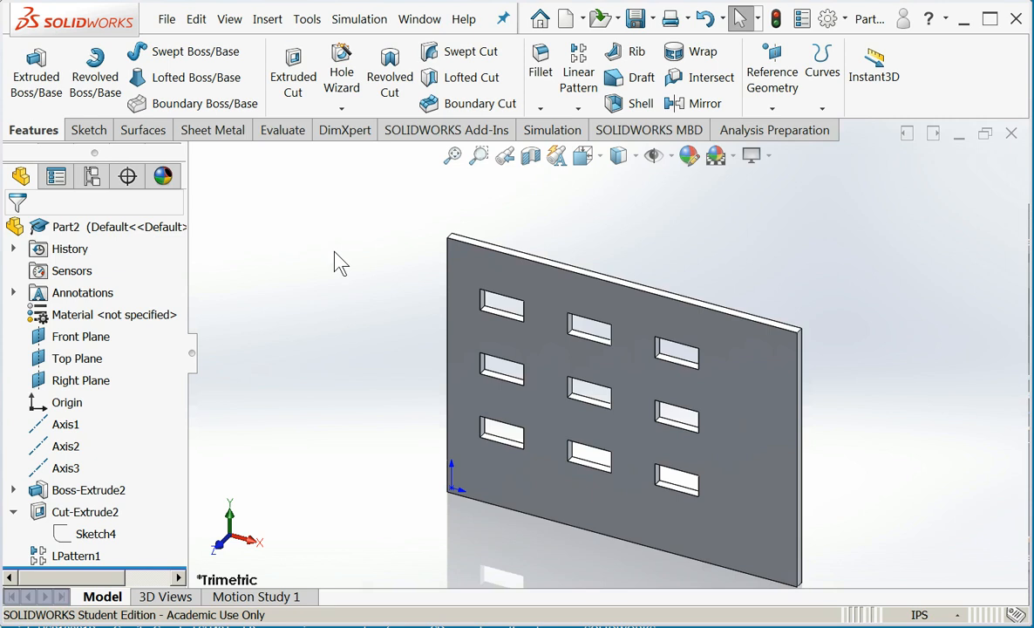
{"action": "mouse_move", "coordinate": [136, 523]}
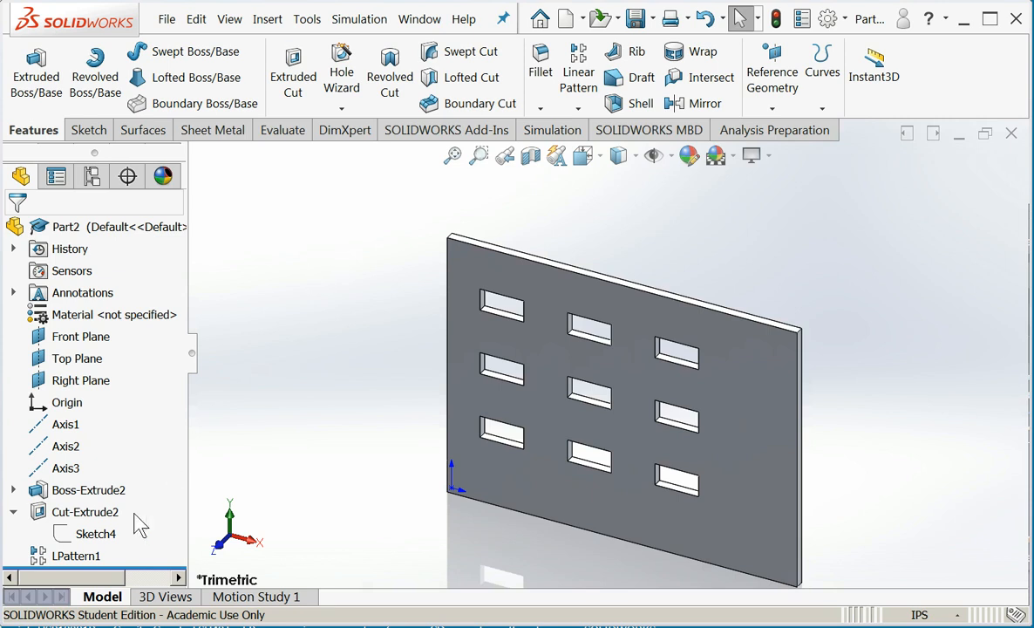
Edit LPattern1's Direction 1 to 0.7 in spacing and raise its instance count to four columns.
{"action": "left_click", "coordinate": [77, 554]}
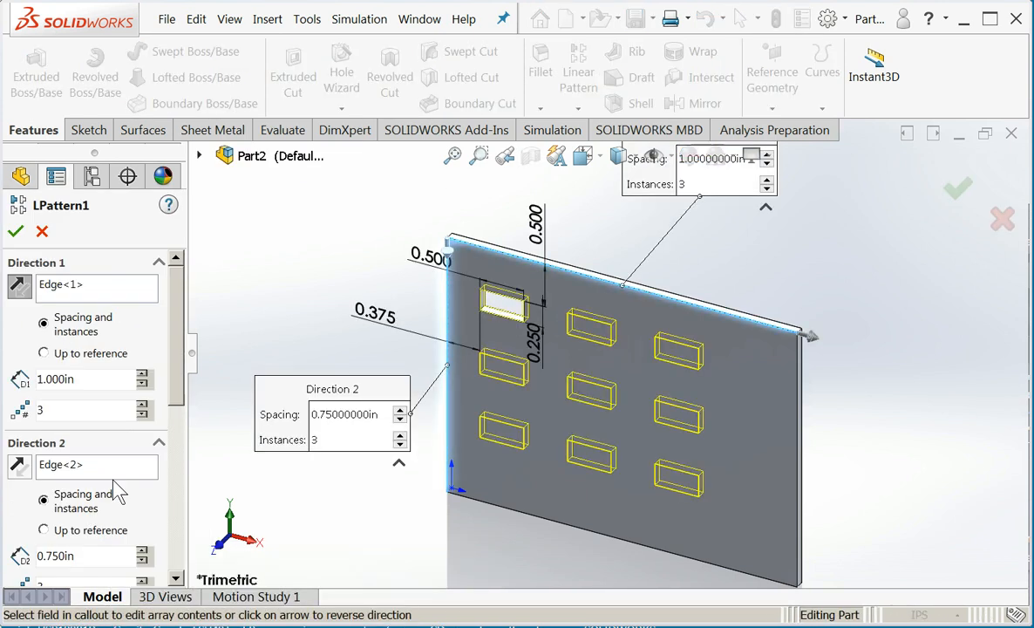
{"action": "mouse_move", "coordinate": [148, 403]}
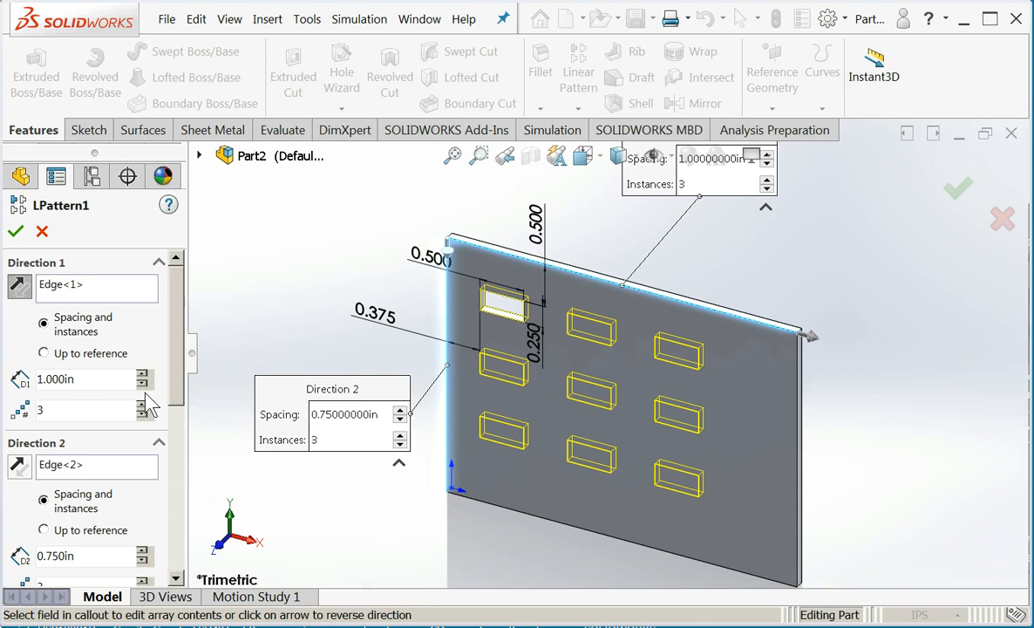
{"action": "left_click", "coordinate": [143, 387]}
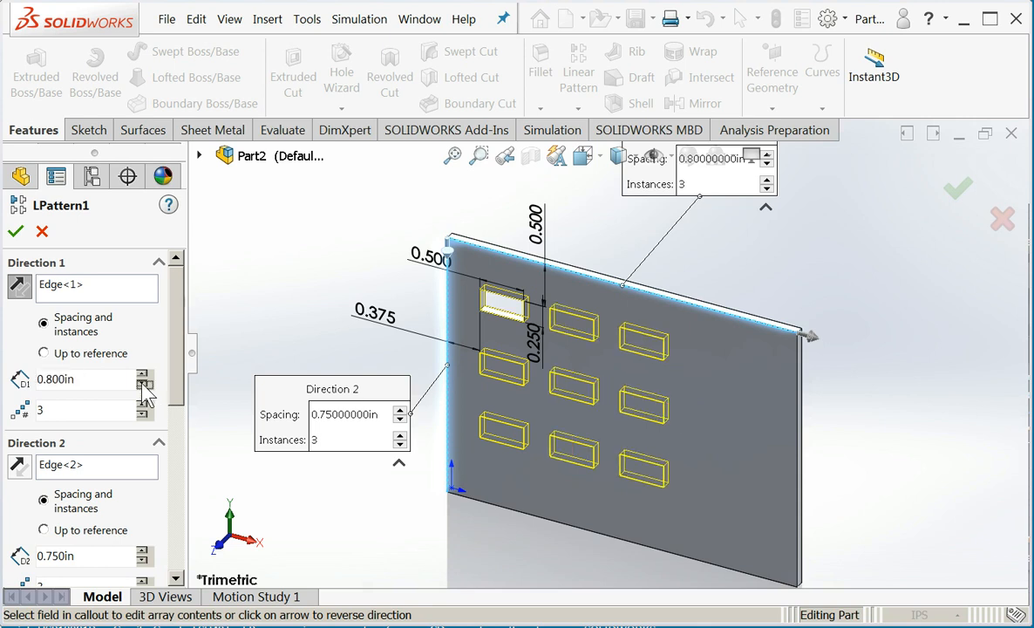
{"action": "left_click", "coordinate": [143, 405]}
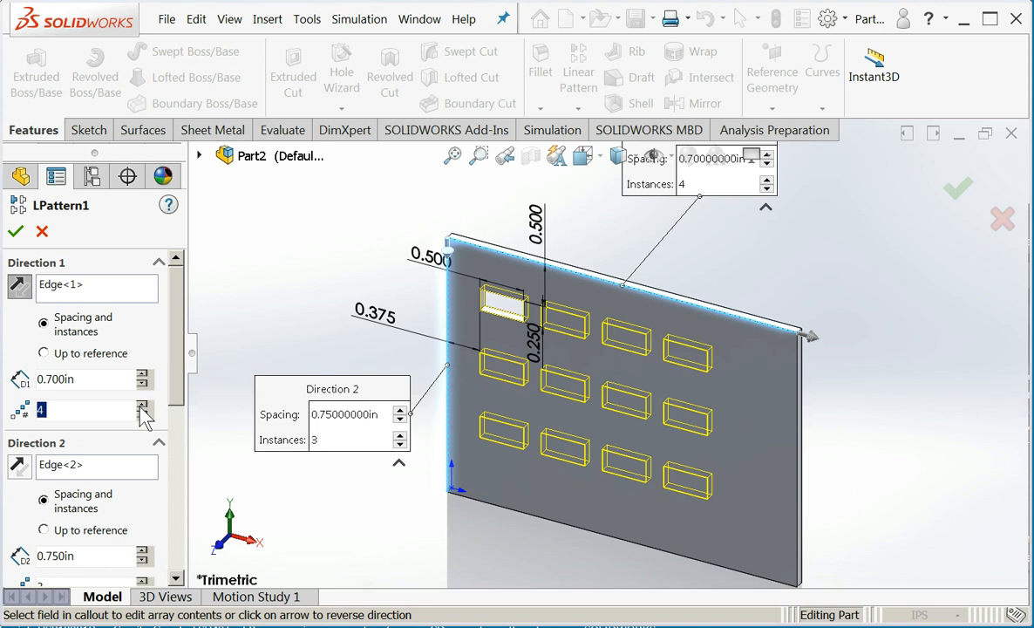
{"action": "left_click", "coordinate": [143, 405]}
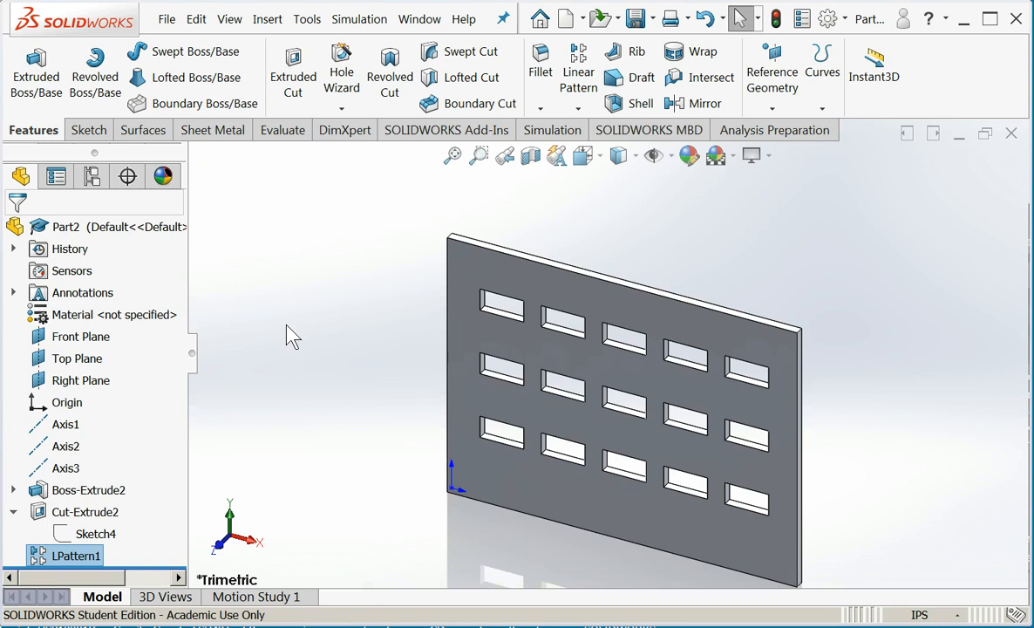
{"action": "mouse_move", "coordinate": [450, 328]}
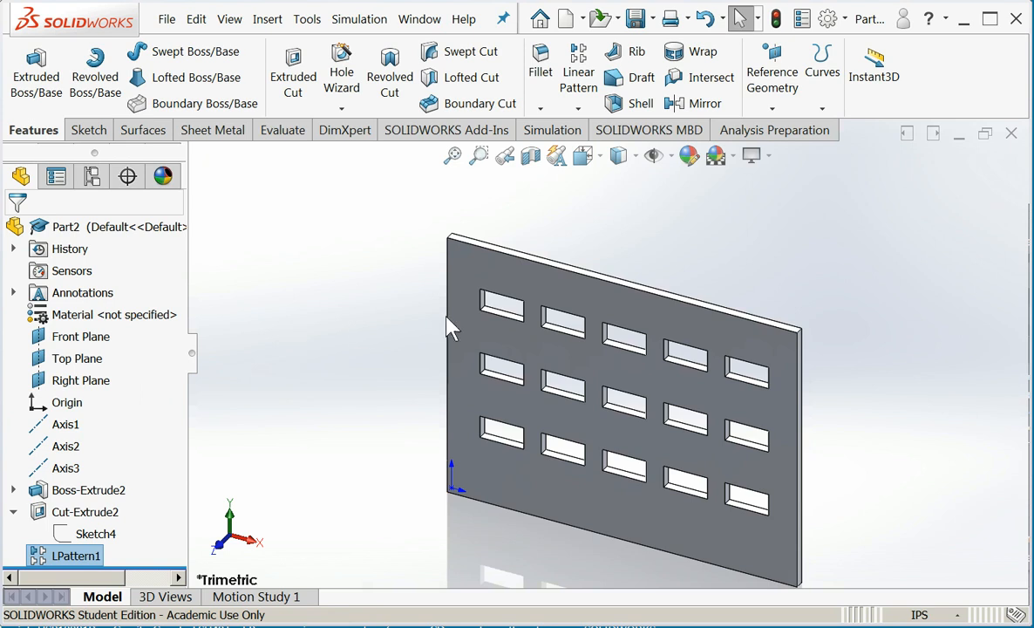
{"action": "mouse_move", "coordinate": [682, 509]}
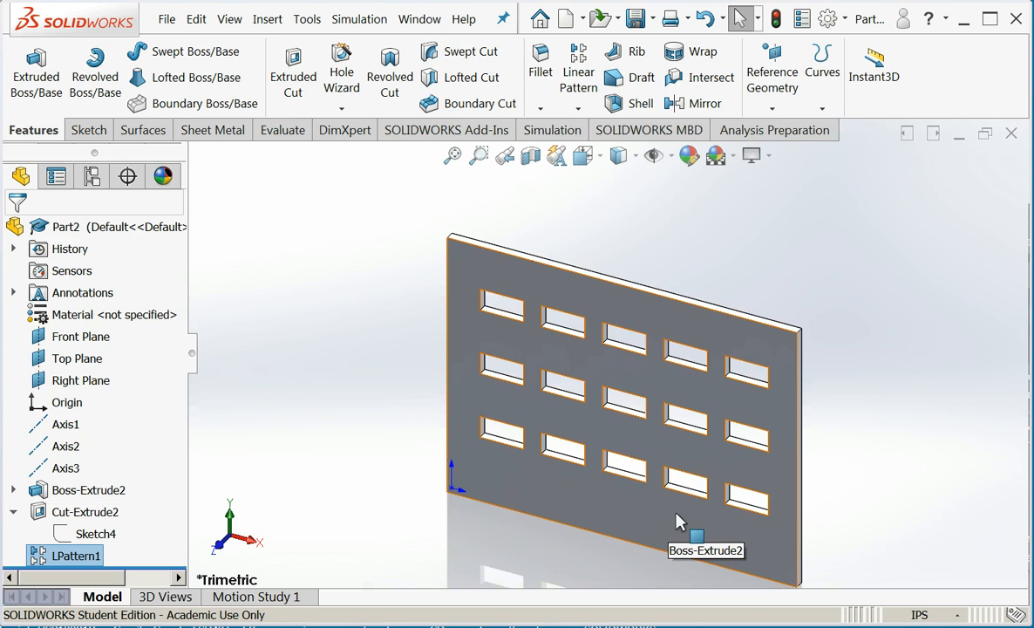
{"action": "mouse_move", "coordinate": [675, 507]}
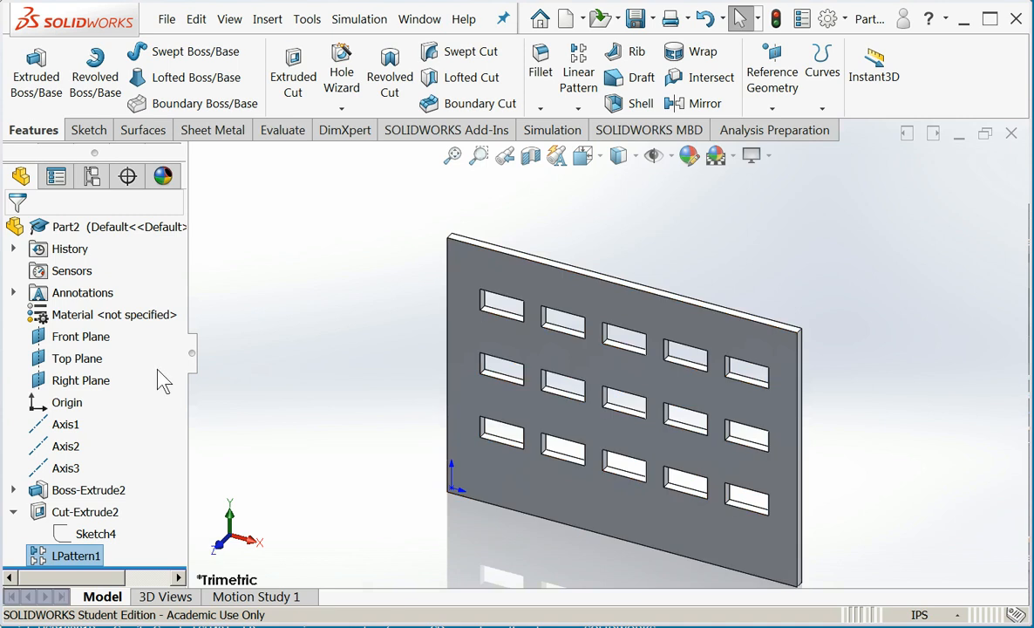
Delete LPattern1 and Cut-Extrude2, leaving a blank plate with only Boss-Extrude2.
{"action": "right_click", "coordinate": [75, 556]}
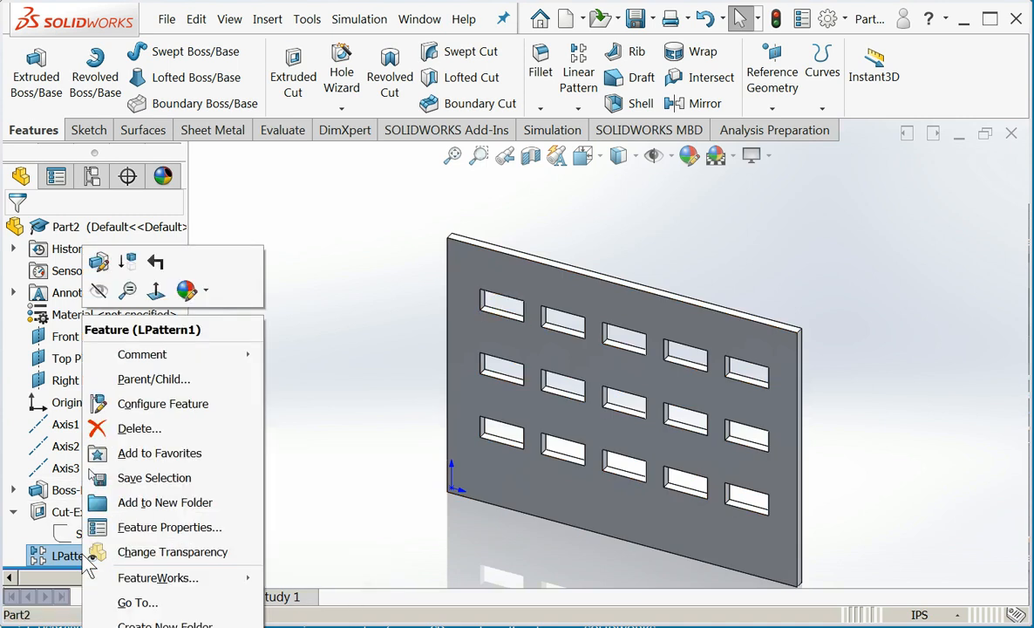
{"action": "left_click", "coordinate": [139, 429]}
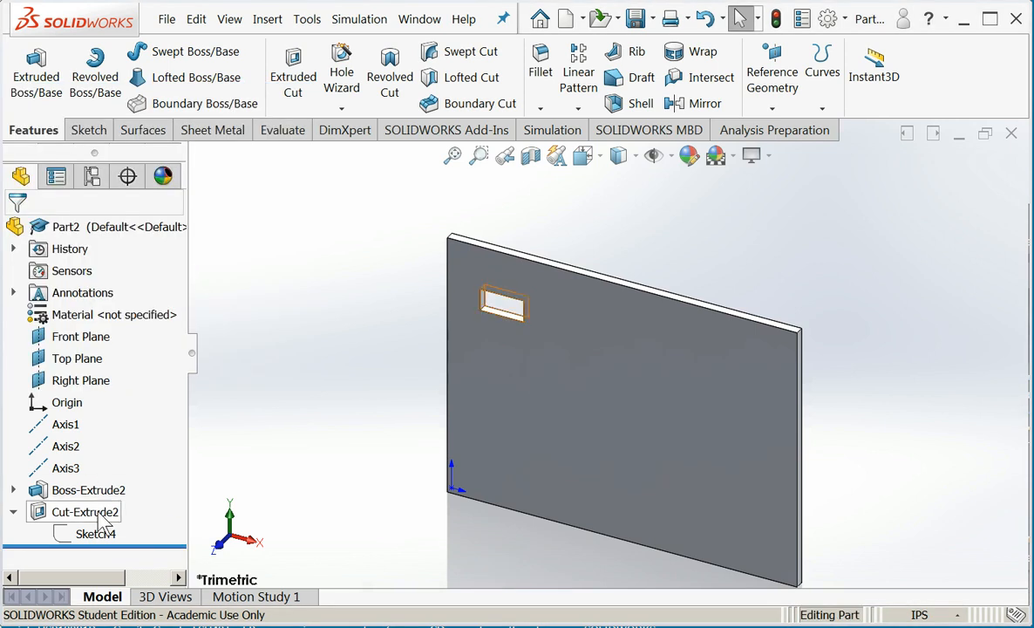
{"action": "right_click", "coordinate": [79, 512]}
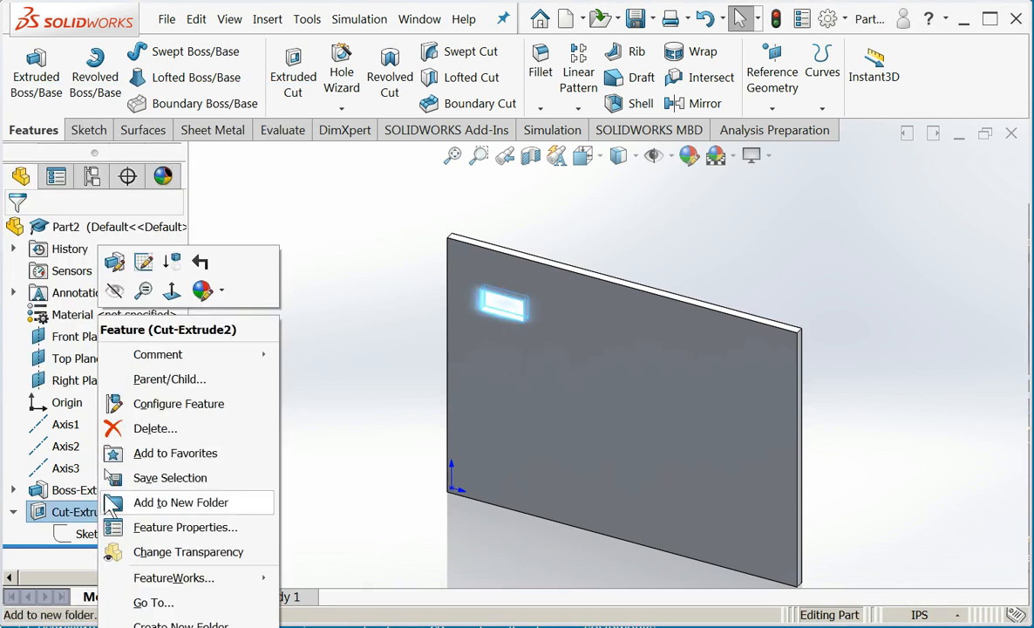
{"action": "left_click", "coordinate": [155, 429]}
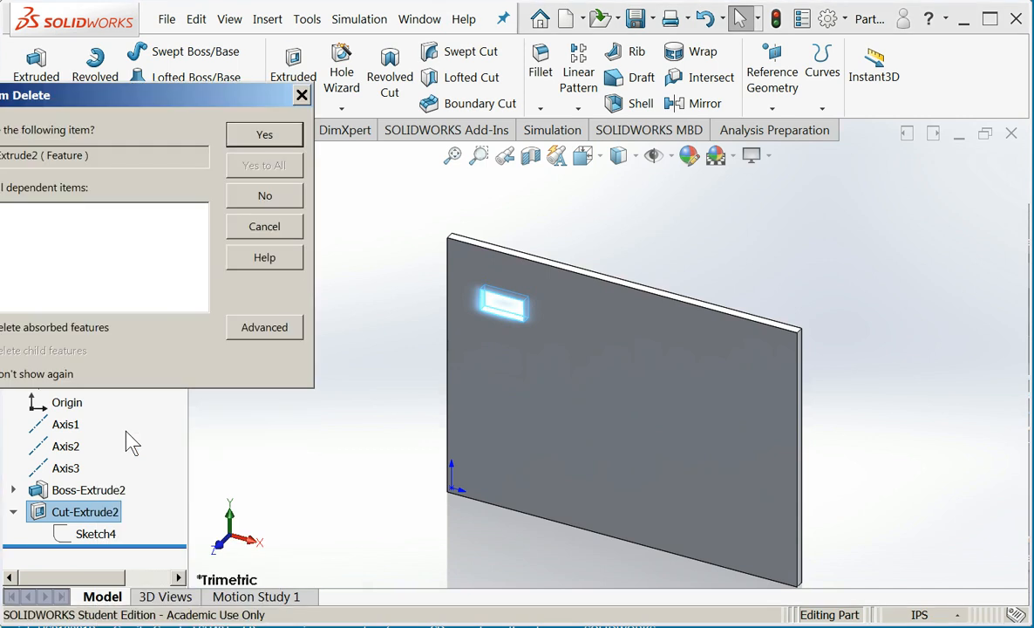
{"action": "left_click", "coordinate": [265, 134]}
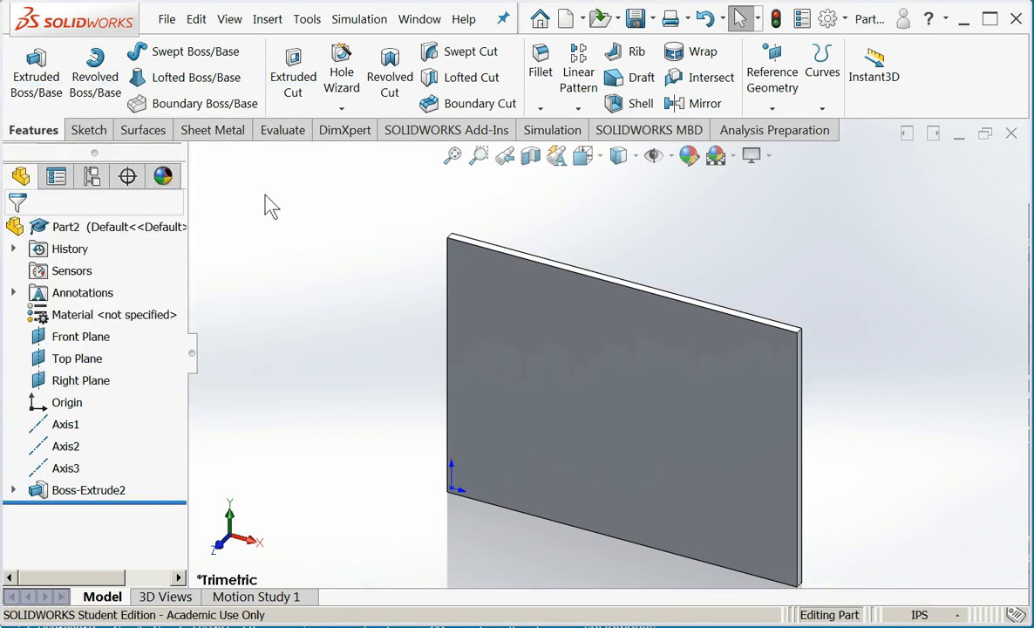
{"action": "mouse_move", "coordinate": [304, 317]}
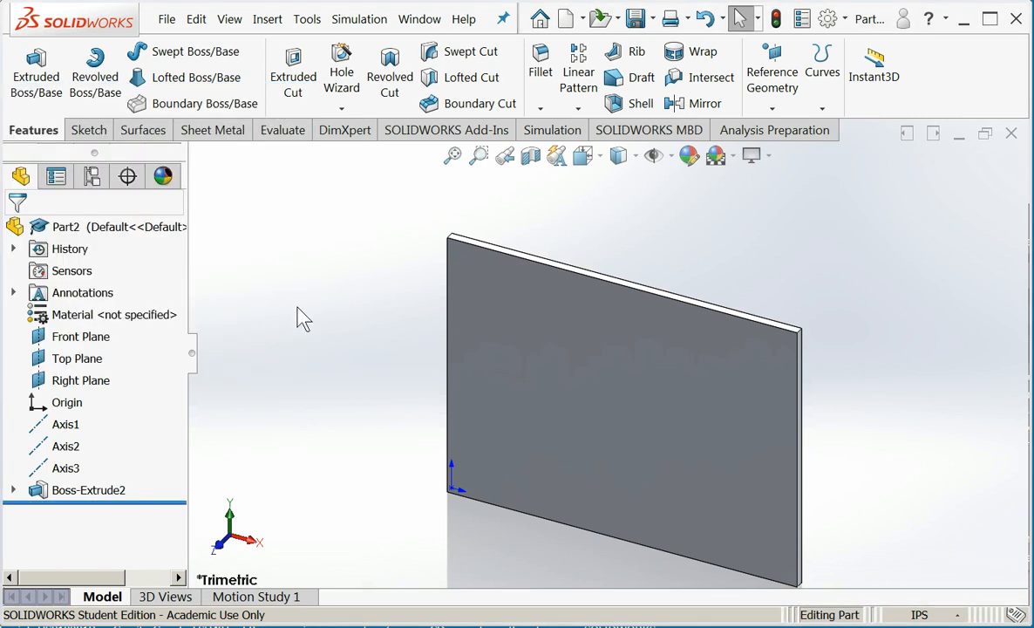
{"action": "mouse_move", "coordinate": [425, 435]}
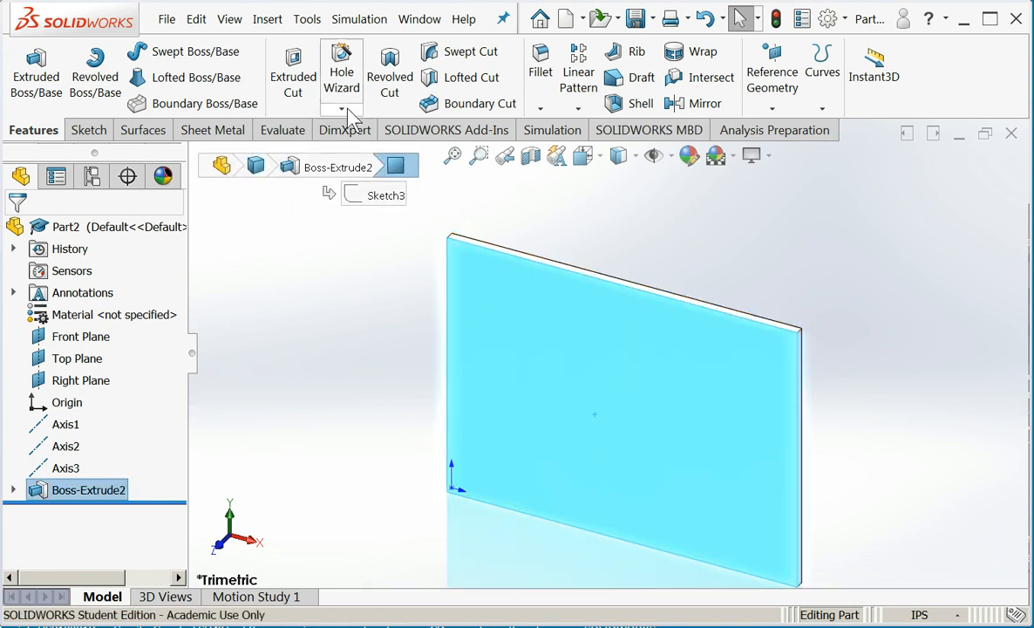
Start a Hole Wizard hole with ANSI Inch drill size 3/4, Through All.
{"action": "left_click", "coordinate": [342, 62]}
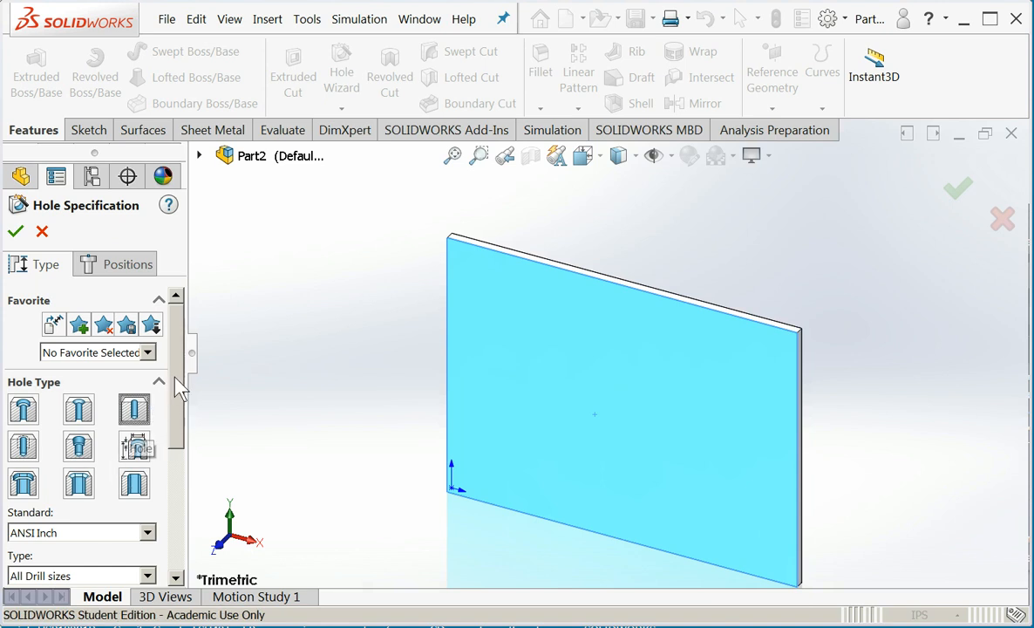
{"action": "scroll", "scroll_direction": "down", "scroll_amount": 3}
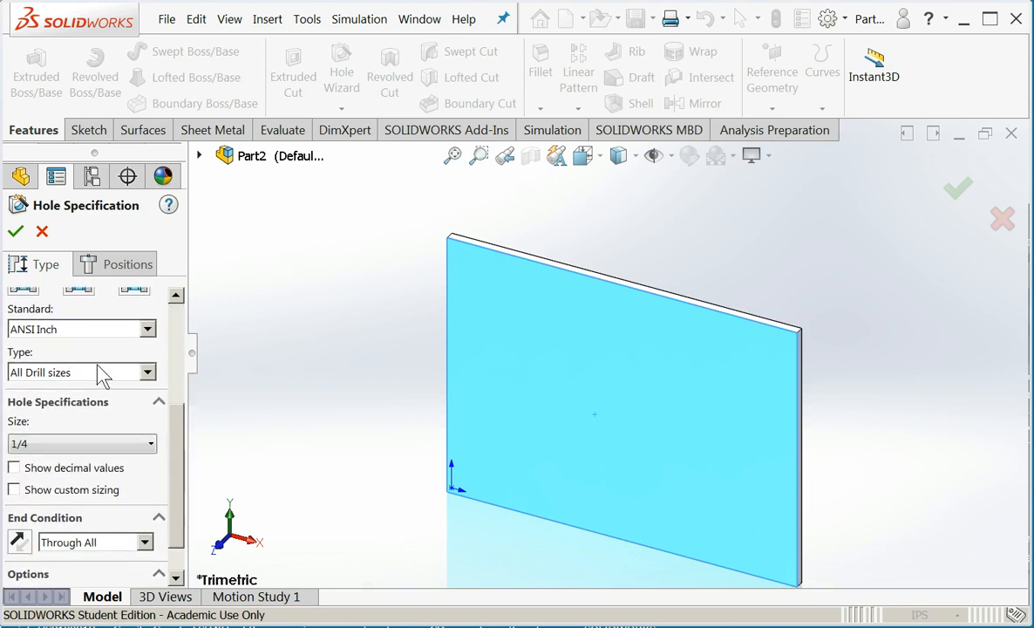
{"action": "mouse_move", "coordinate": [96, 349]}
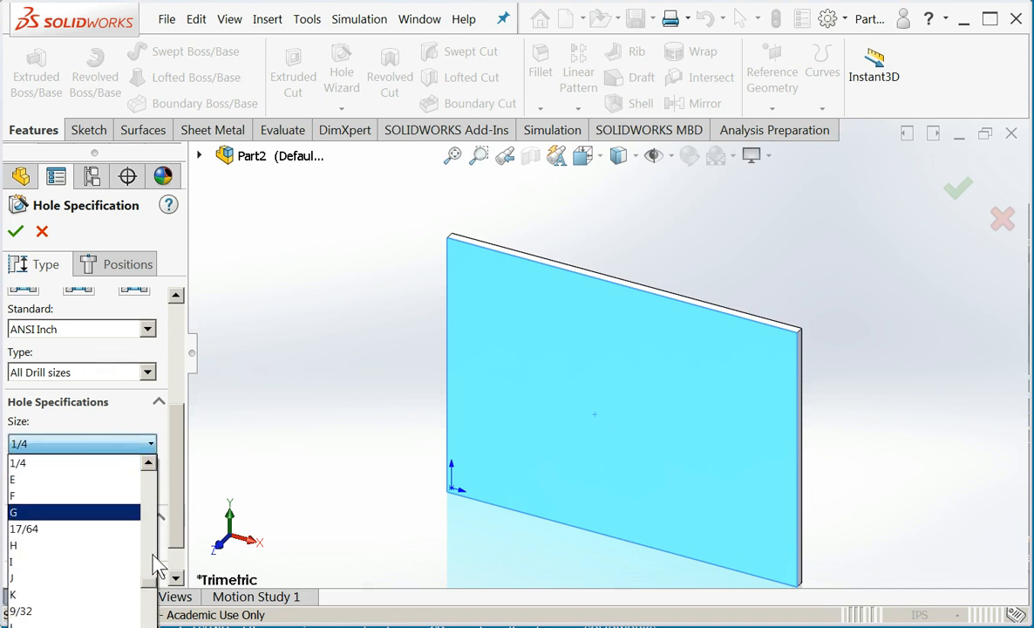
{"action": "scroll", "scroll_direction": "down", "scroll_amount": 3}
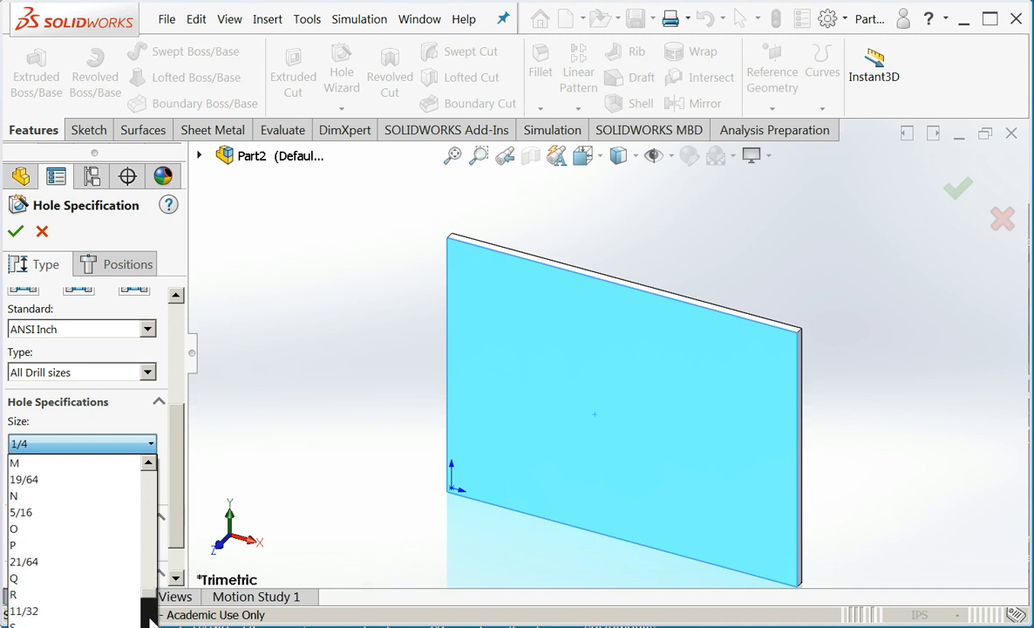
{"action": "scroll", "scroll_direction": "down", "scroll_amount": 3}
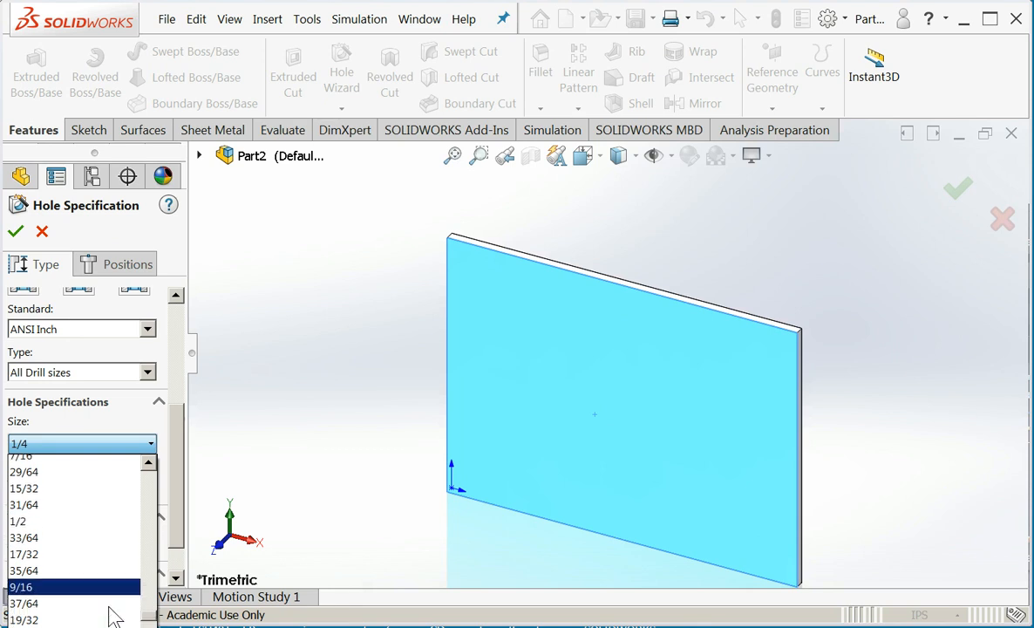
{"action": "scroll", "scroll_direction": "down", "scroll_amount": 3}
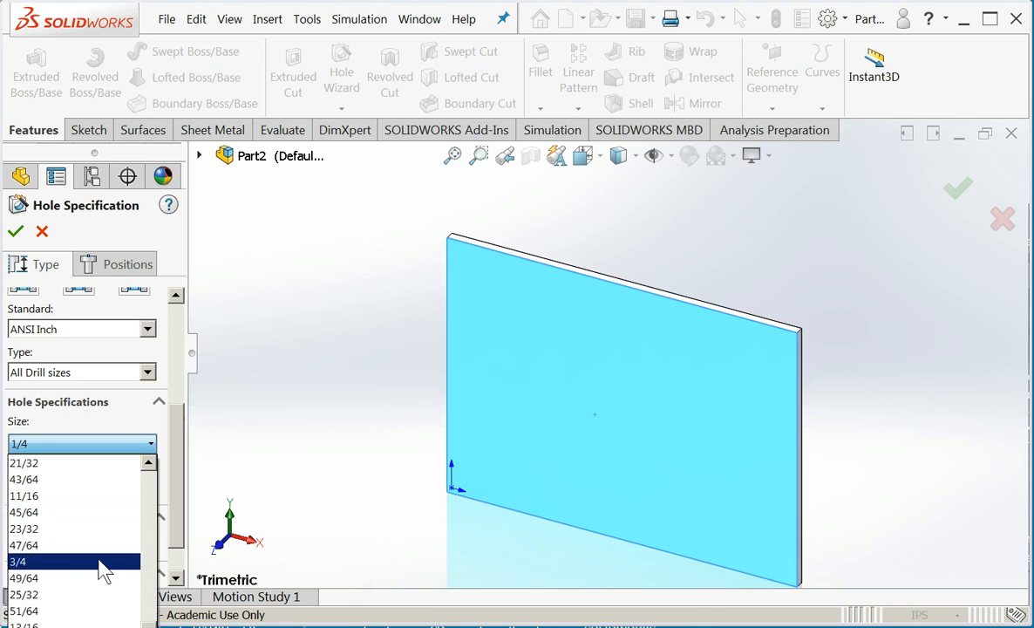
{"action": "left_click", "coordinate": [34, 558]}
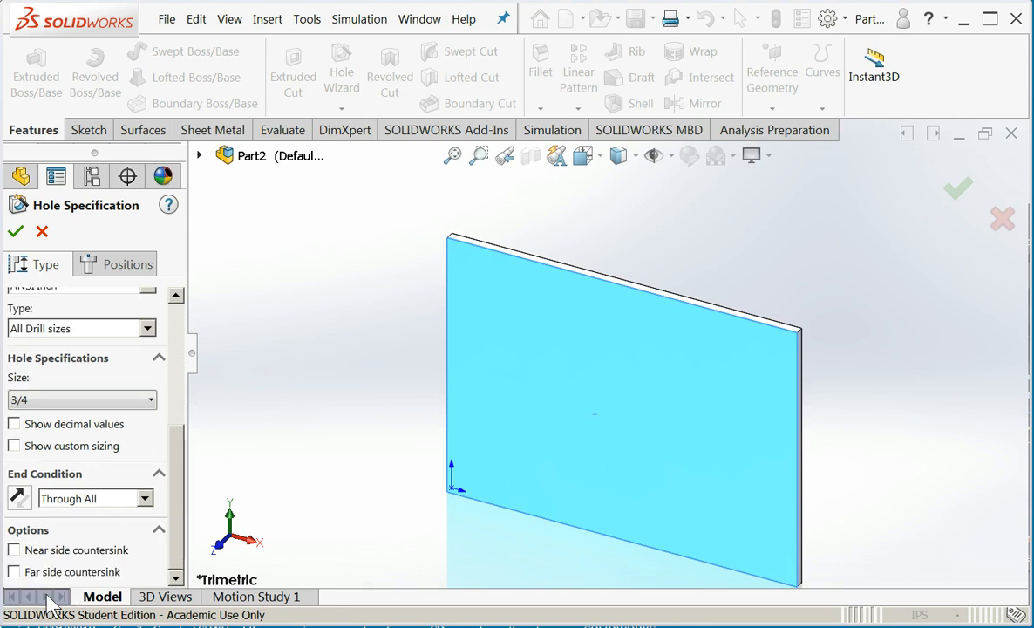
{"action": "mouse_move", "coordinate": [105, 244]}
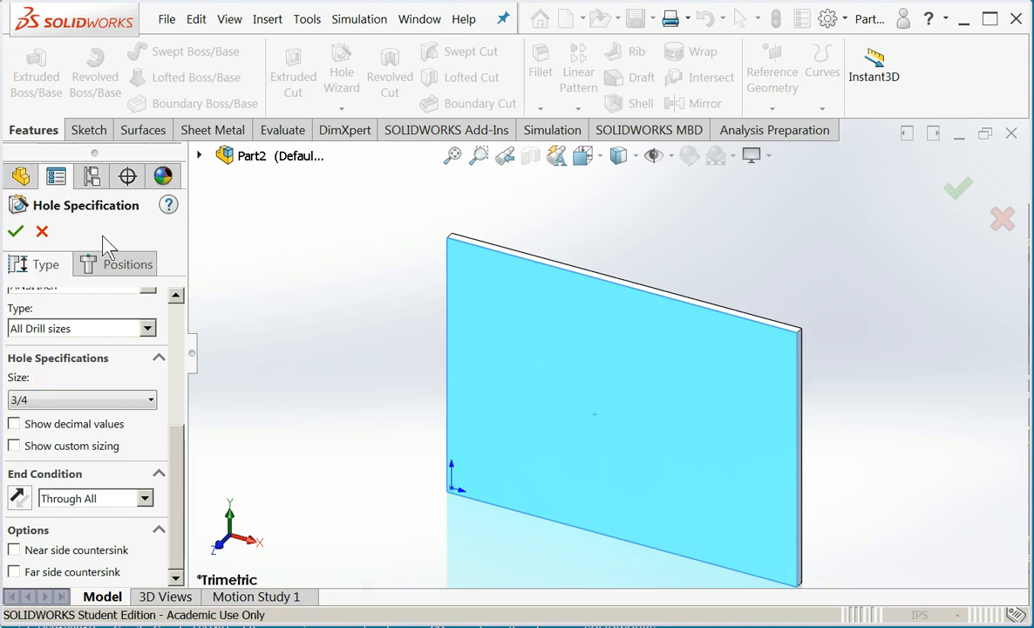
Position the 3/4 in hole 2.000 in from the left edge and dimension it from the top edge.
{"action": "left_click", "coordinate": [128, 263]}
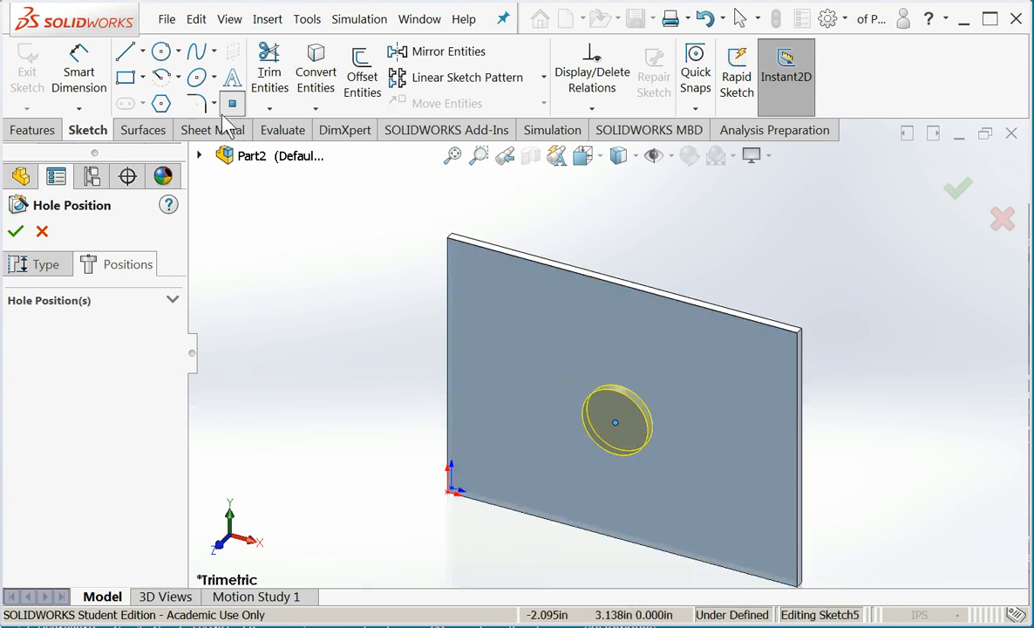
{"action": "mouse_move", "coordinate": [452, 387]}
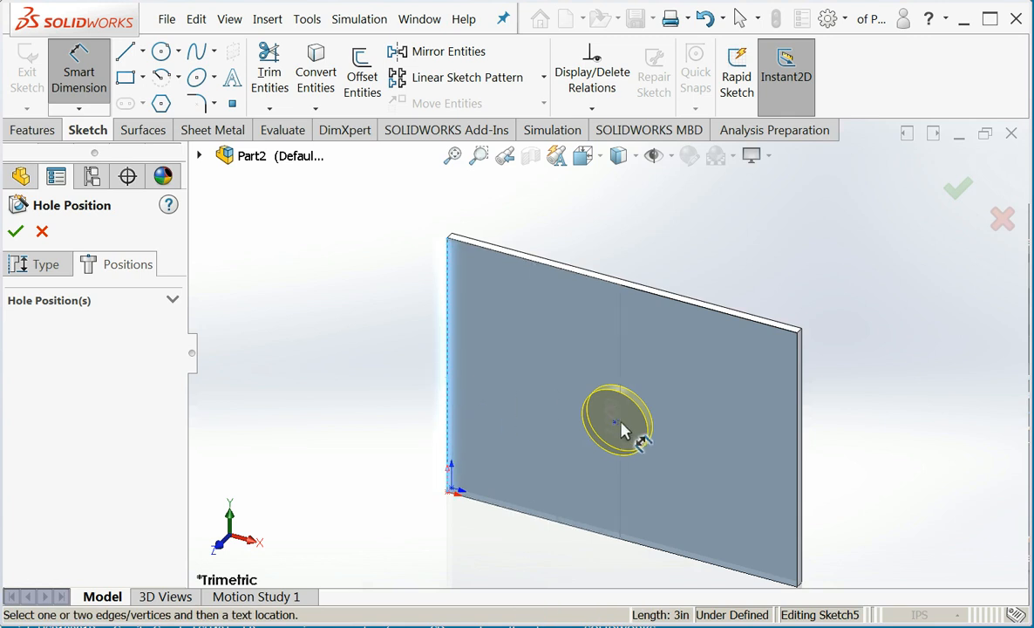
{"action": "left_click", "coordinate": [621, 427]}
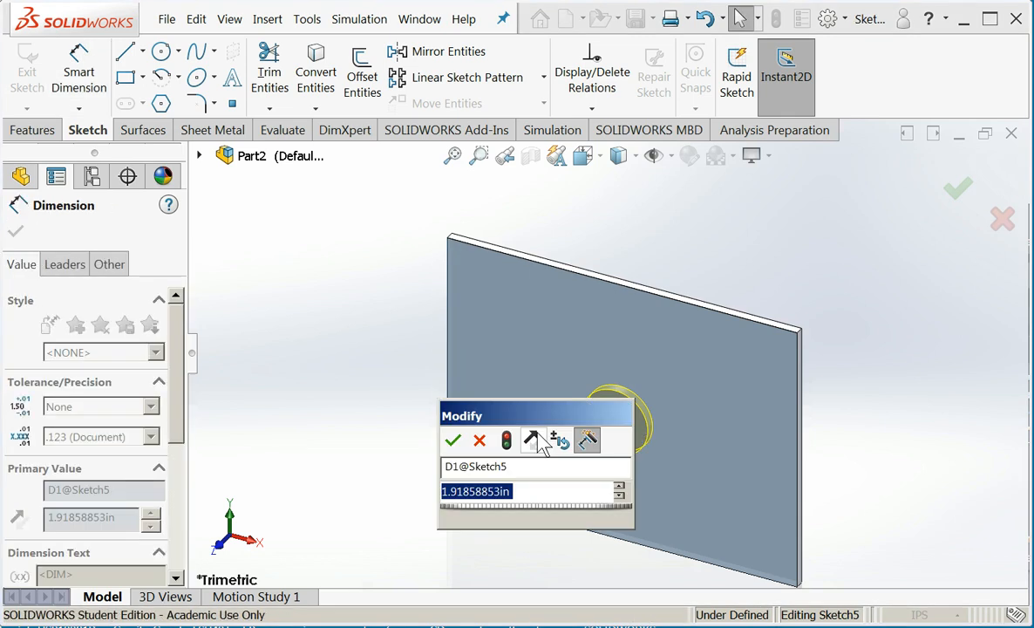
{"action": "left_click", "coordinate": [453, 439]}
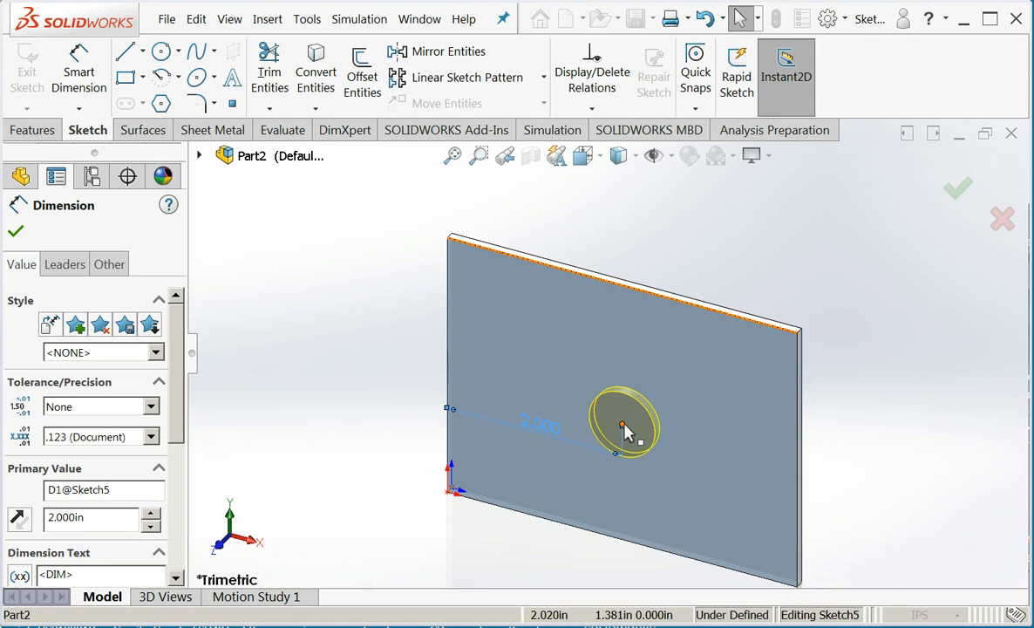
{"action": "left_click", "coordinate": [619, 425]}
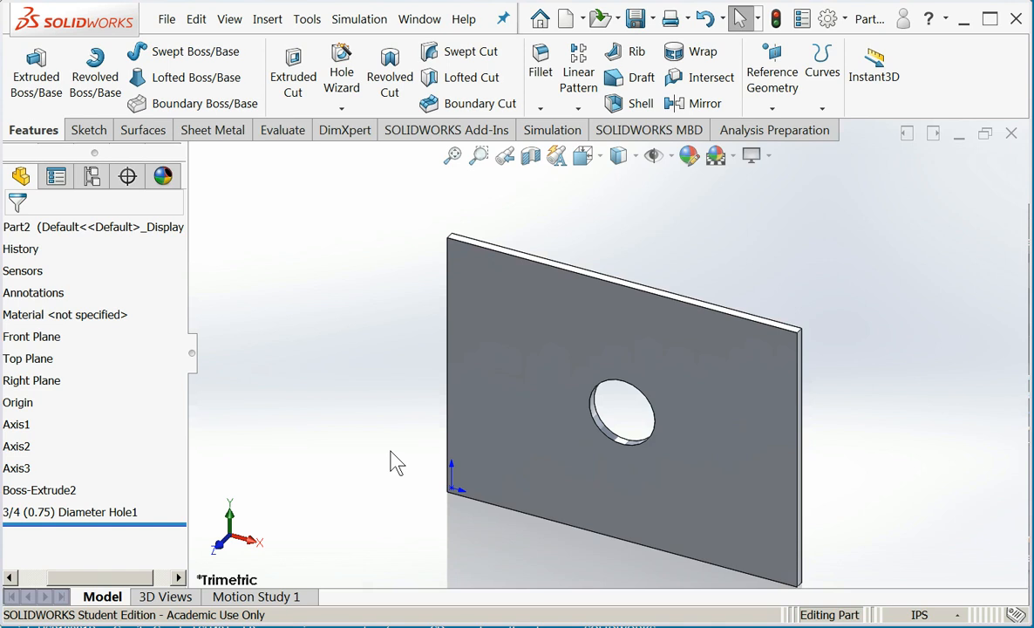
{"action": "mouse_move", "coordinate": [162, 572]}
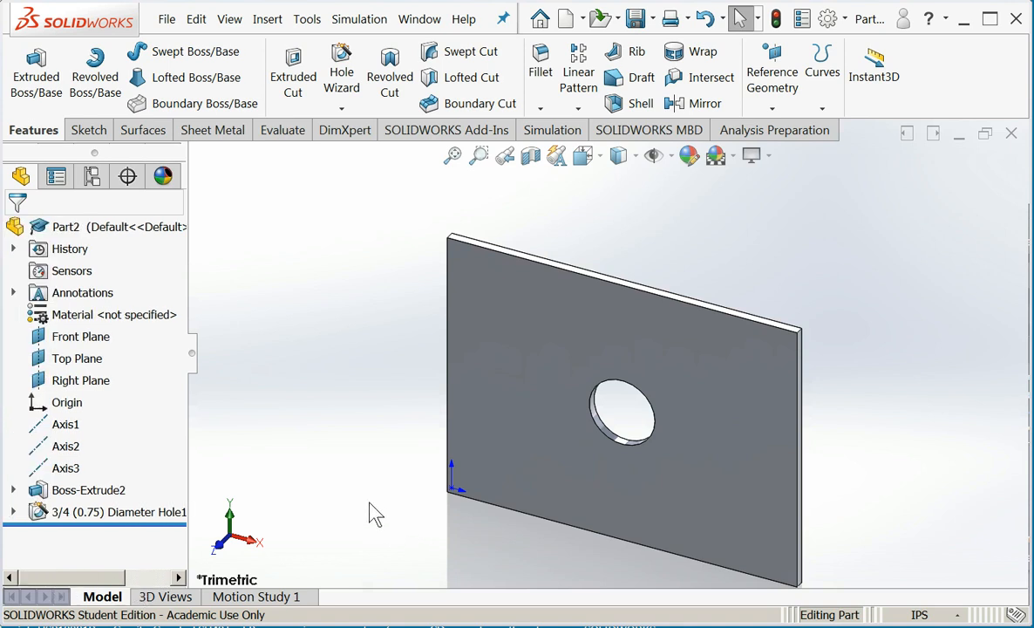
{"action": "mouse_move", "coordinate": [603, 338]}
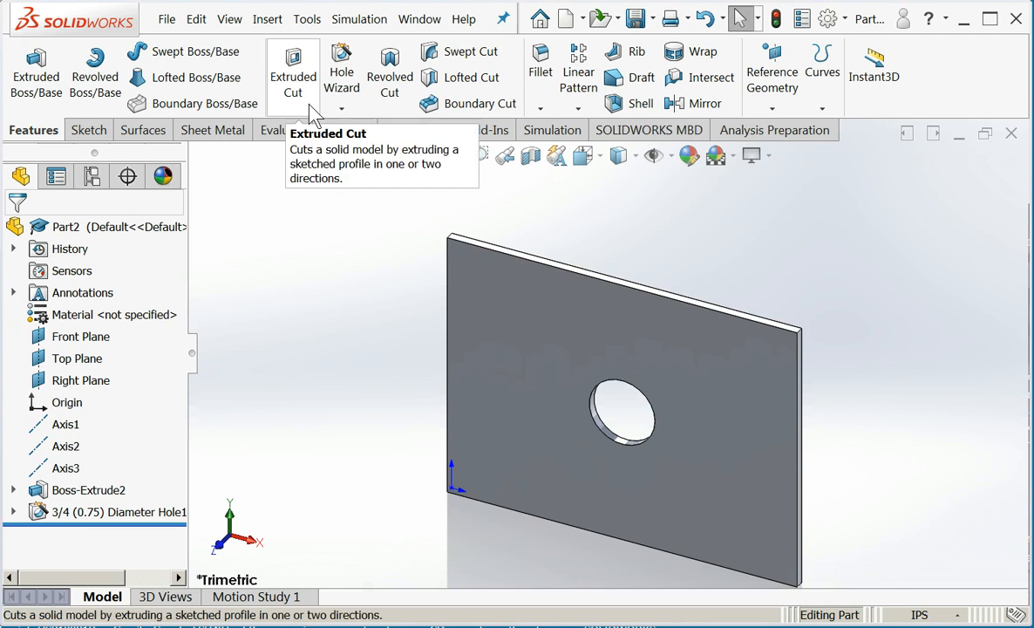
{"action": "mouse_move", "coordinate": [601, 368]}
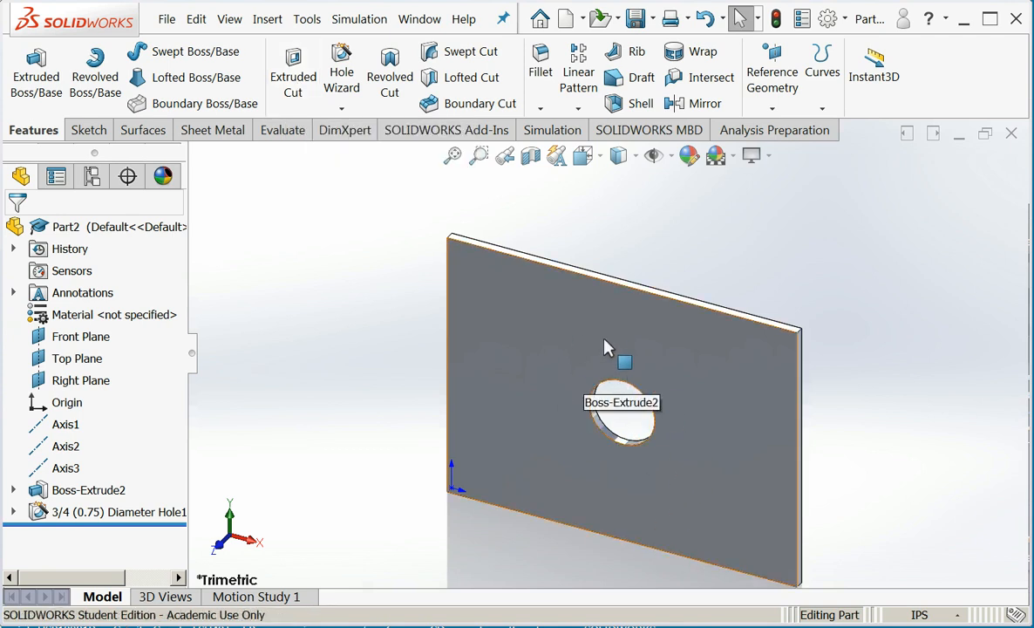
Start a new Hole Wizard feature with ANSI Inch All Drill sizes and size 1/4.
{"action": "left_click", "coordinate": [607, 349]}
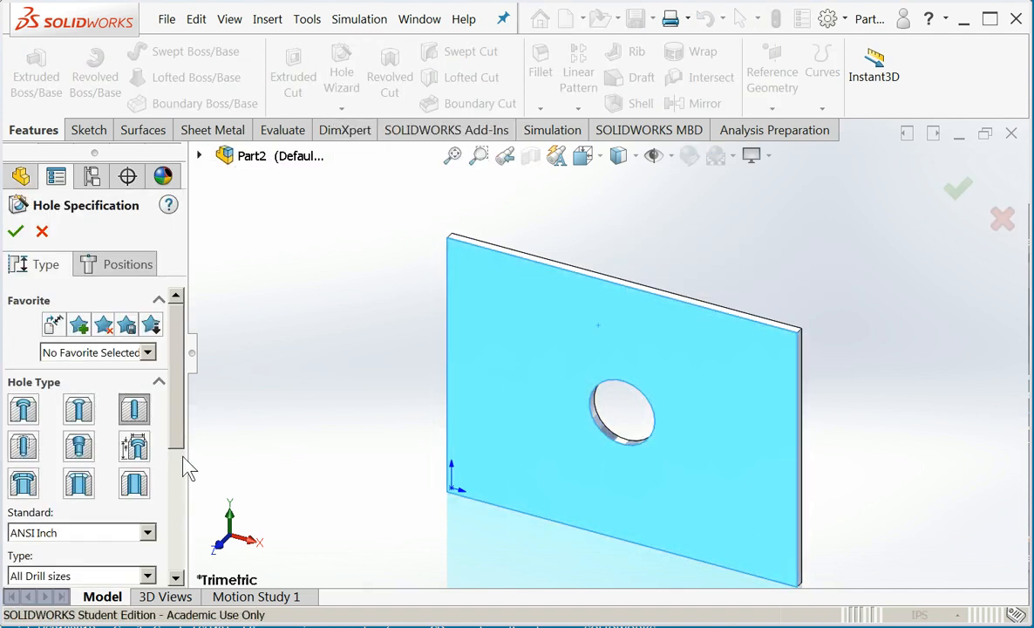
{"action": "scroll", "scroll_direction": "down", "scroll_amount": 3}
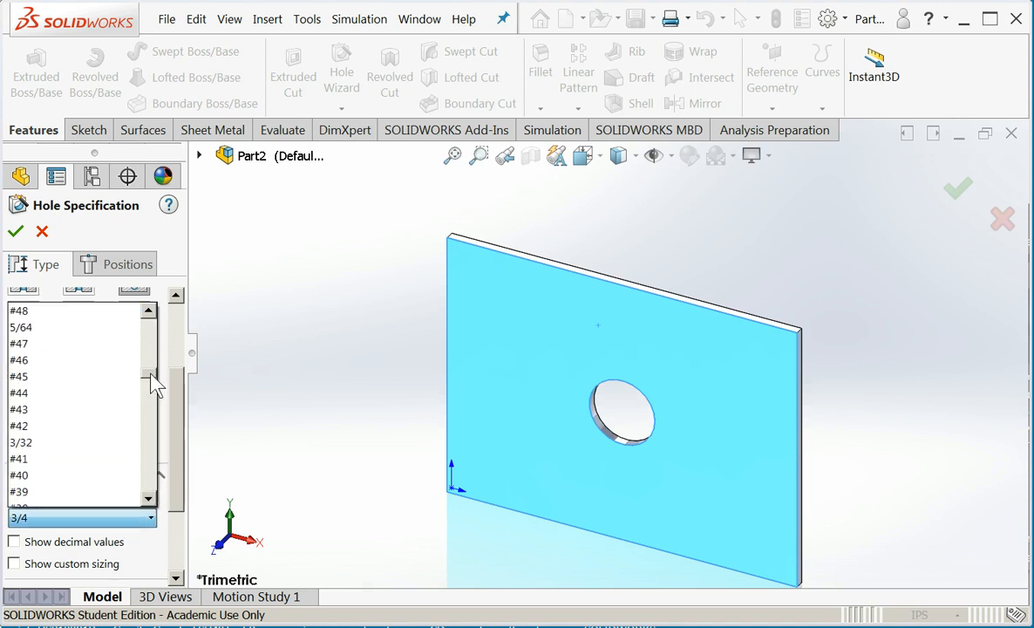
{"action": "scroll", "scroll_direction": "down", "scroll_amount": 3}
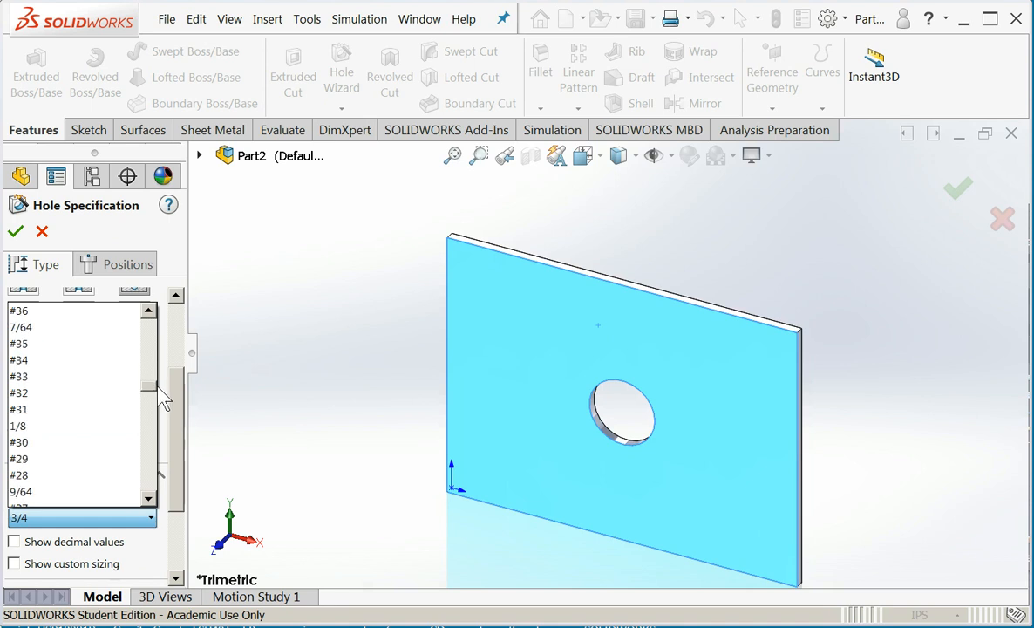
{"action": "scroll", "scroll_direction": "down", "scroll_amount": 3}
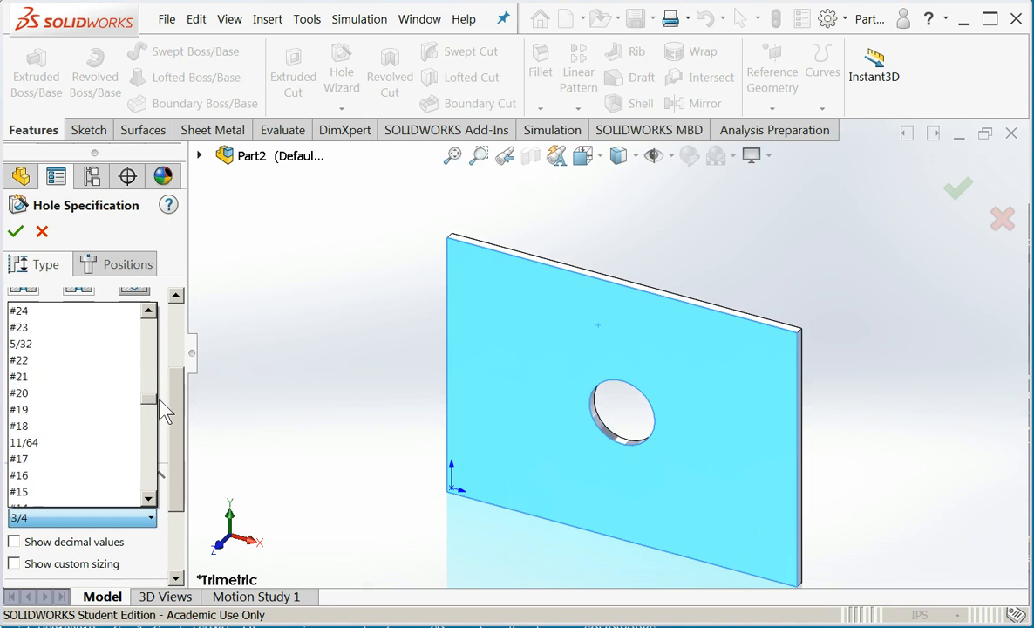
{"action": "scroll", "scroll_direction": "down", "scroll_amount": 3}
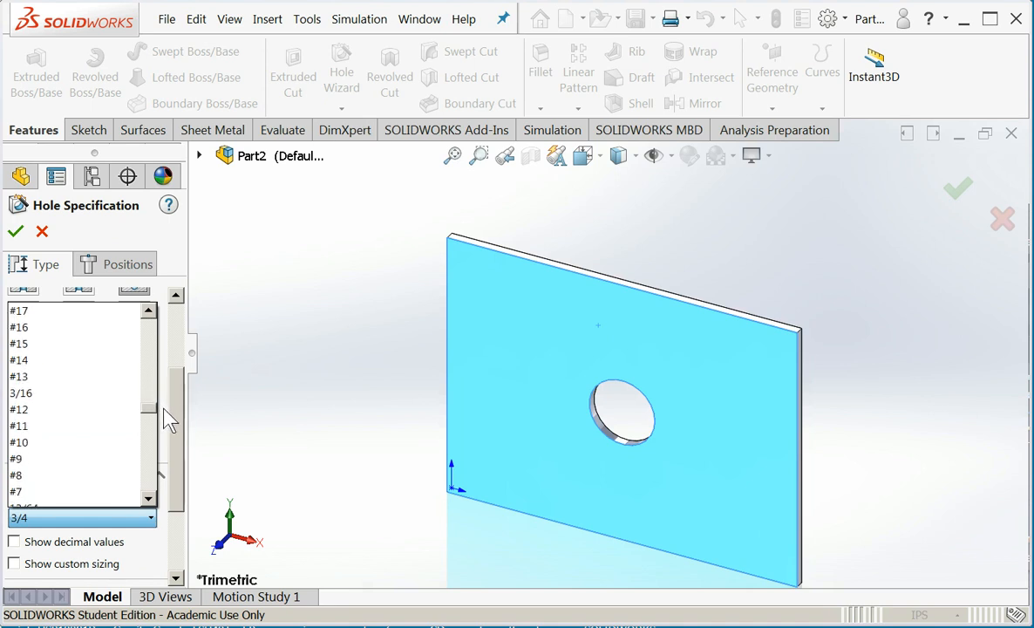
{"action": "scroll", "scroll_direction": "down", "scroll_amount": 3}
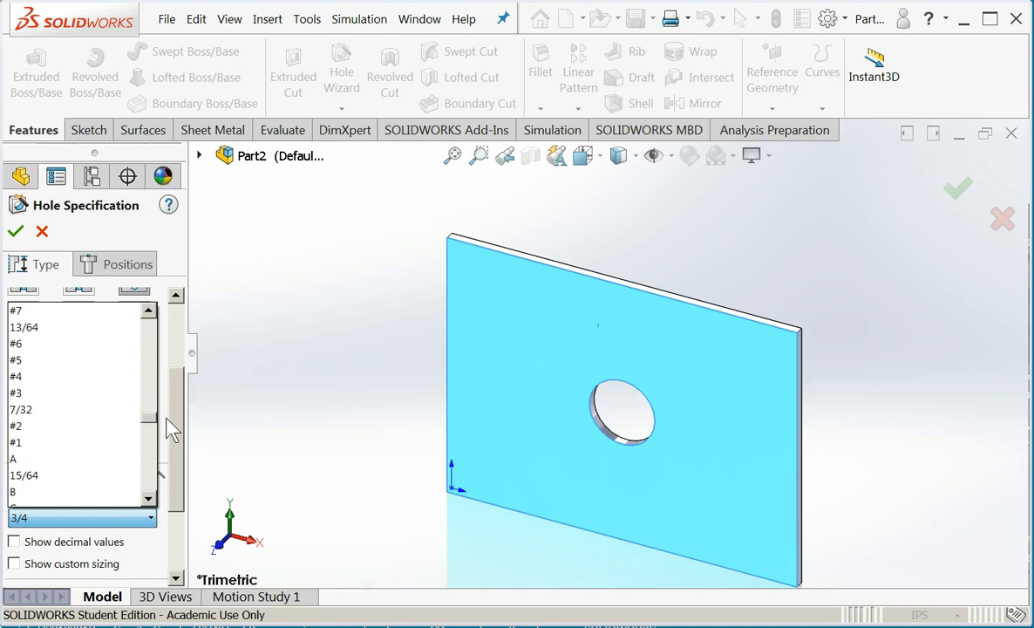
{"action": "scroll", "scroll_direction": "down", "scroll_amount": 3}
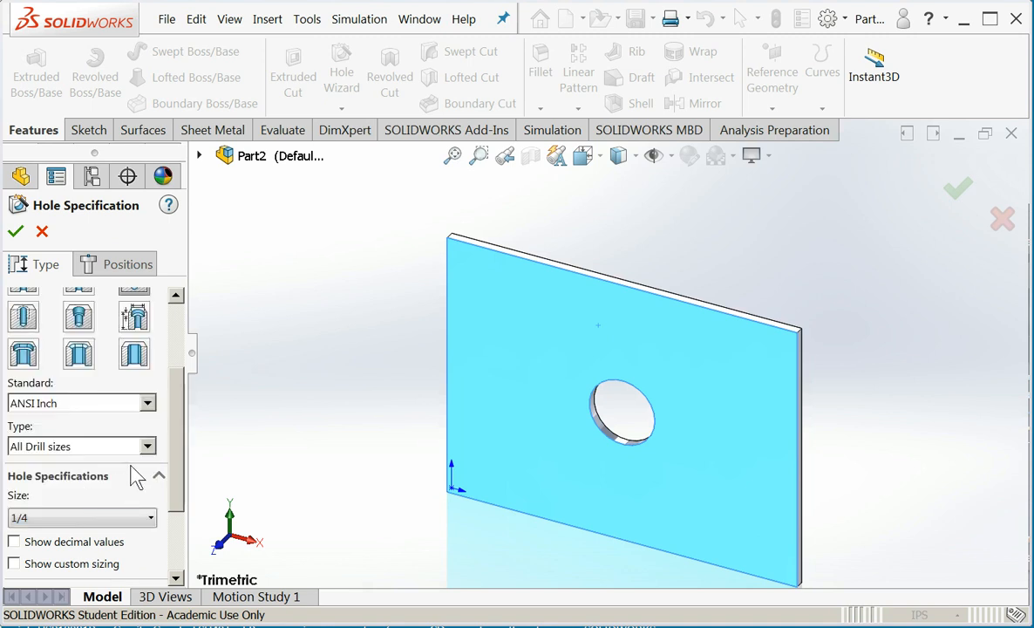
{"action": "scroll", "scroll_direction": "down", "scroll_amount": 3}
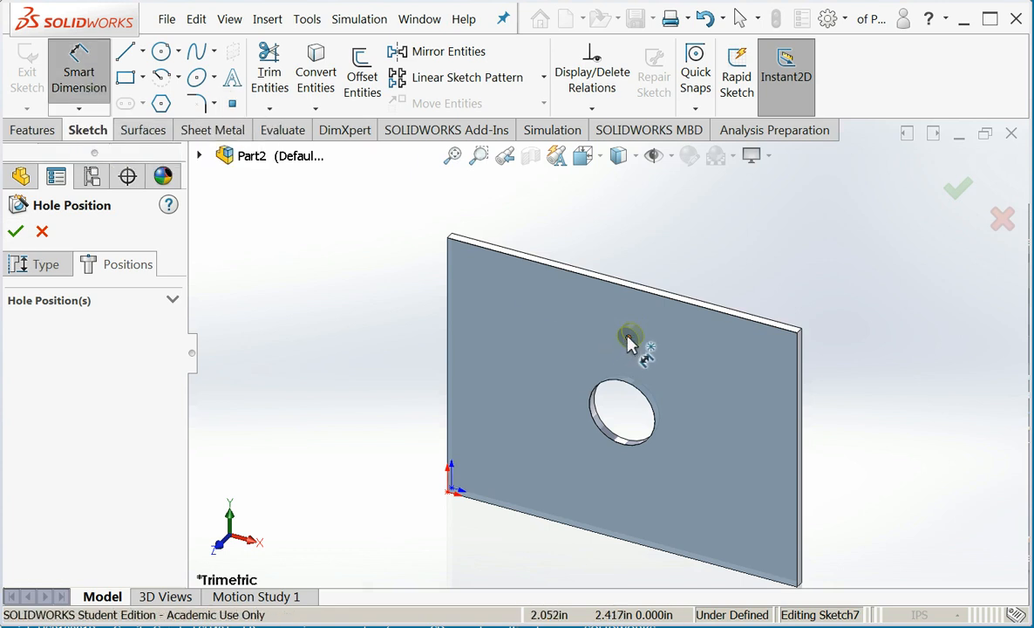
Place the 1/4 in hole vertically above the center hole, 1.000 in from its center, and confirm.
{"action": "left_click", "coordinate": [627, 339]}
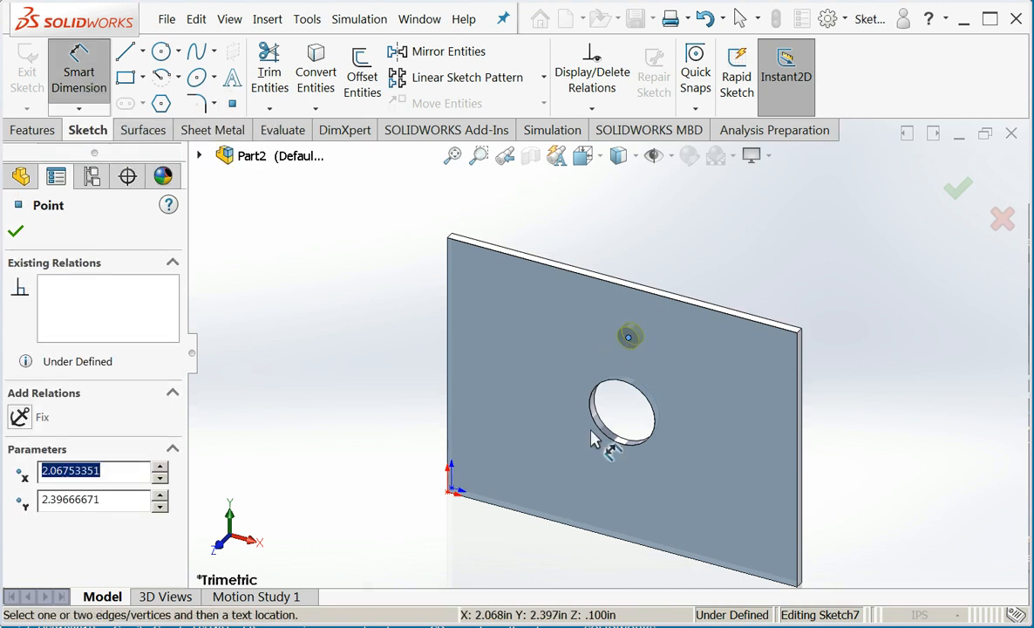
{"action": "mouse_move", "coordinate": [610, 439]}
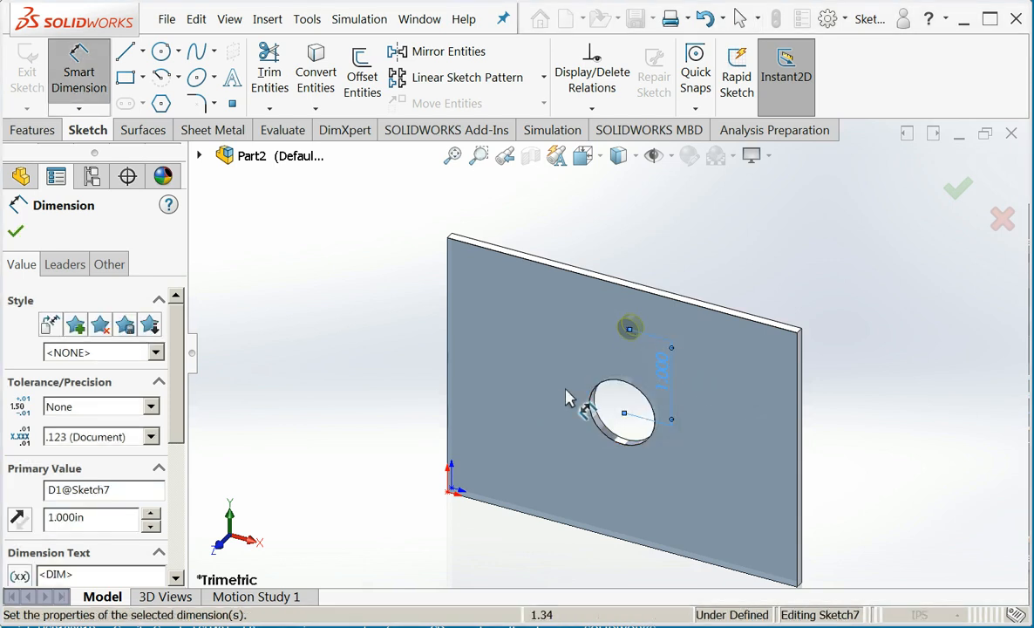
{"action": "mouse_move", "coordinate": [218, 201]}
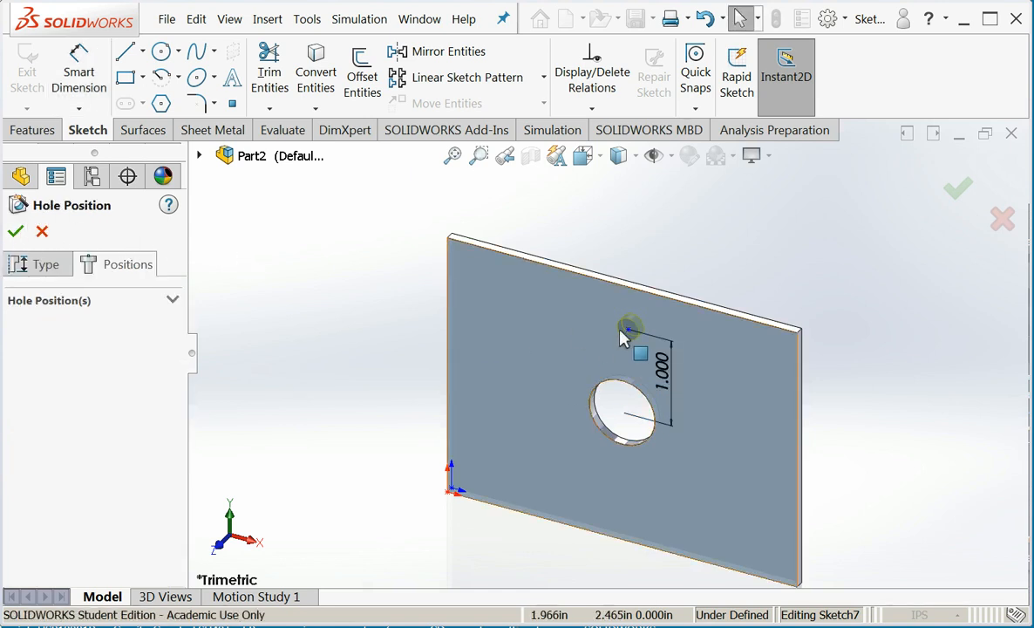
{"action": "left_click", "coordinate": [656, 326]}
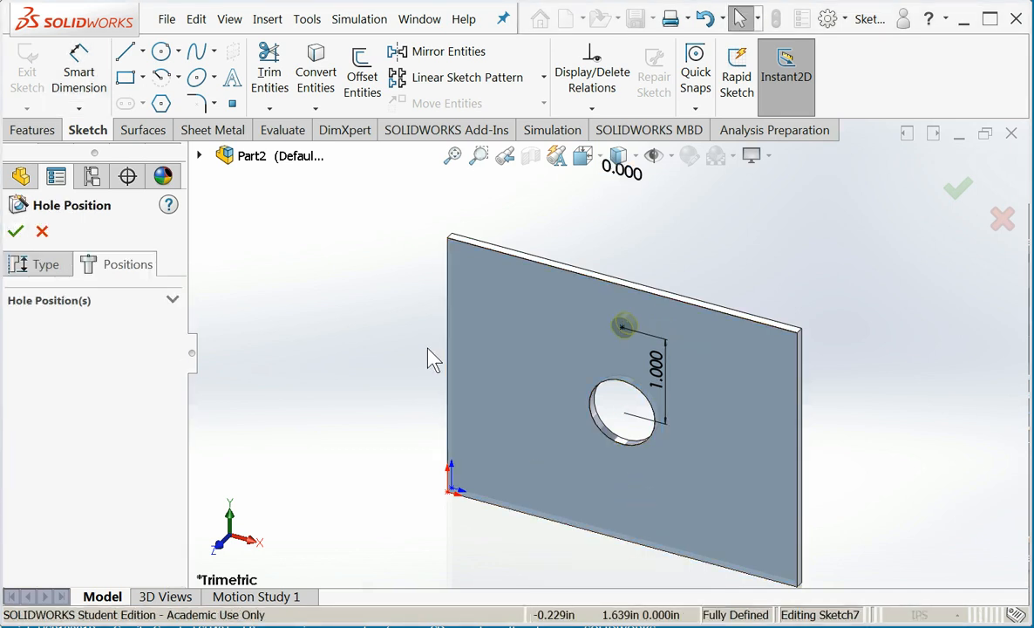
{"action": "mouse_move", "coordinate": [33, 230]}
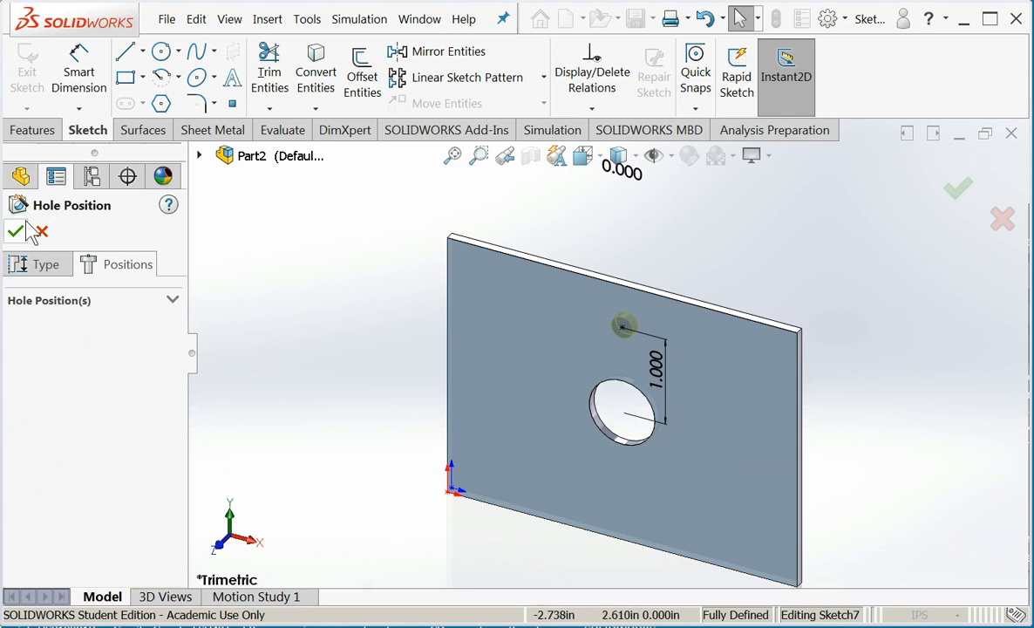
{"action": "left_click", "coordinate": [15, 230]}
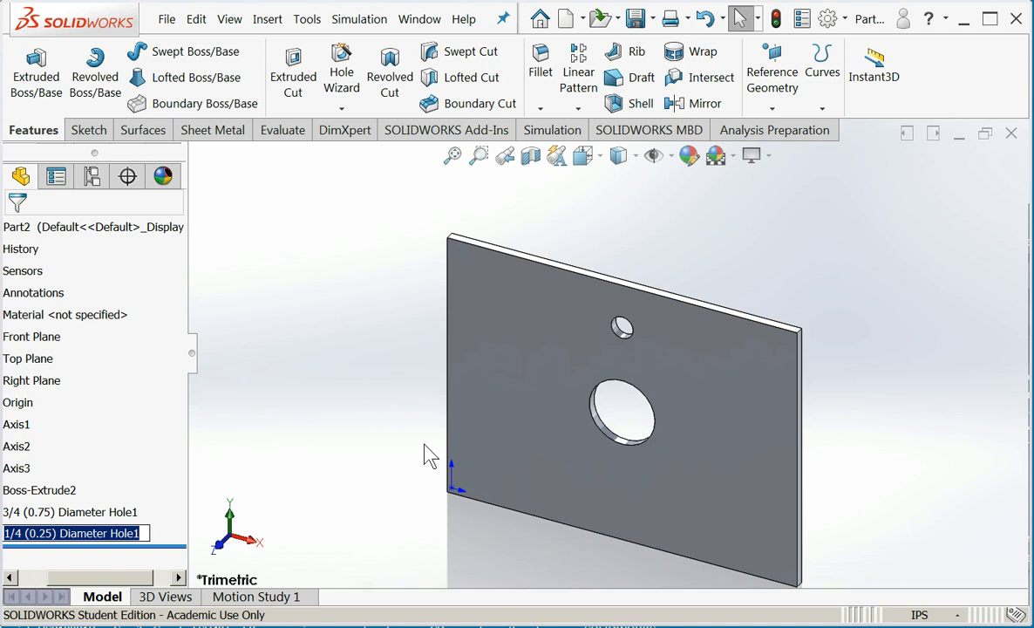
Start a Circular Pattern of the 1/4 in hole from the Features pattern list.
{"action": "left_click", "coordinate": [578, 108]}
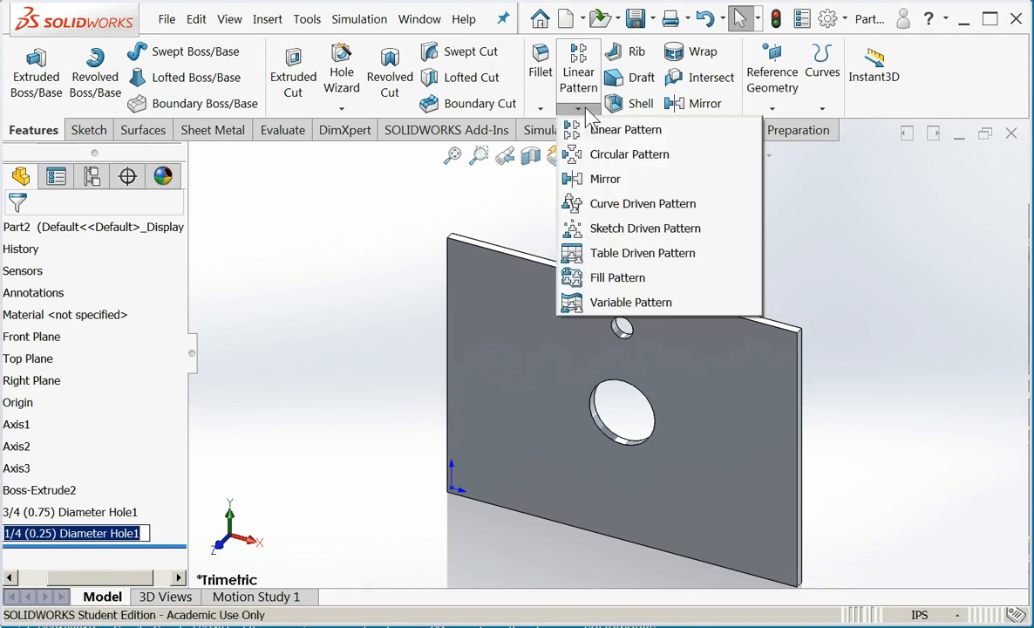
{"action": "mouse_move", "coordinate": [627, 153]}
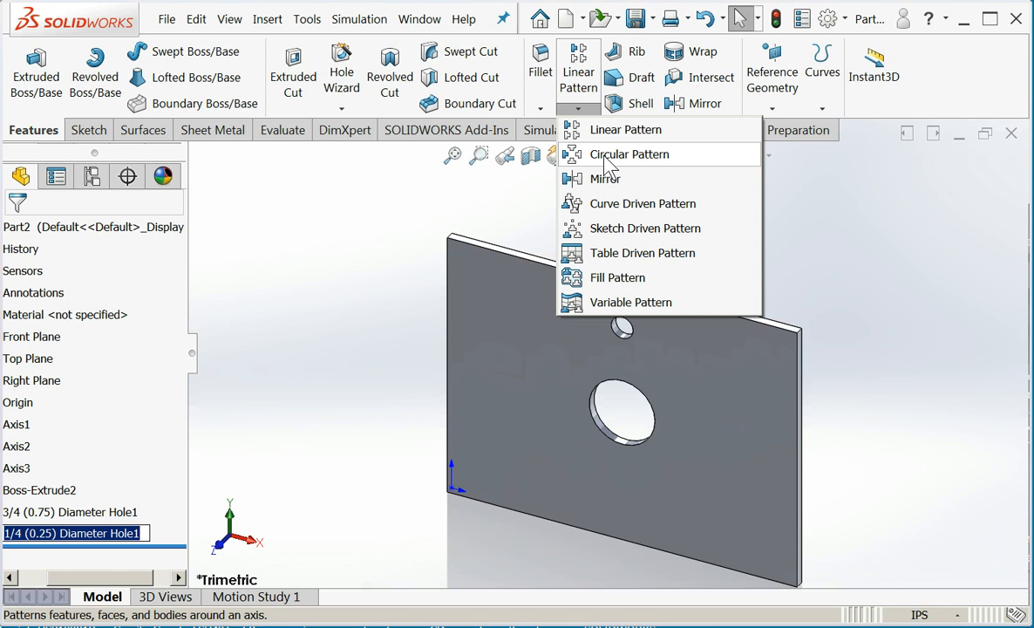
{"action": "left_click", "coordinate": [627, 153]}
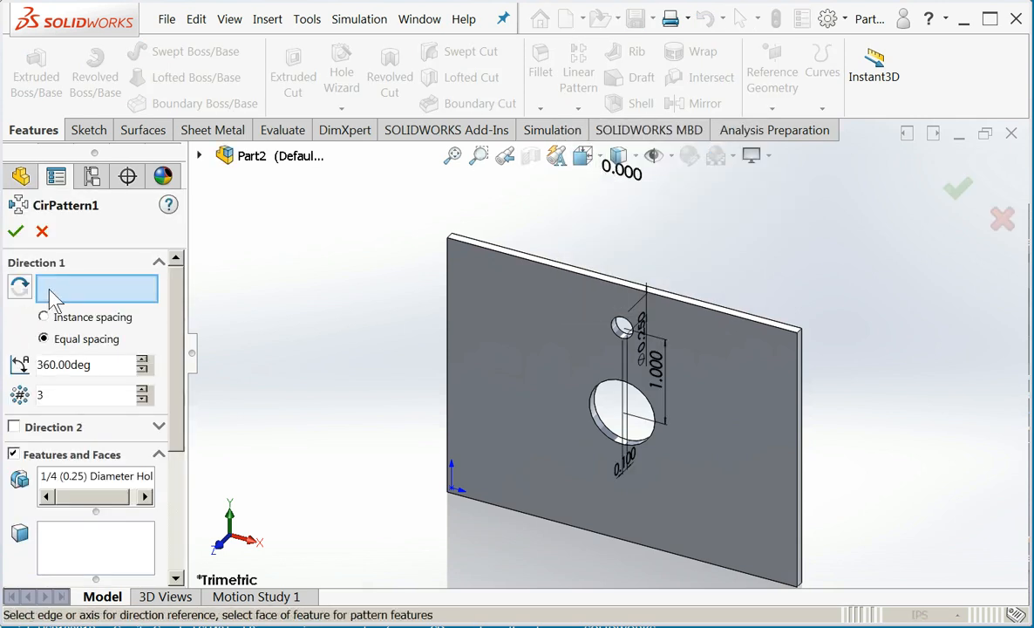
{"action": "mouse_move", "coordinate": [70, 289]}
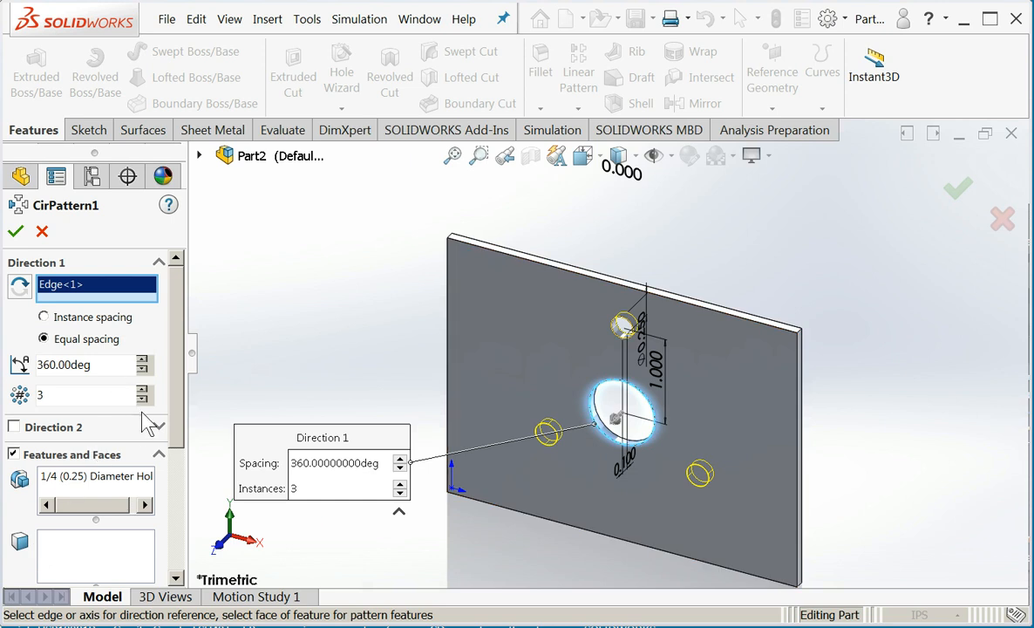
Pattern the 1/4 in hole 5 times over 360deg about the center hole and confirm CirPattern1.
{"action": "left_click", "coordinate": [145, 390]}
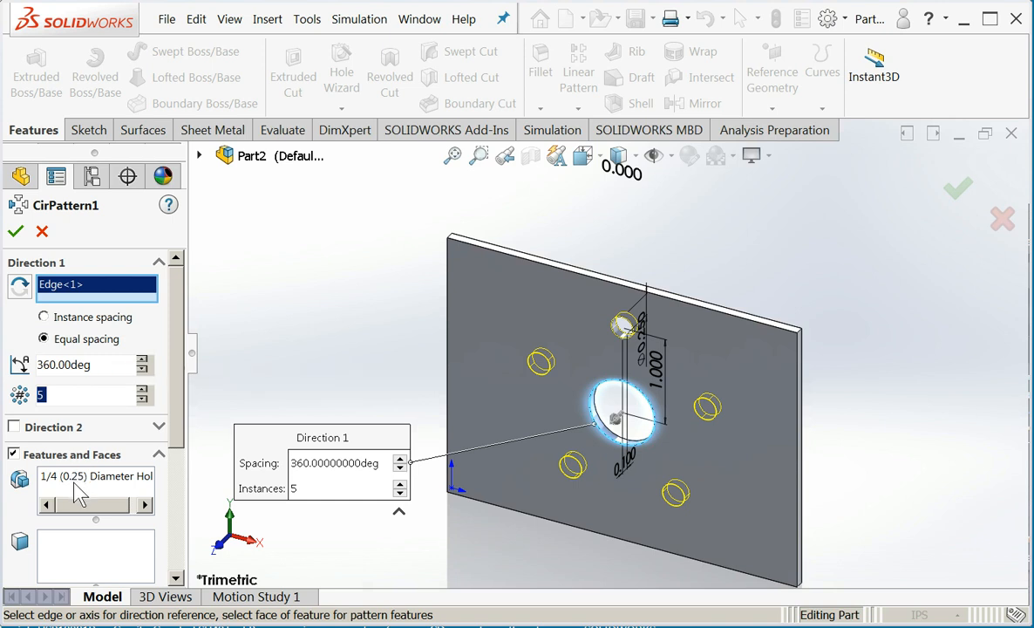
{"action": "mouse_move", "coordinate": [78, 489]}
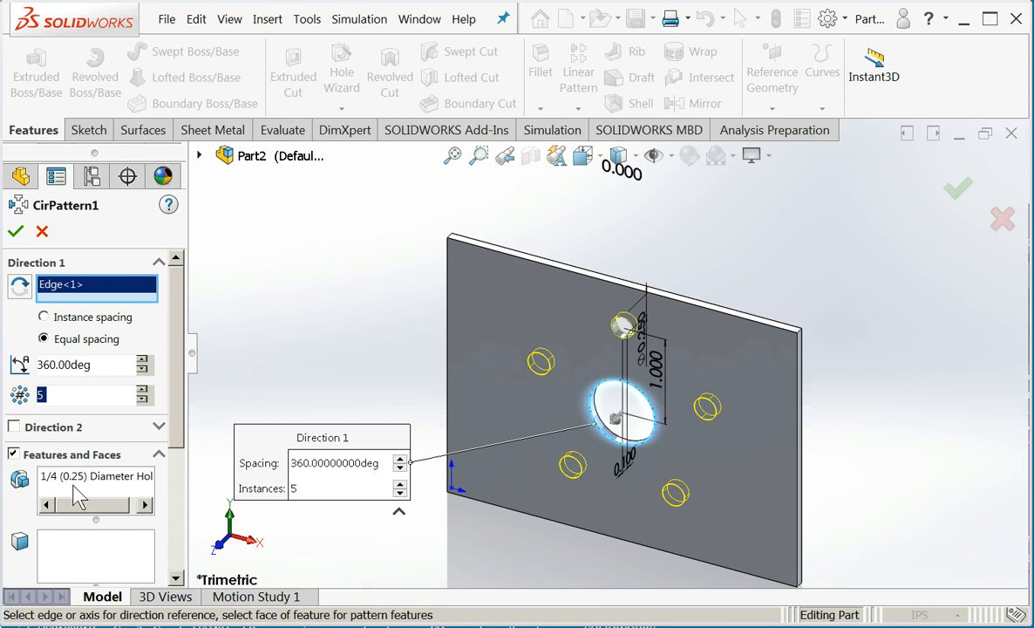
{"action": "mouse_move", "coordinate": [178, 415]}
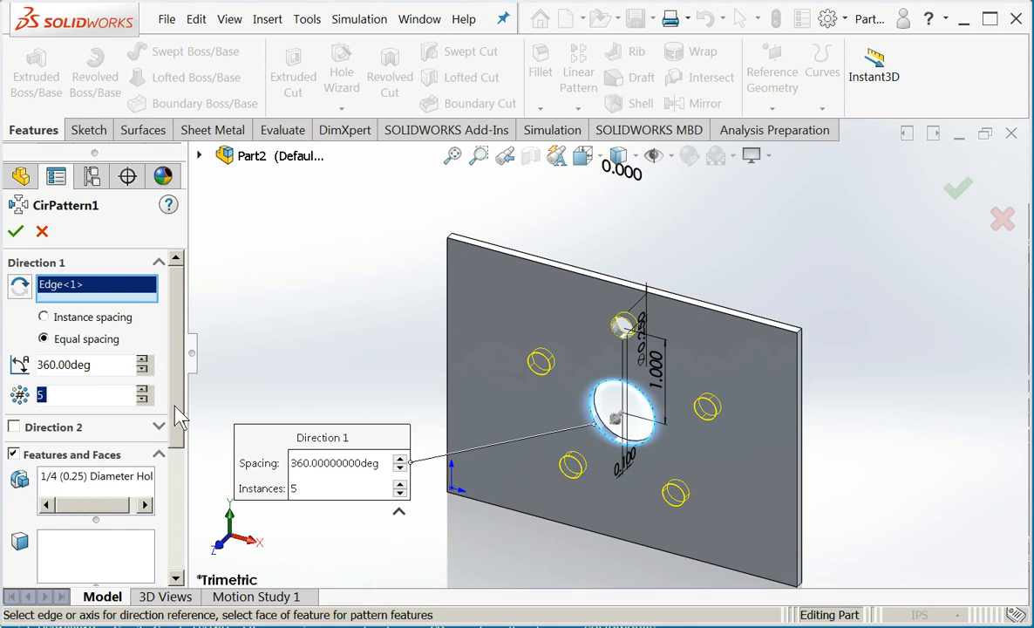
{"action": "mouse_move", "coordinate": [143, 474]}
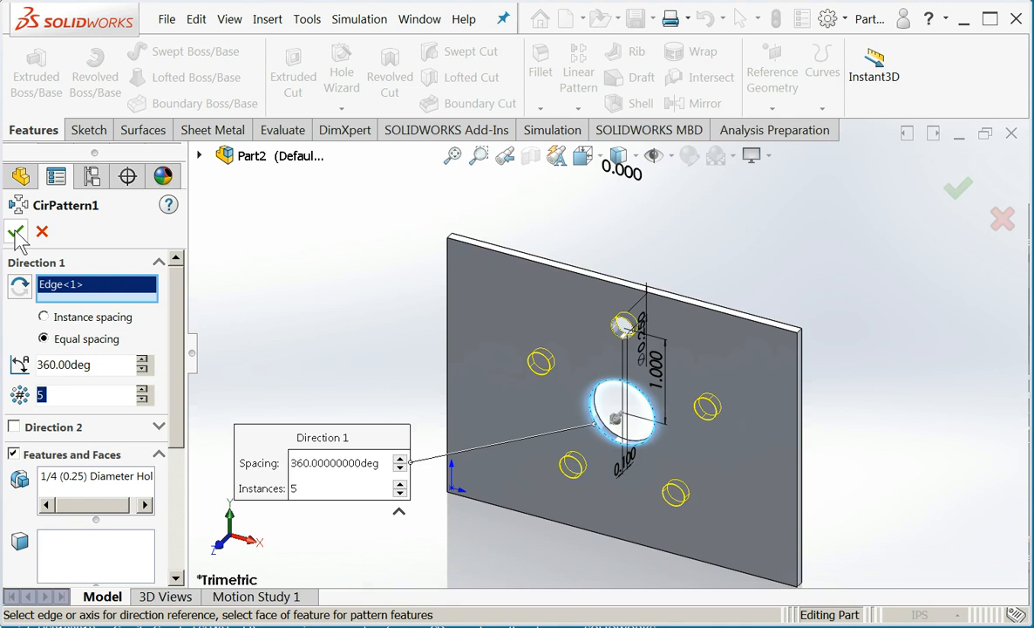
{"action": "left_click", "coordinate": [15, 230]}
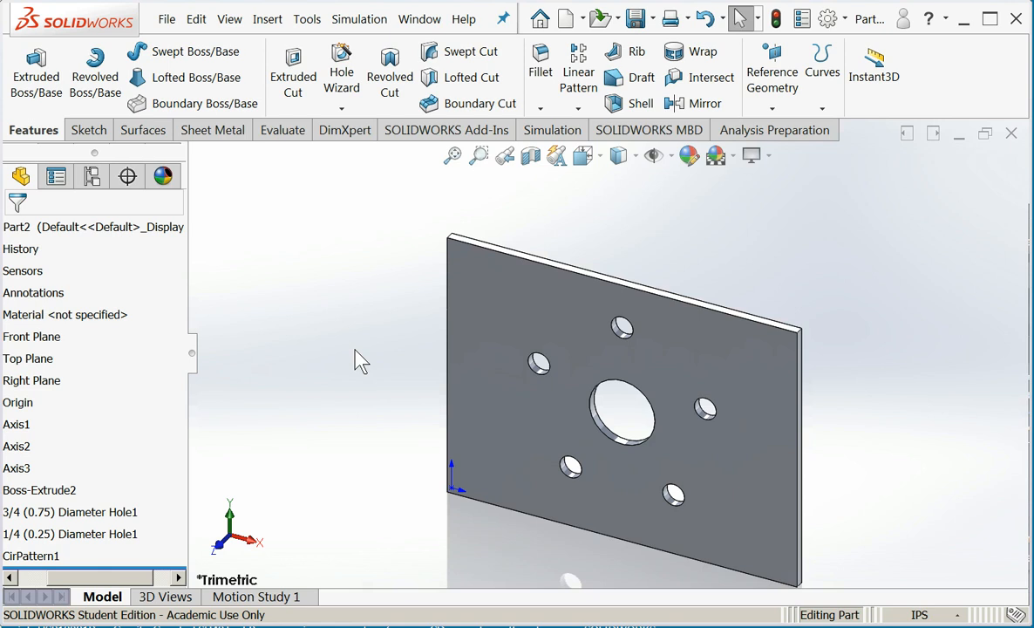
{"action": "mouse_move", "coordinate": [375, 370]}
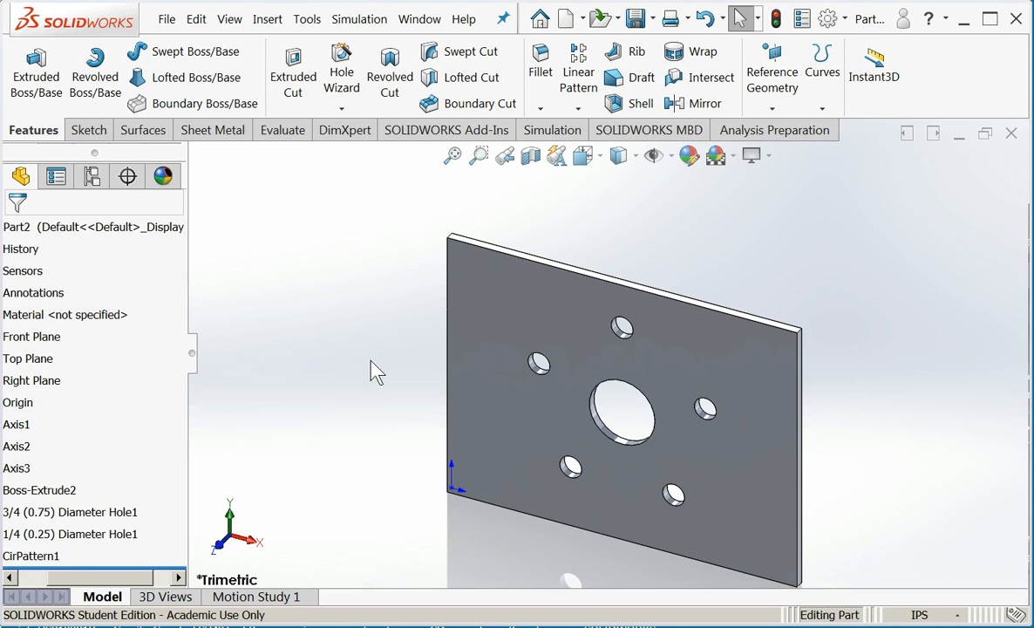